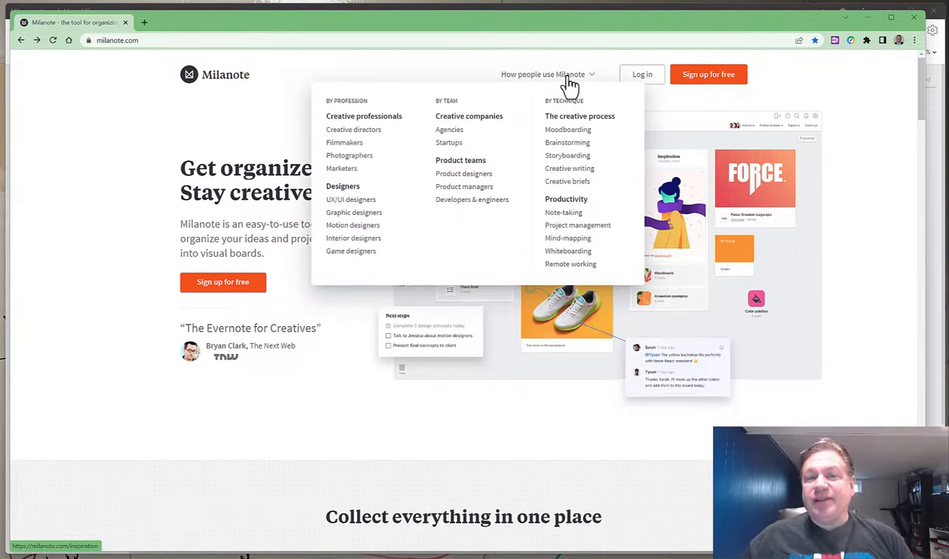
mouse_move(568, 251)
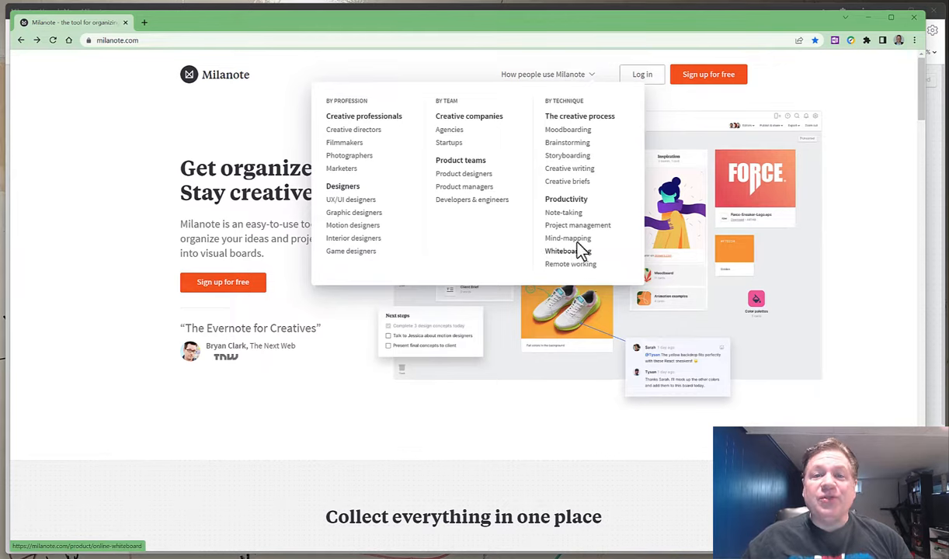
Step: Open Milanote's Mind-mapping feature page and scroll through it
left_click(568, 237)
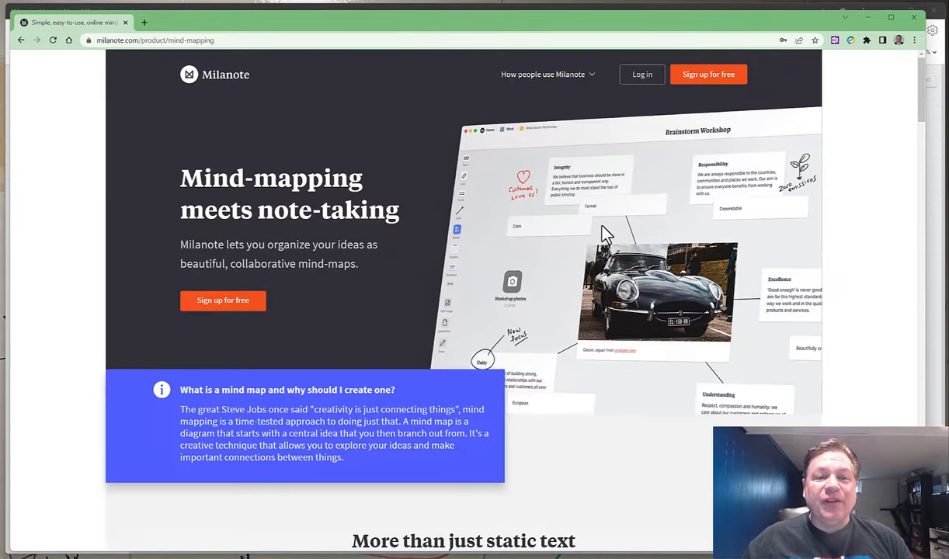
scroll("down", 3)
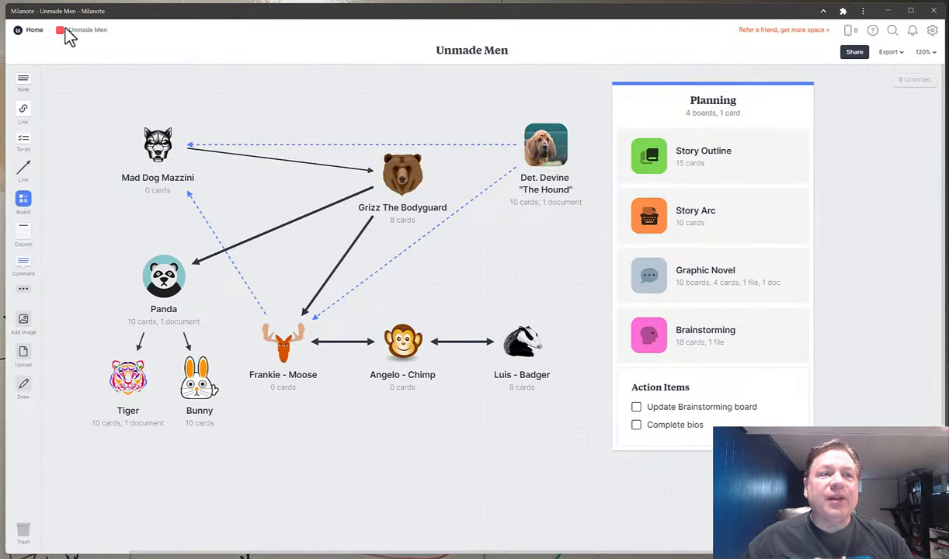
Step: Go up from the Unmade Men board to the Home board via the breadcrumb
left_click(35, 29)
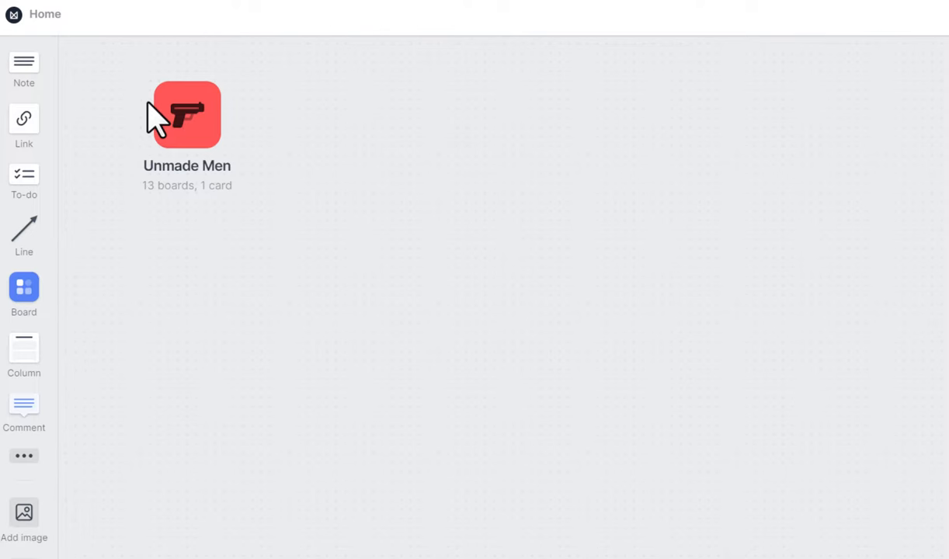
mouse_move(23, 291)
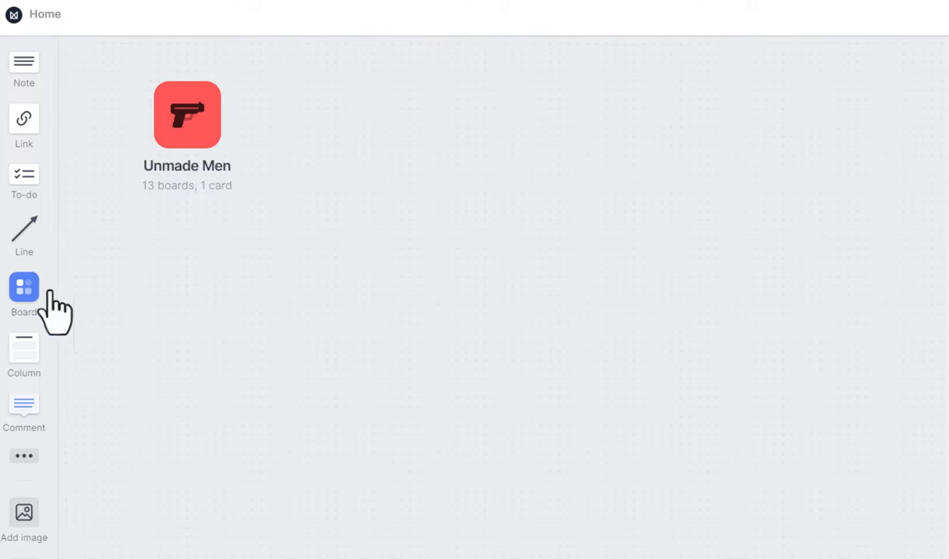
mouse_move(334, 256)
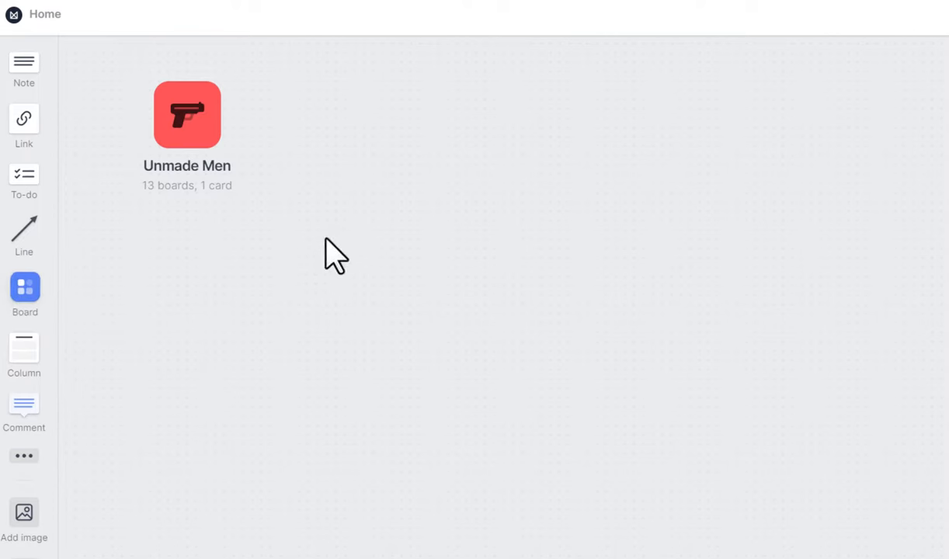
mouse_move(112, 209)
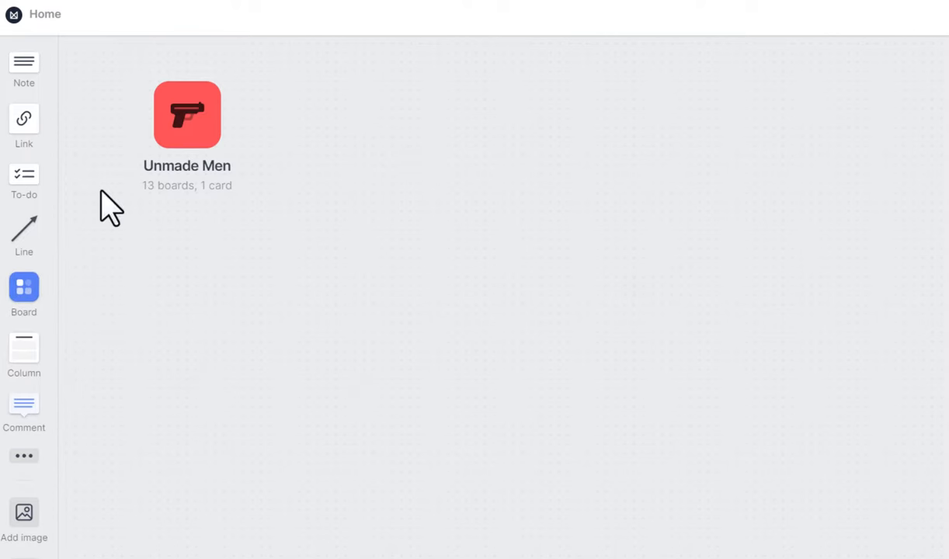
mouse_move(99, 163)
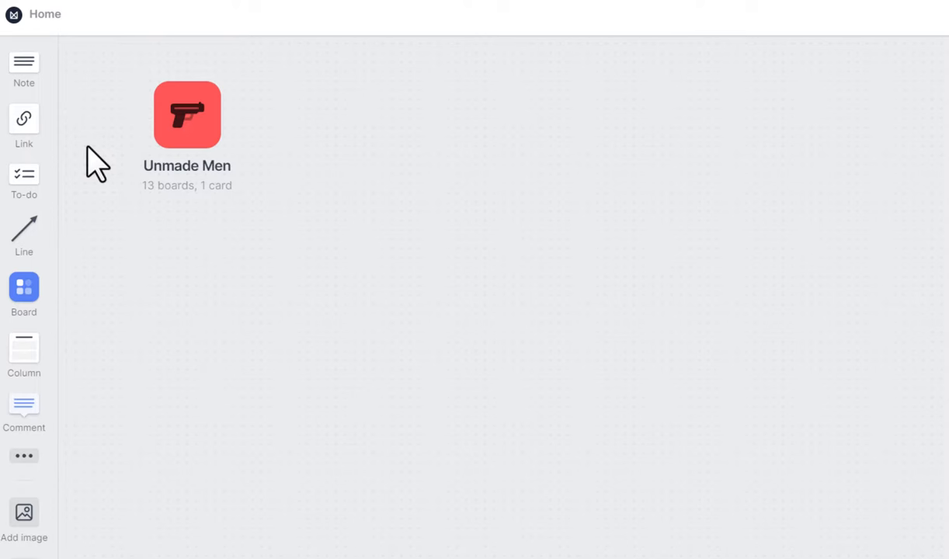
mouse_move(191, 124)
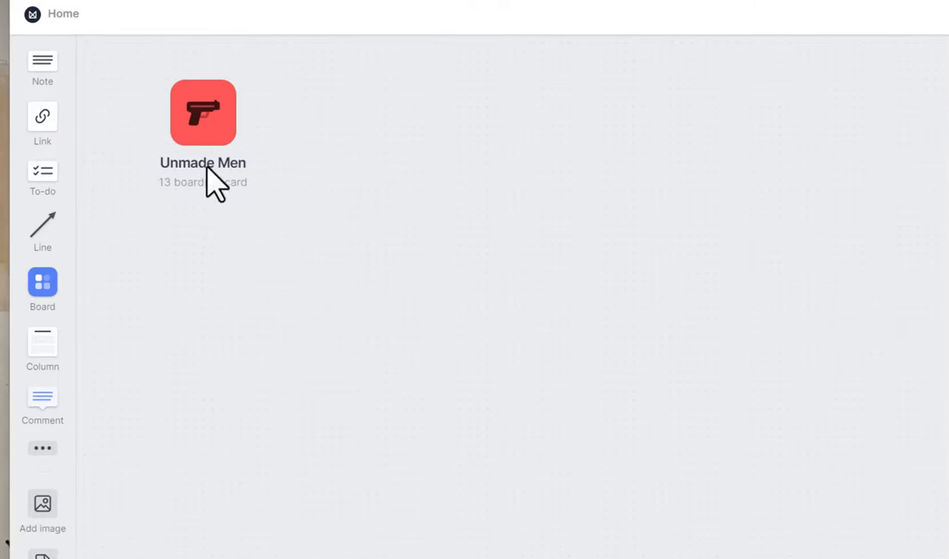
mouse_move(233, 198)
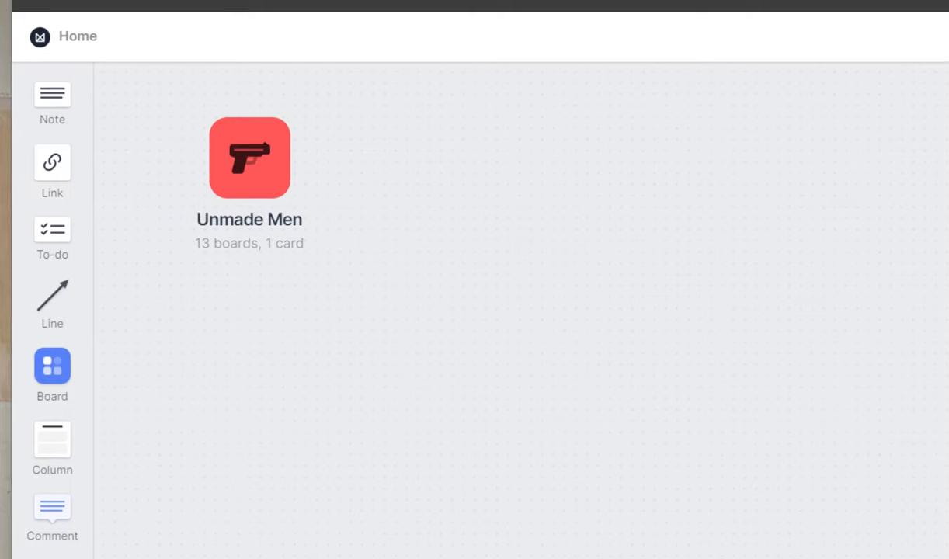
mouse_move(593, 278)
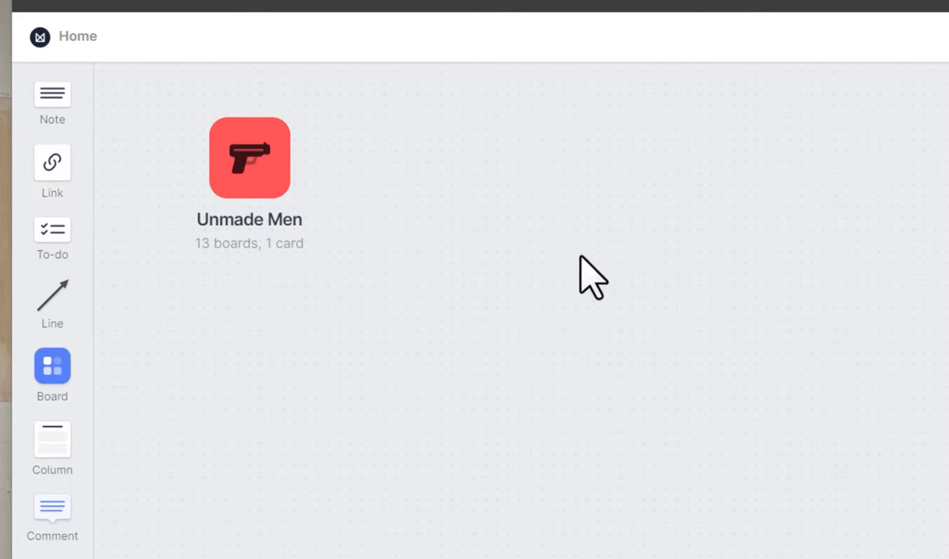
mouse_move(269, 167)
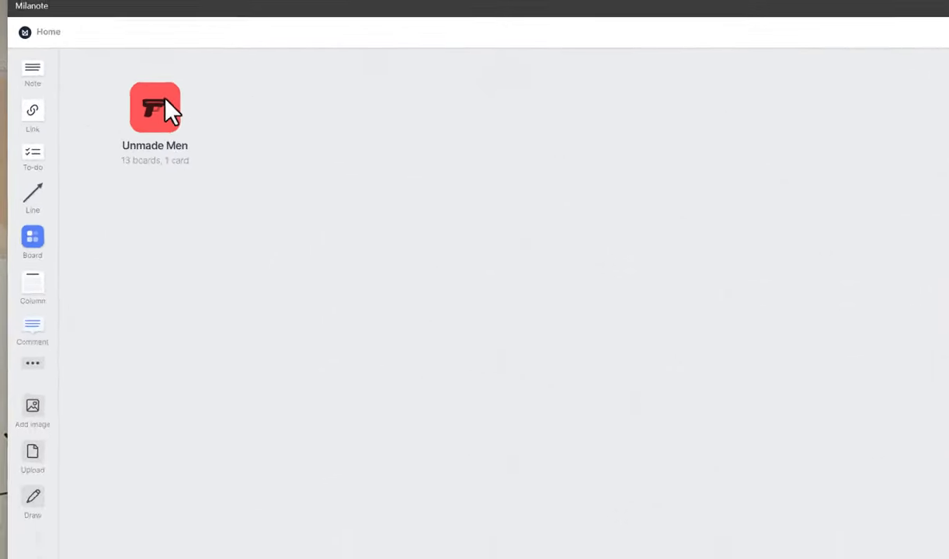
Step: Open the red Unmade Men project board from Home
double_click(155, 107)
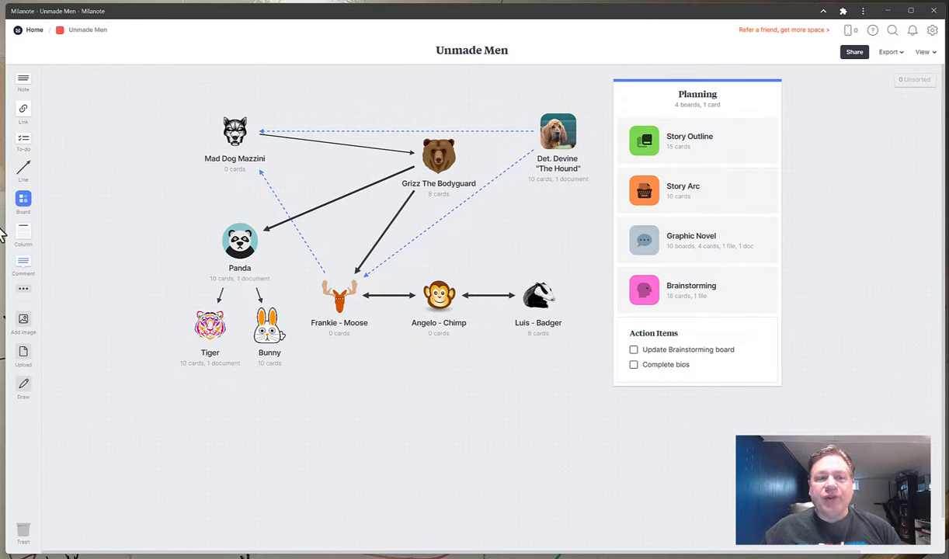
mouse_move(195, 242)
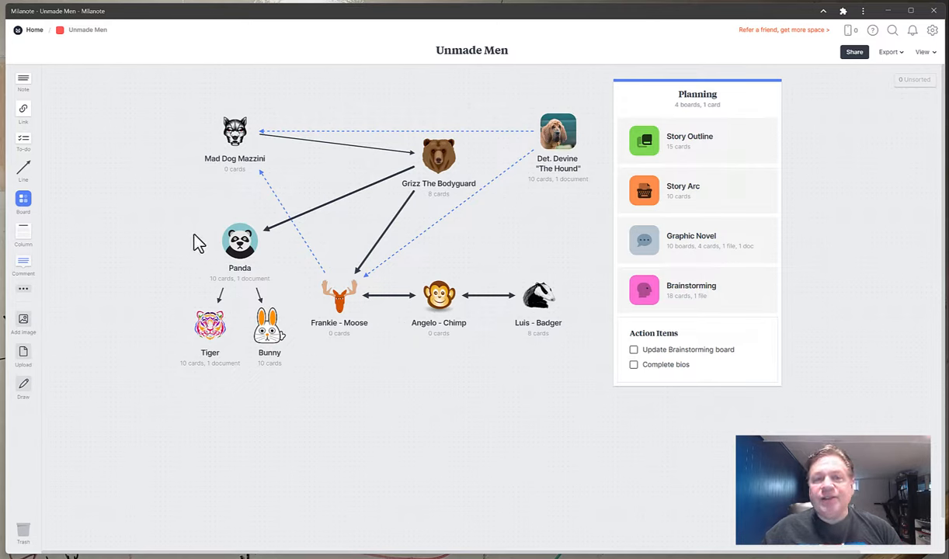
mouse_move(235, 247)
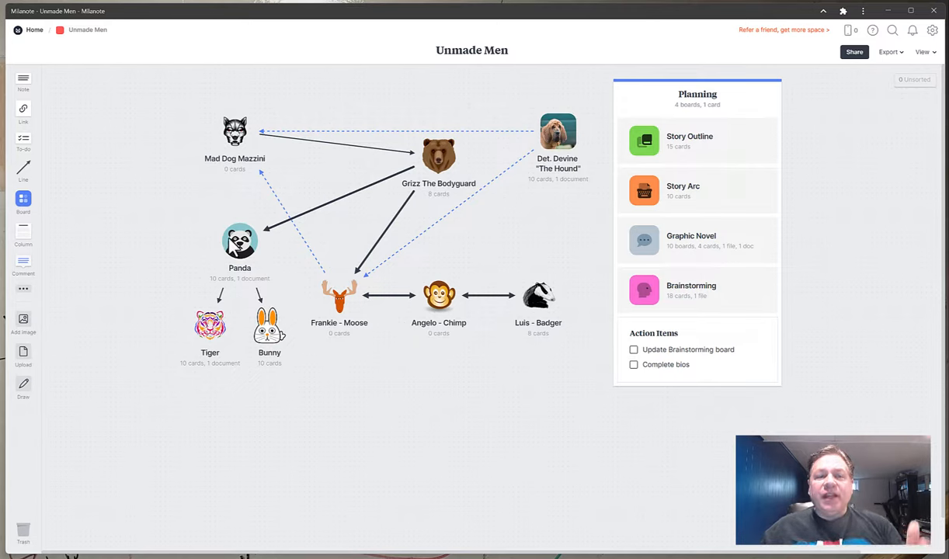
mouse_move(577, 288)
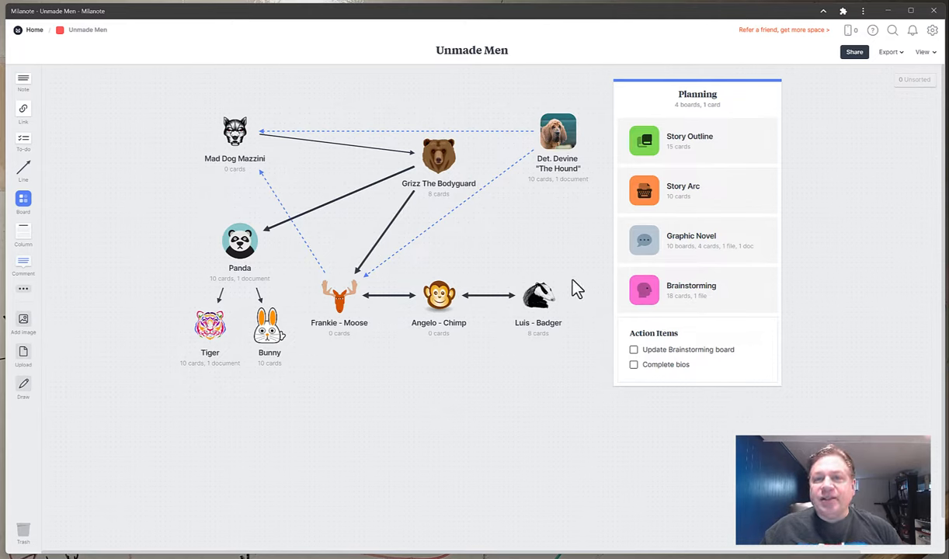
mouse_move(590, 264)
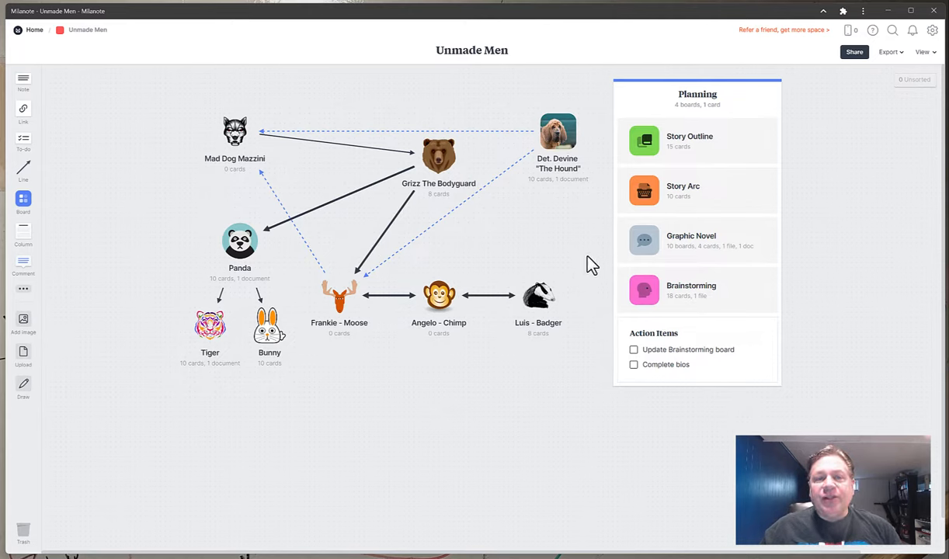
mouse_move(315, 311)
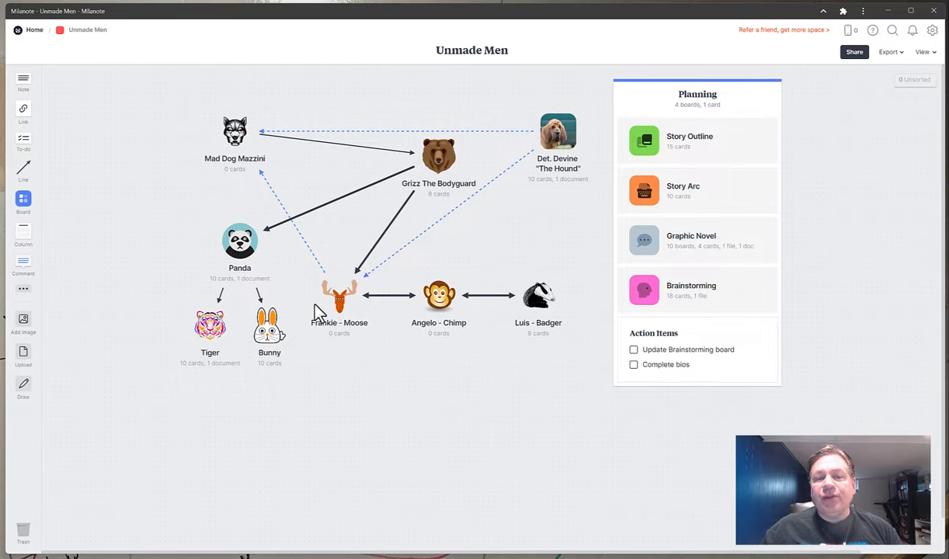
mouse_move(581, 347)
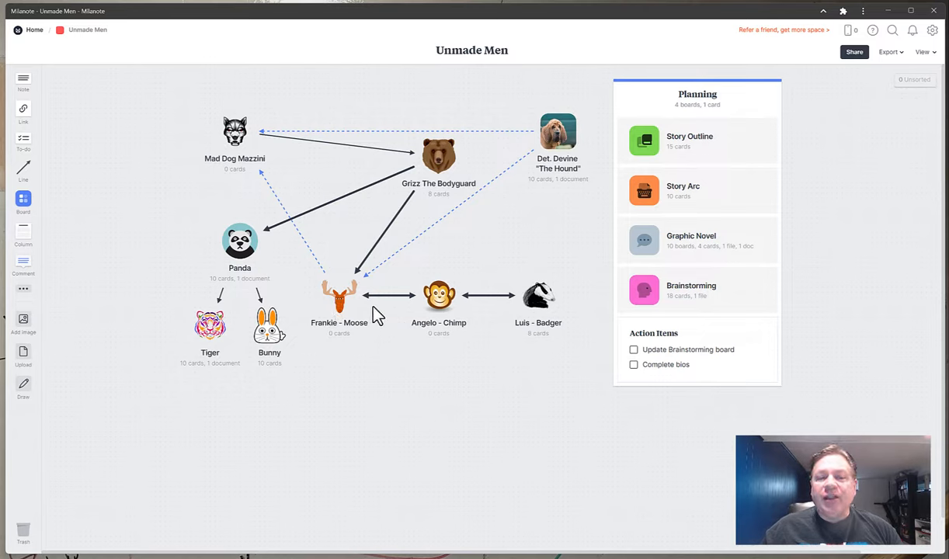
mouse_move(566, 373)
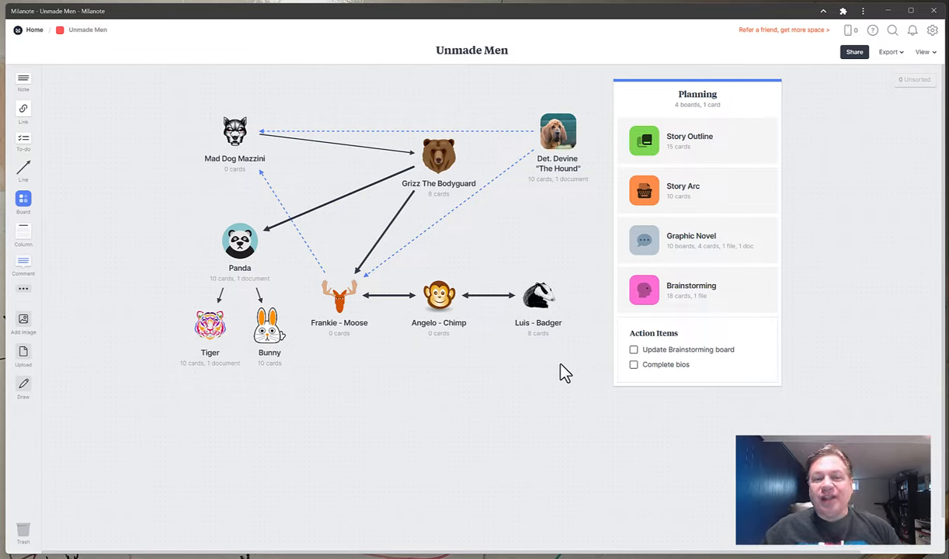
mouse_move(547, 311)
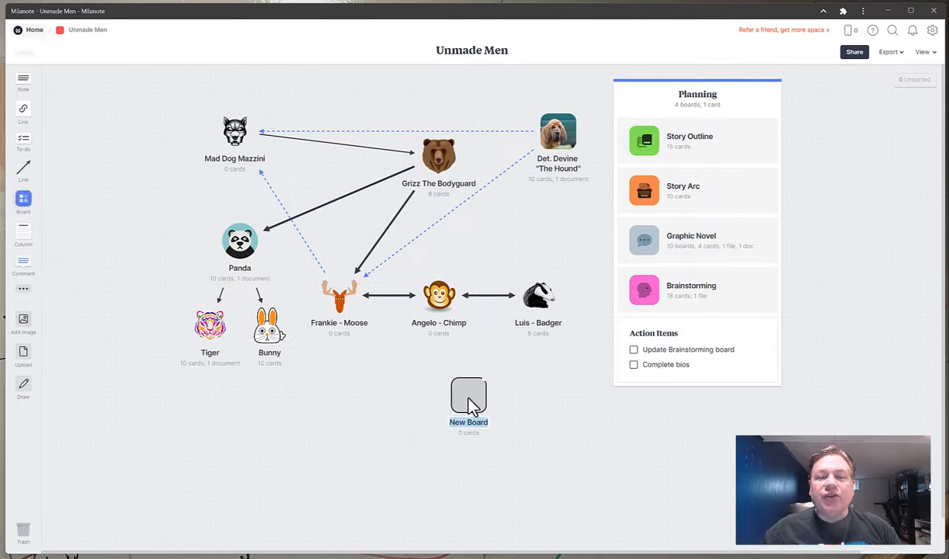
Step: Remove the empty New Board from beneath the character map
left_click(468, 397)
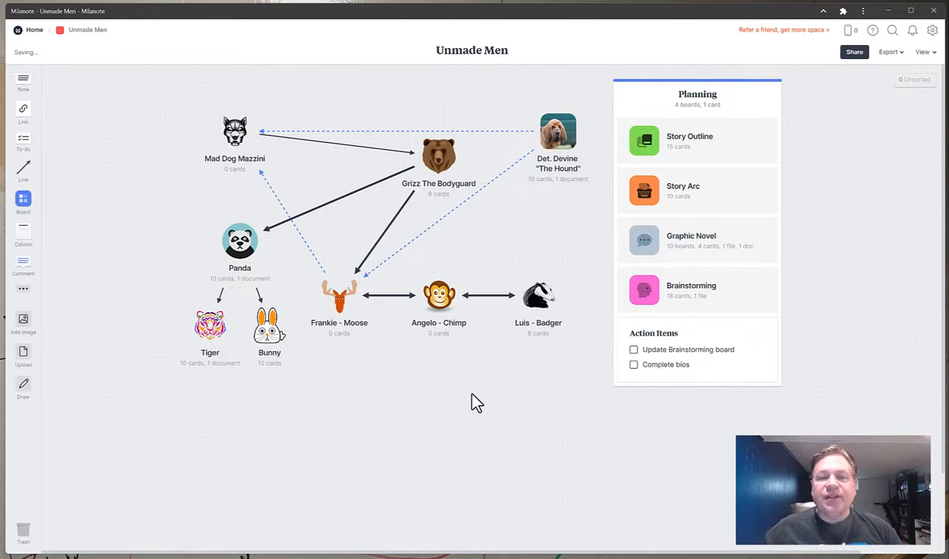
mouse_move(505, 321)
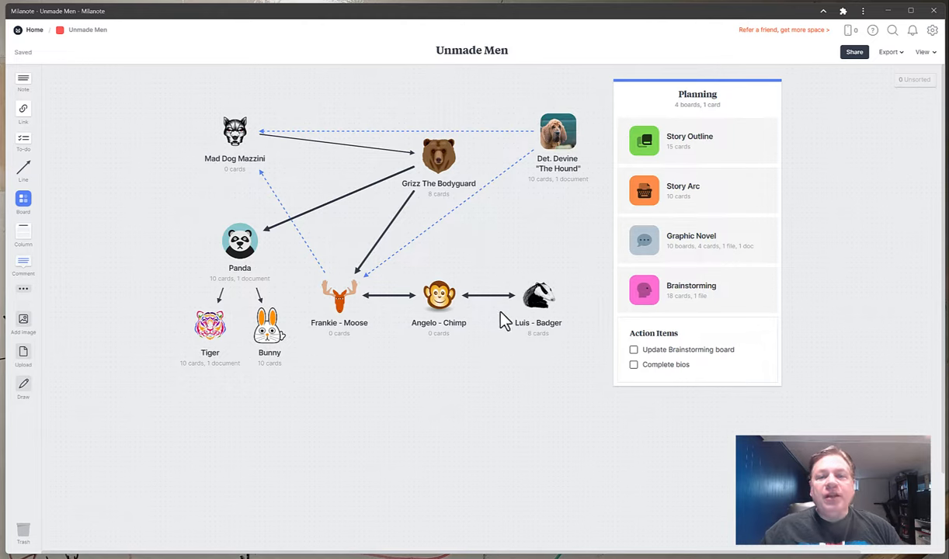
mouse_move(573, 340)
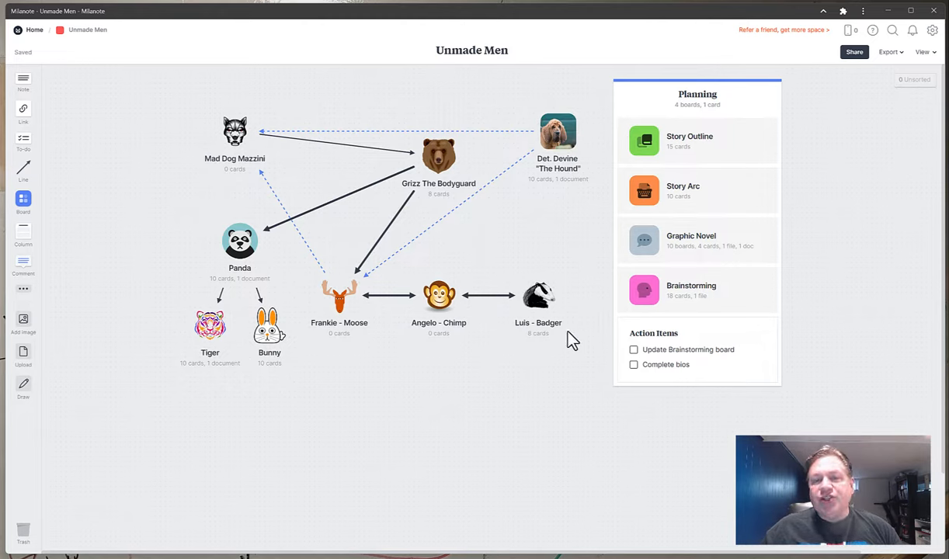
mouse_move(516, 311)
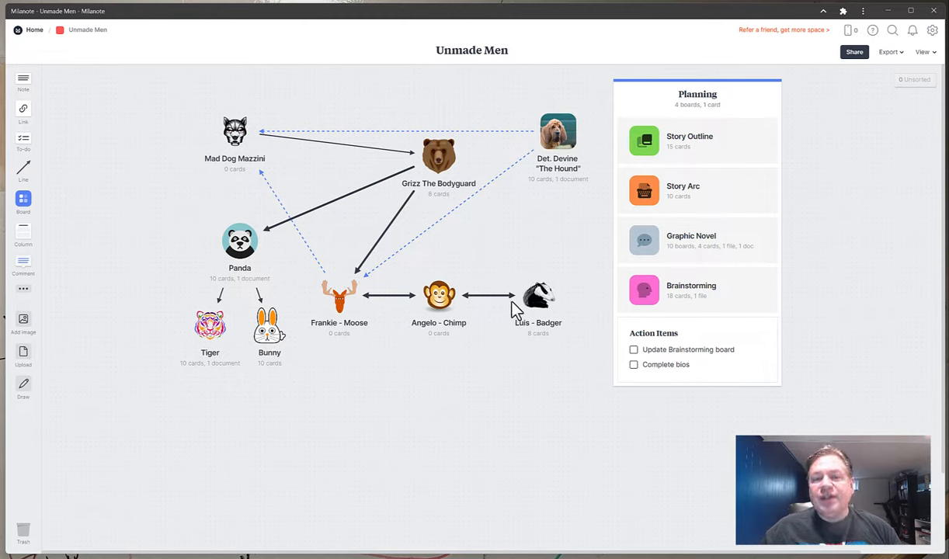
mouse_move(458, 303)
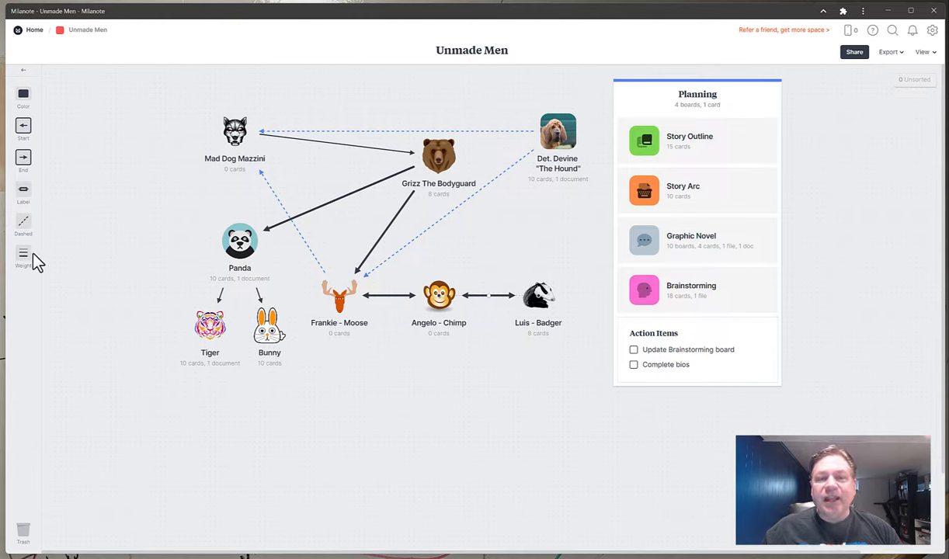
mouse_move(357, 292)
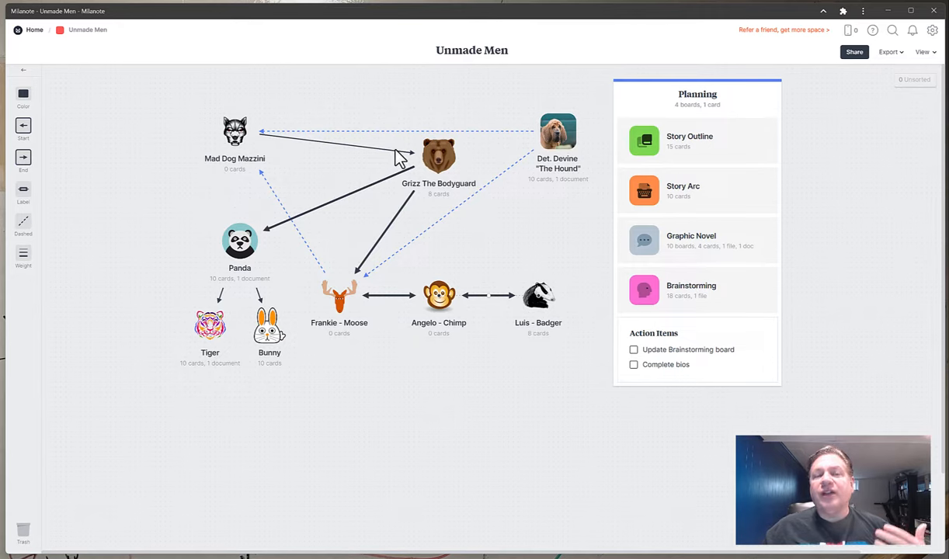
mouse_move(416, 163)
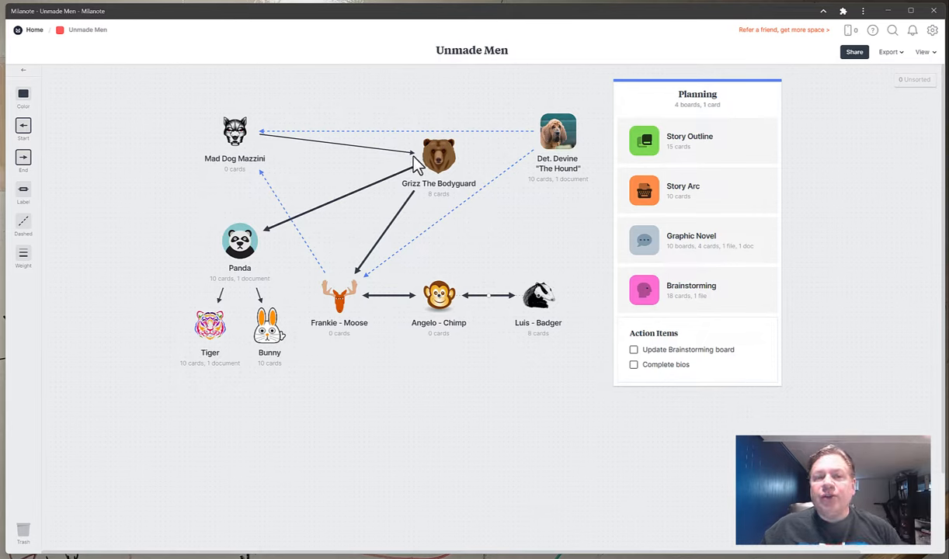
mouse_move(407, 179)
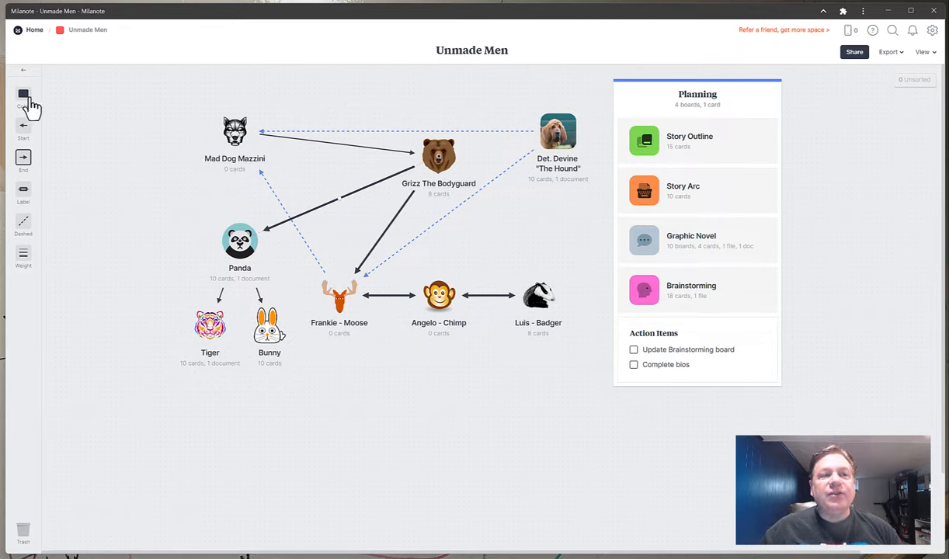
Step: Recolor Grizz's connectors, including Mad Dog to Grizz and Grizz to Frankie, red
left_click(24, 96)
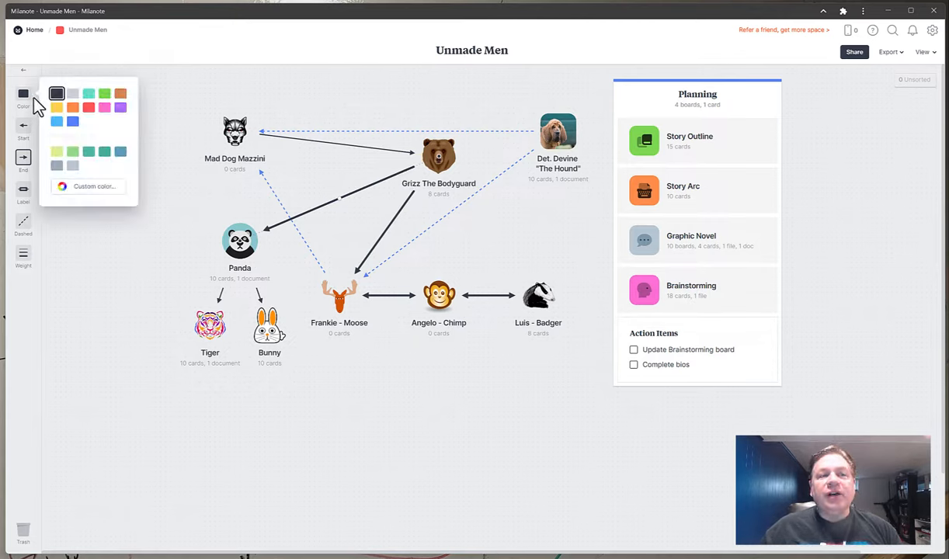
left_click(89, 107)
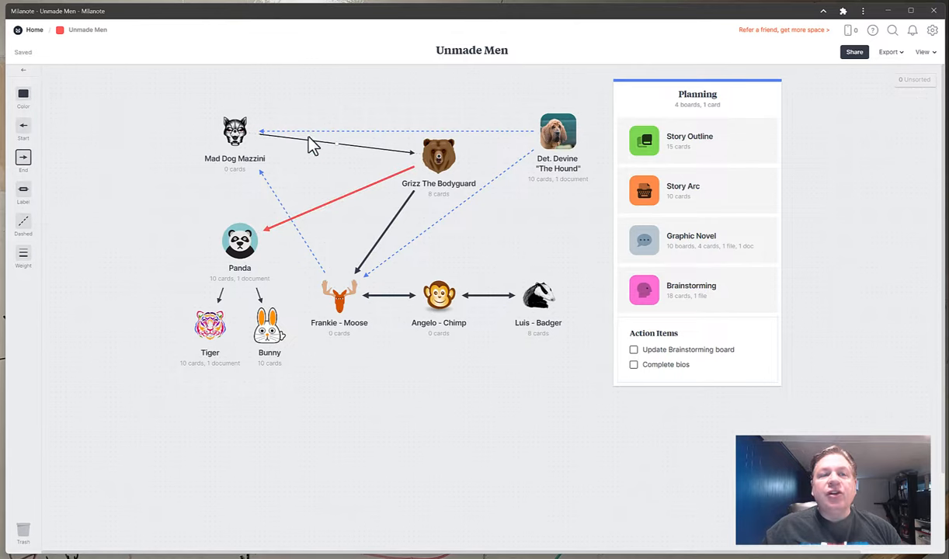
left_click(24, 95)
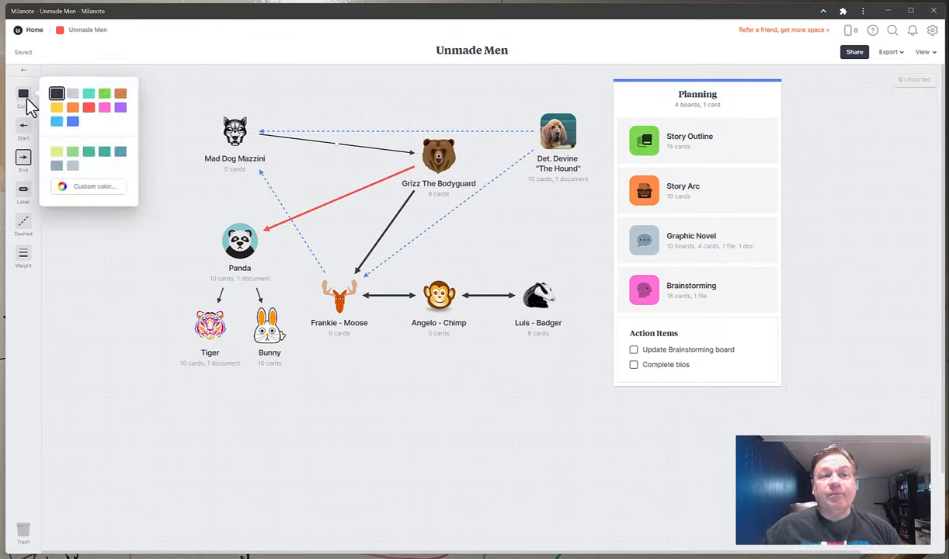
left_click(88, 107)
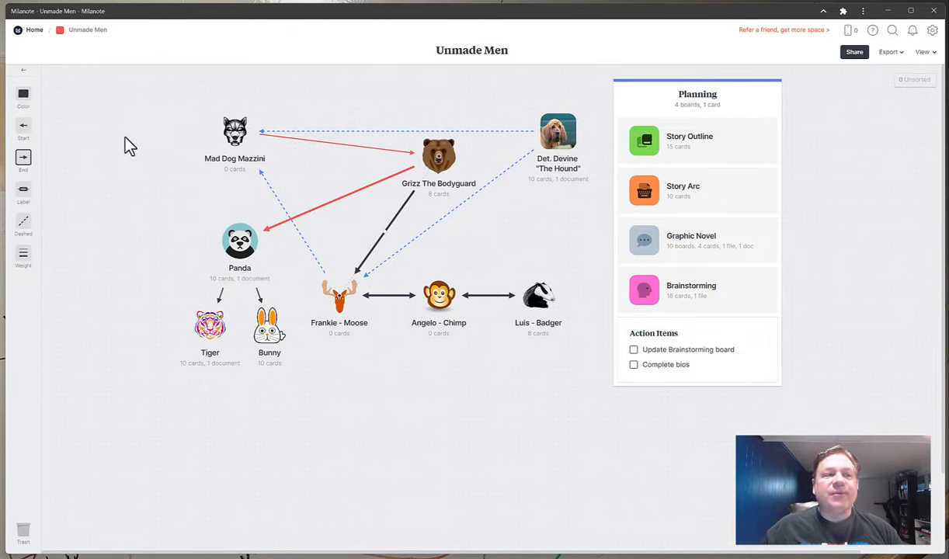
left_click(23, 99)
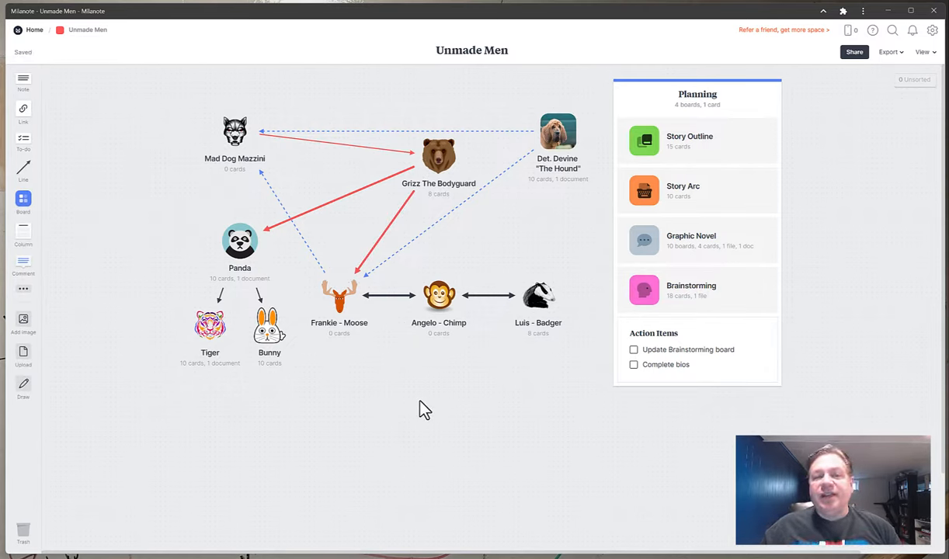
mouse_move(429, 242)
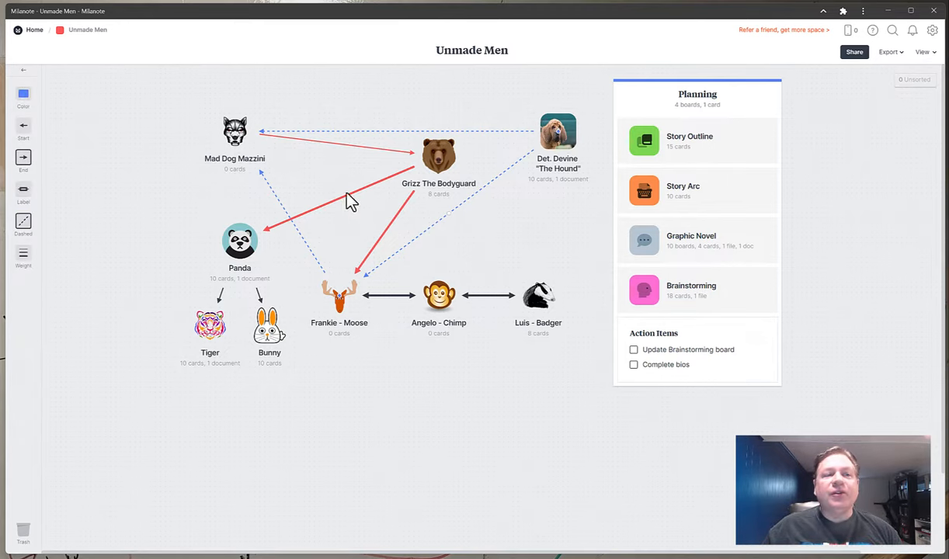
Step: Turn the Det. Devine to Frankie - Moose dashed connector green and deselect it
left_click(23, 94)
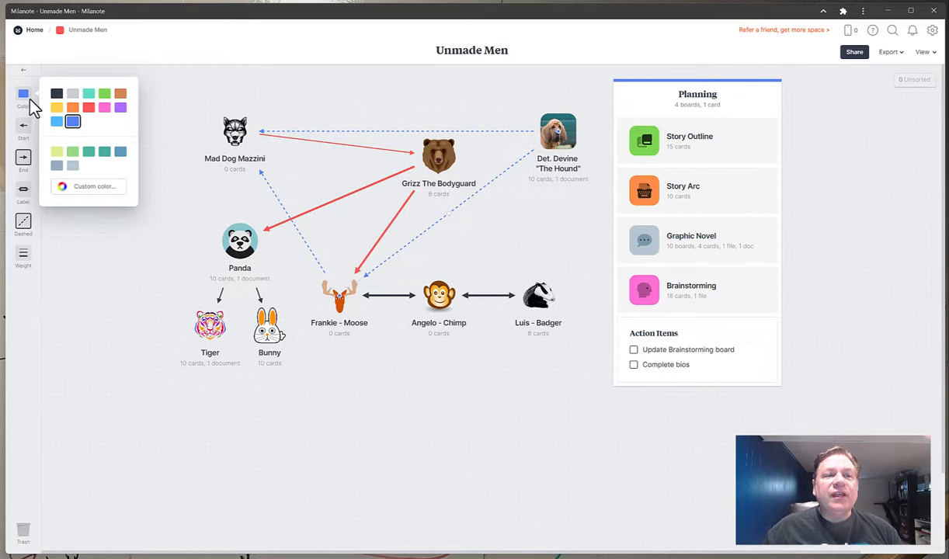
left_click(89, 94)
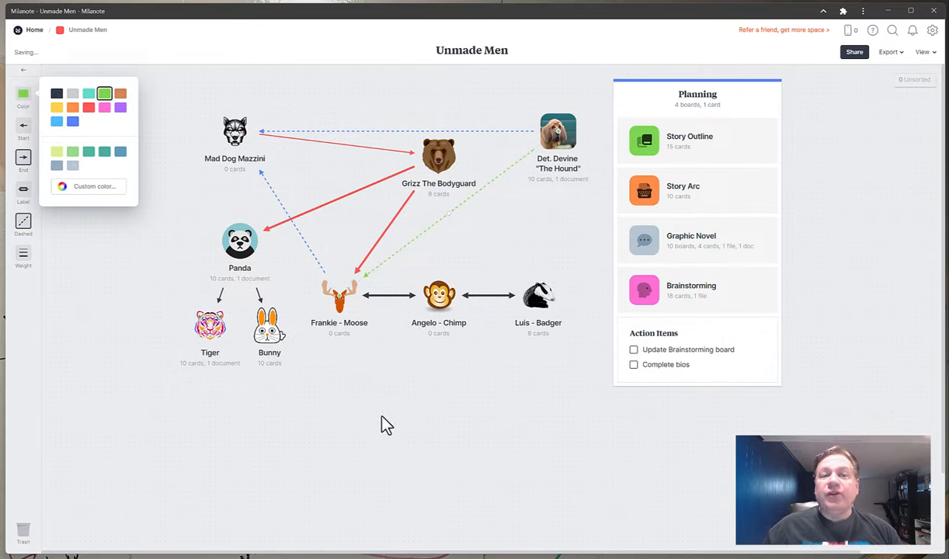
mouse_move(482, 368)
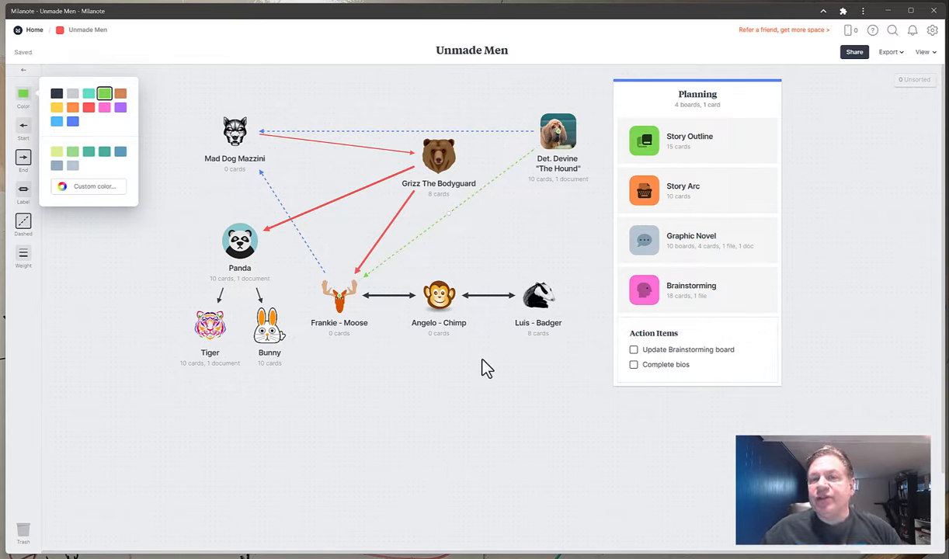
left_click(466, 378)
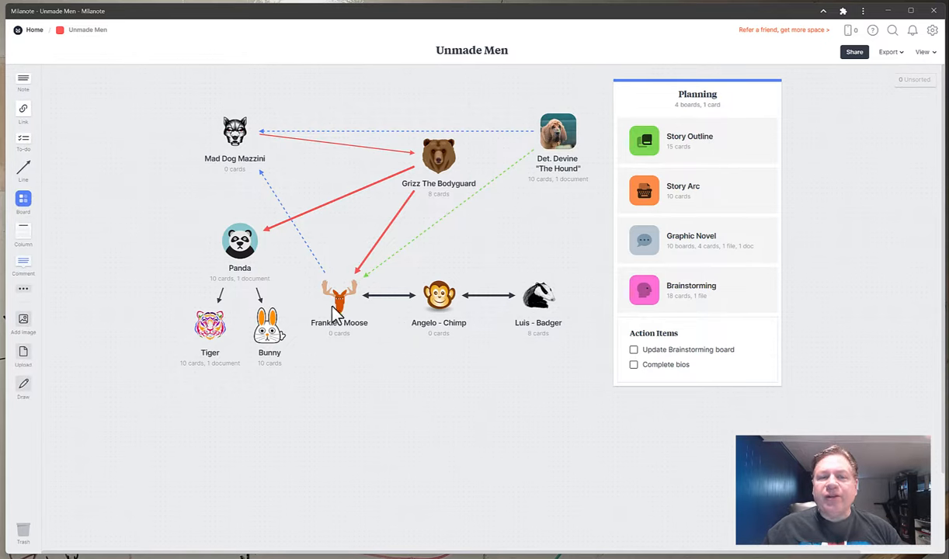
mouse_move(520, 307)
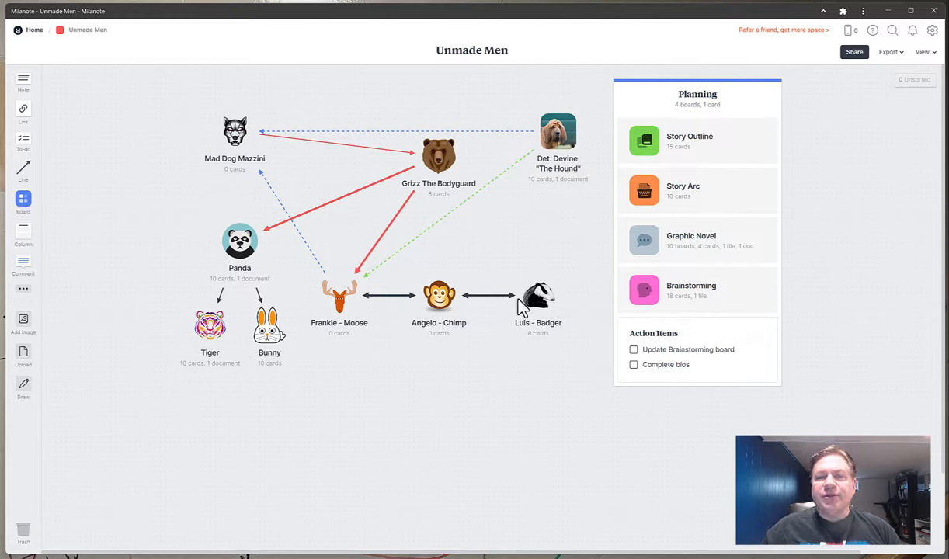
mouse_move(443, 163)
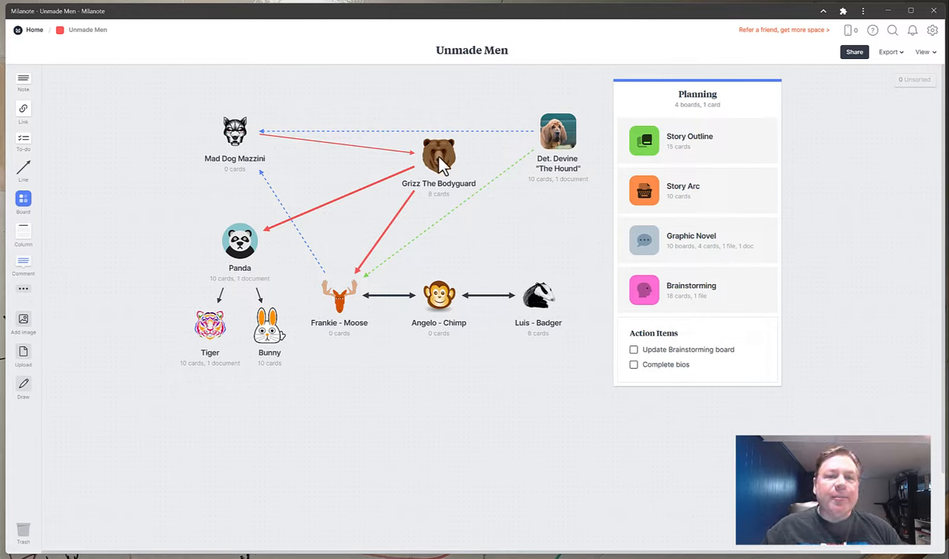
mouse_move(362, 275)
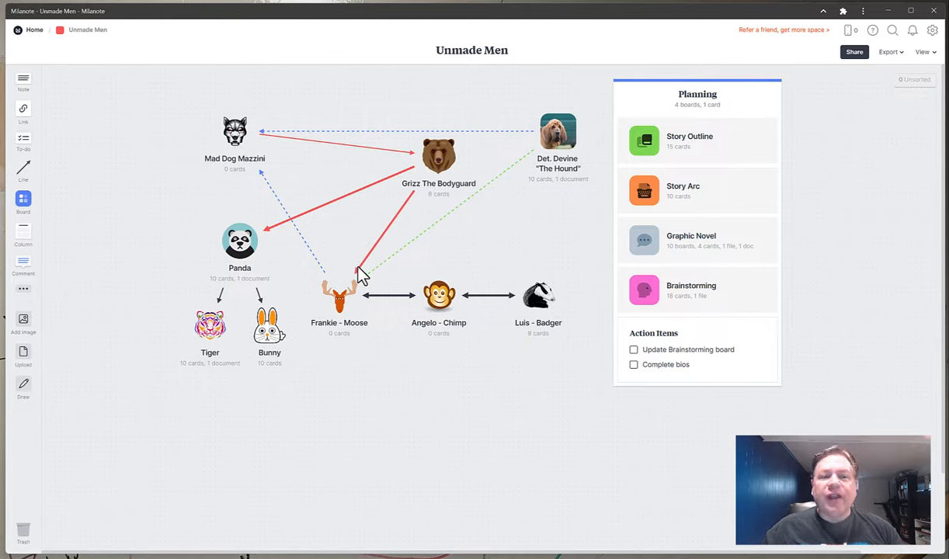
mouse_move(275, 234)
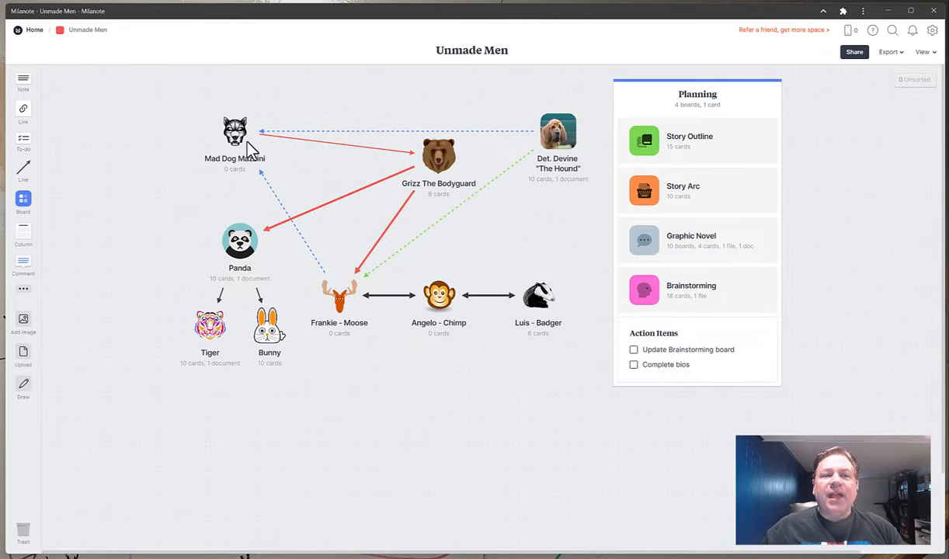
mouse_move(477, 172)
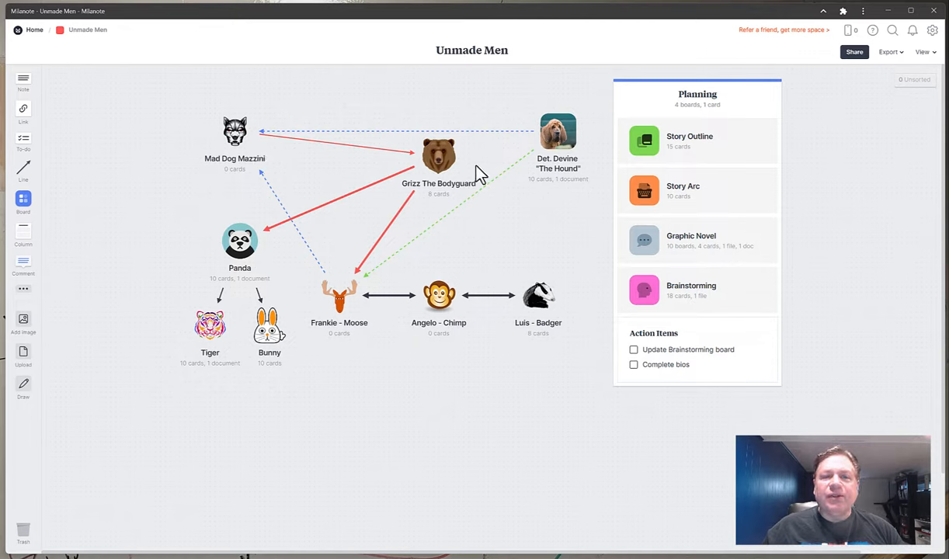
mouse_move(337, 310)
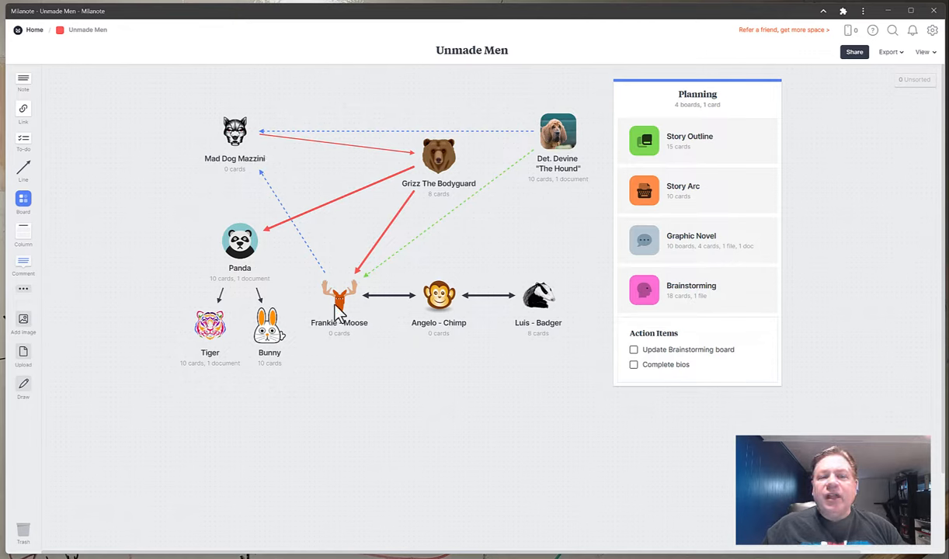
mouse_move(264, 186)
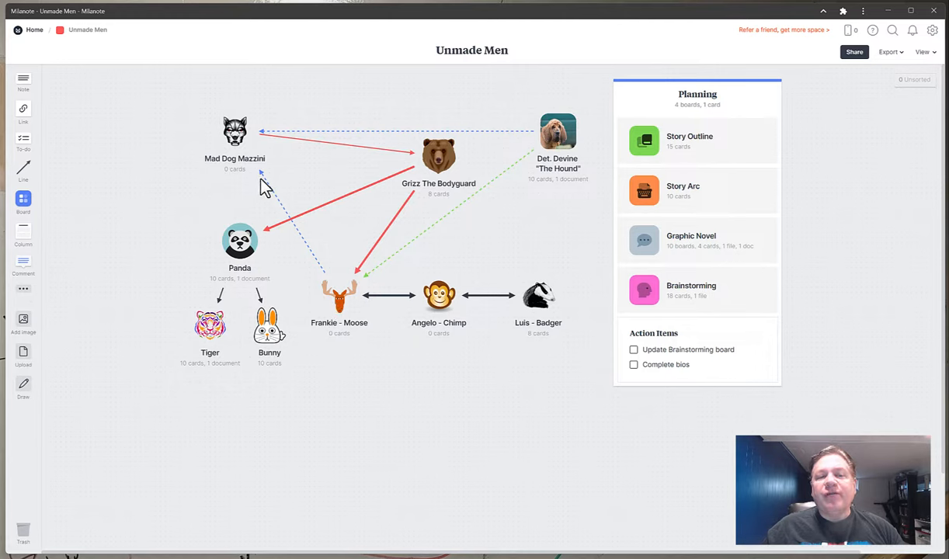
mouse_move(328, 276)
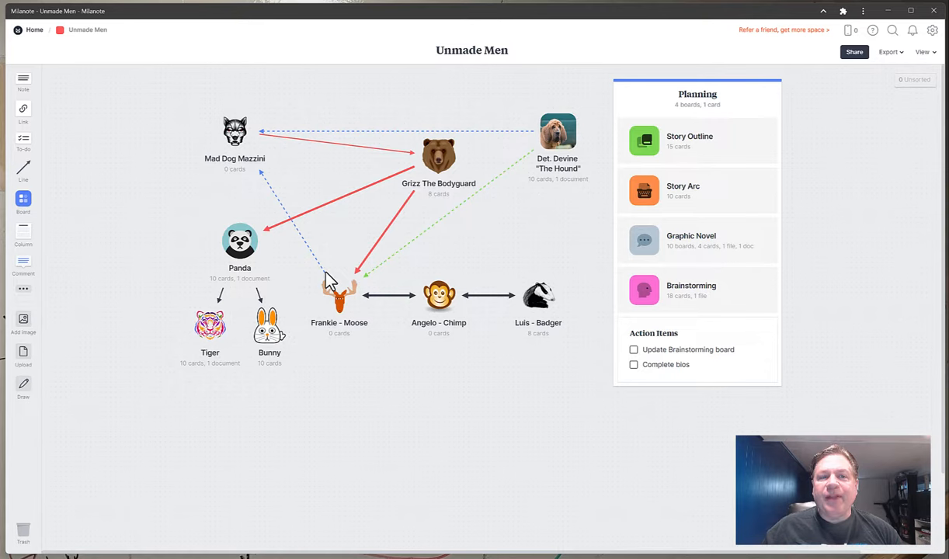
mouse_move(332, 303)
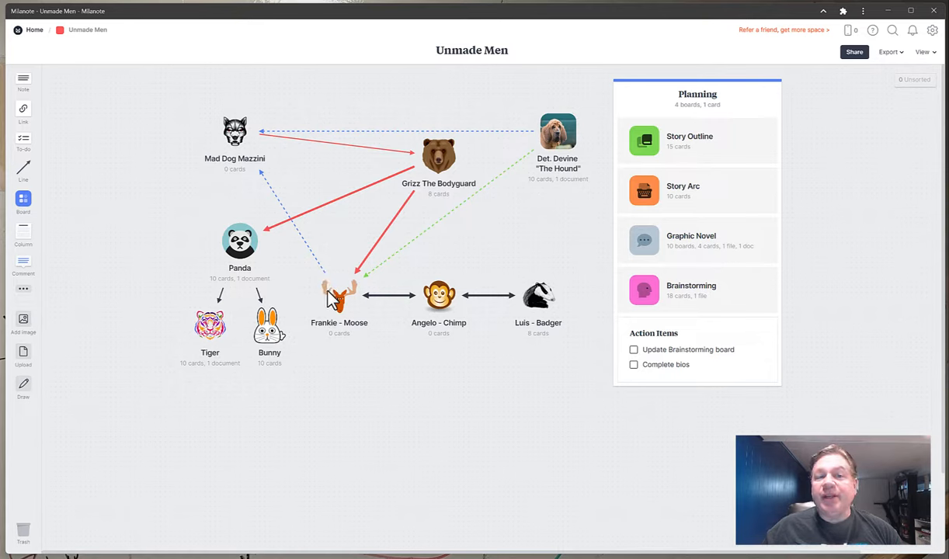
mouse_move(271, 204)
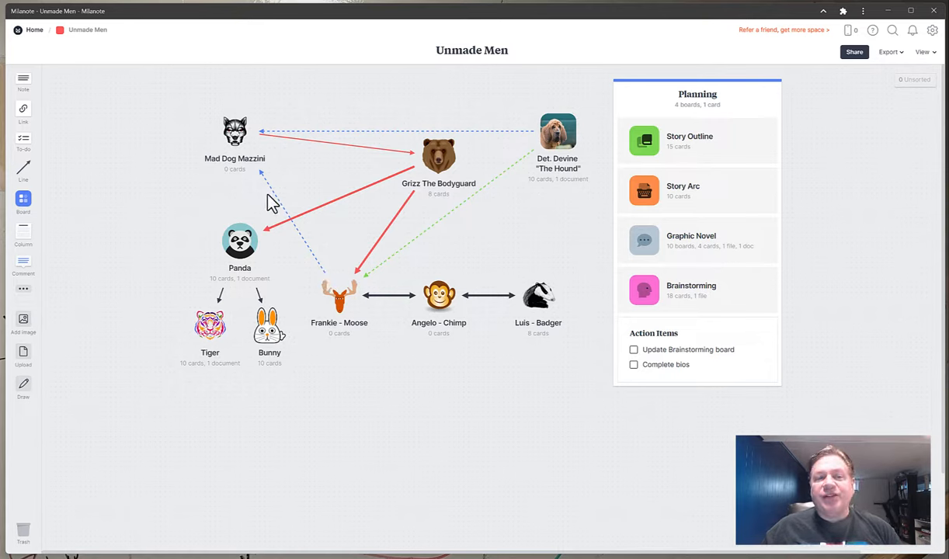
mouse_move(267, 244)
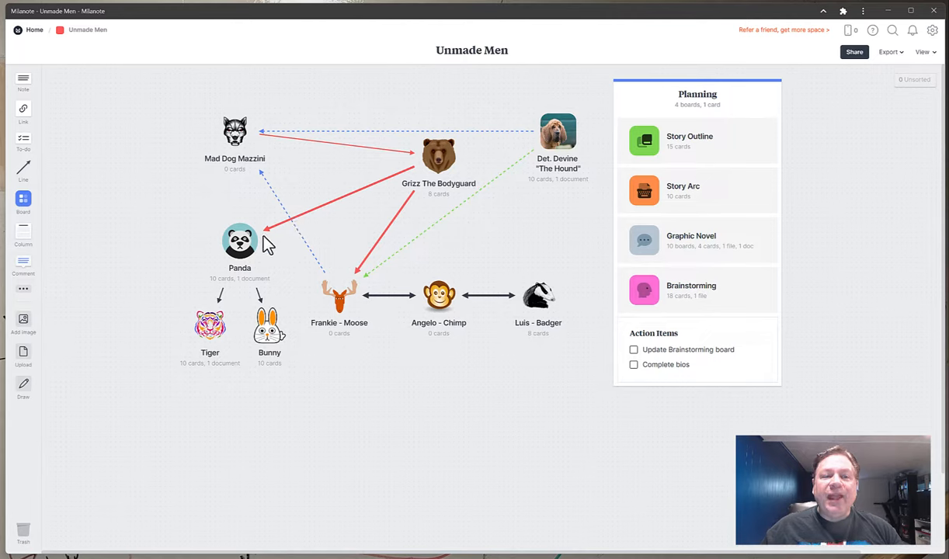
mouse_move(268, 336)
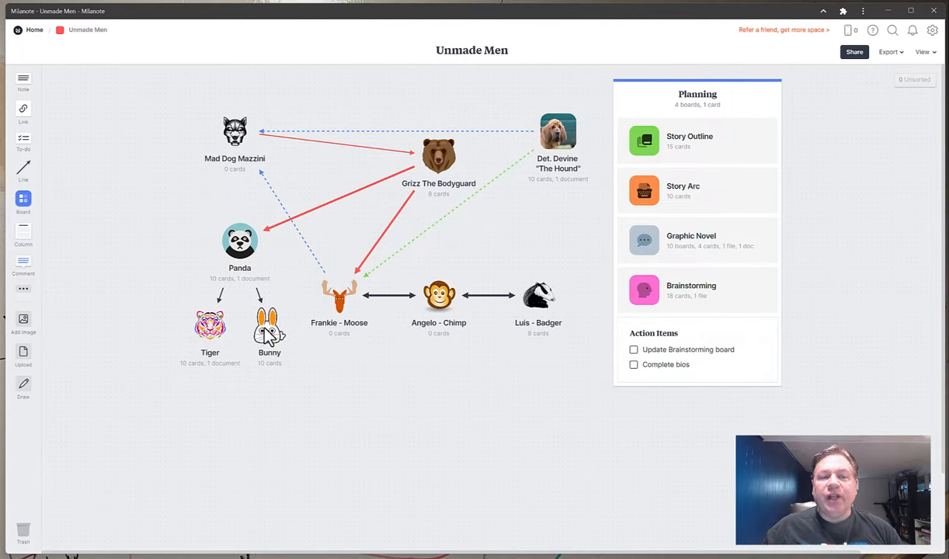
mouse_move(274, 306)
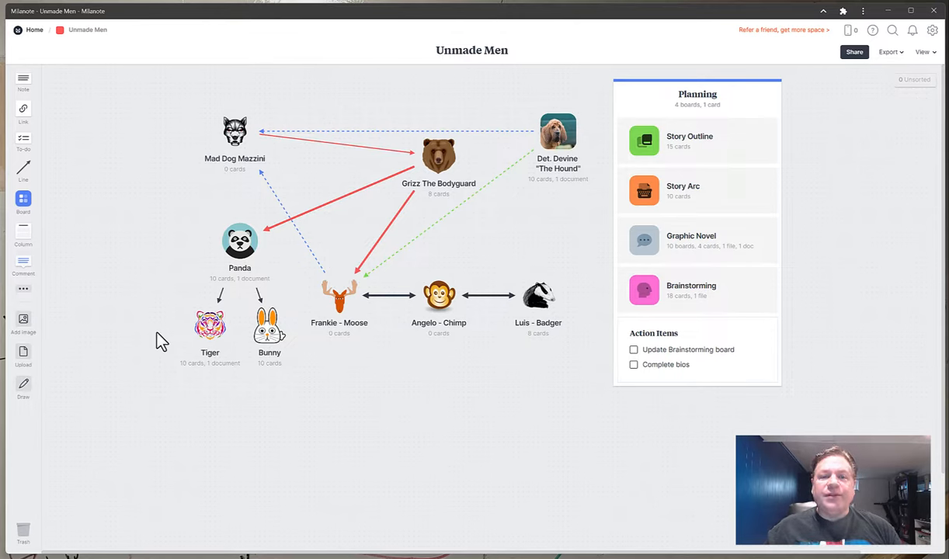
mouse_move(505, 311)
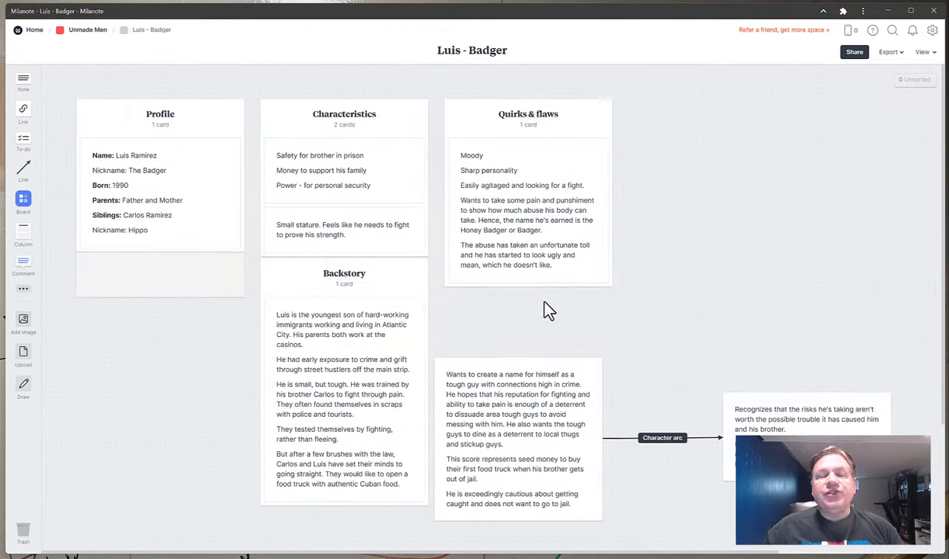
mouse_move(287, 203)
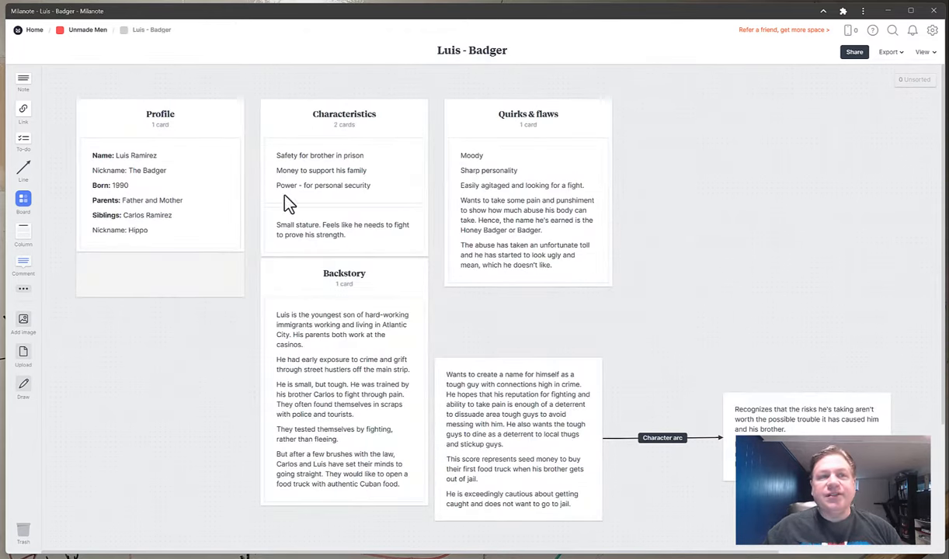
mouse_move(34, 30)
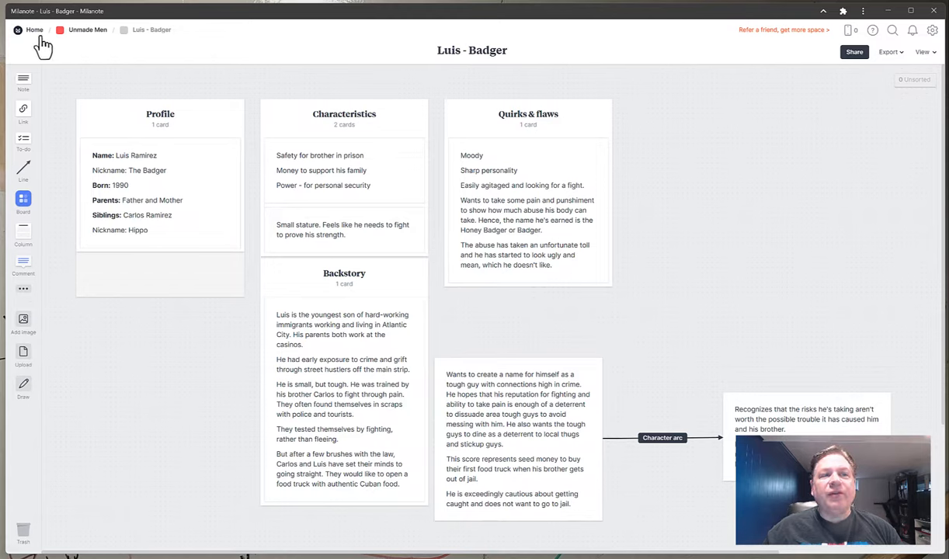
mouse_move(127, 46)
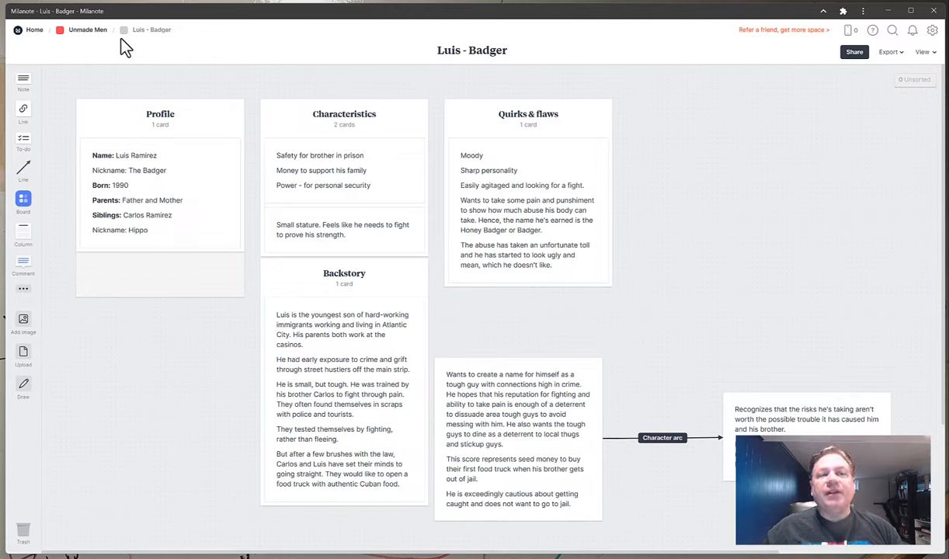
mouse_move(164, 115)
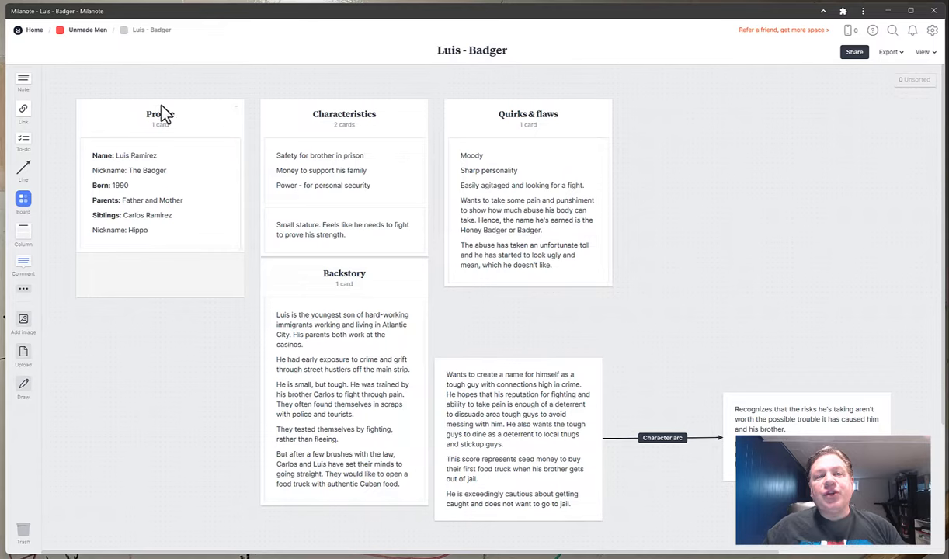
mouse_move(223, 116)
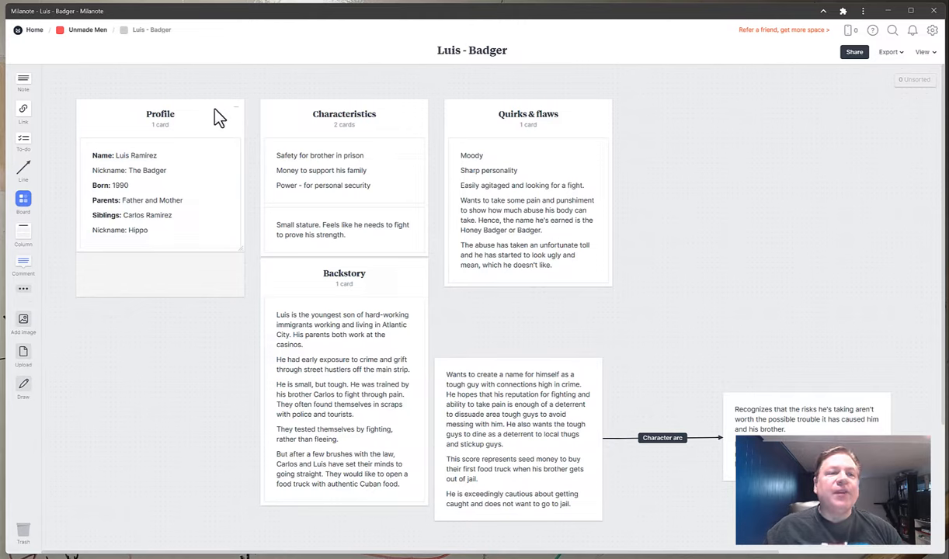
mouse_move(175, 233)
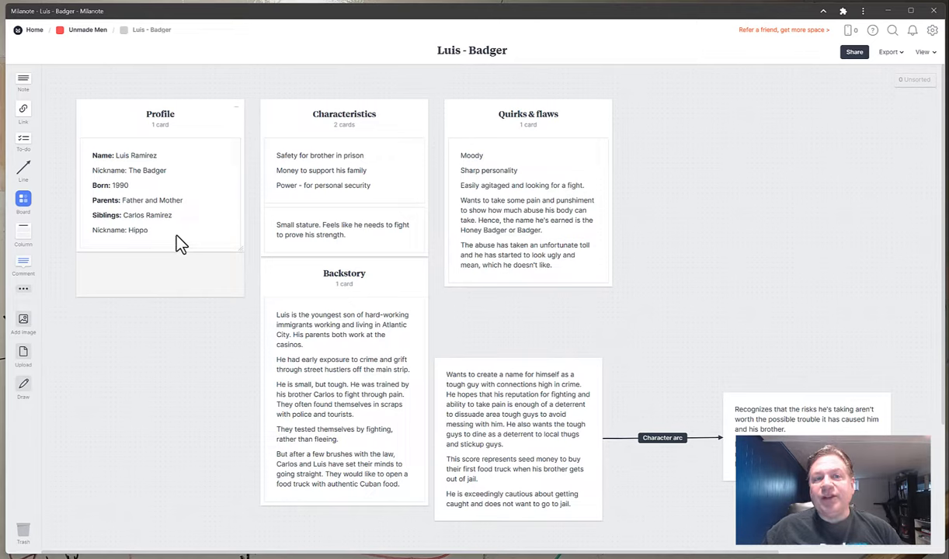
mouse_move(198, 204)
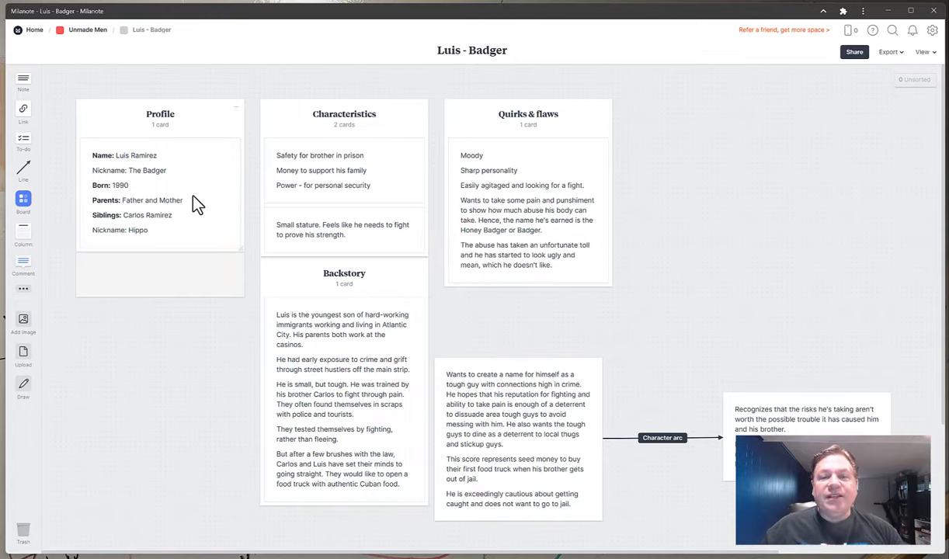
mouse_move(267, 204)
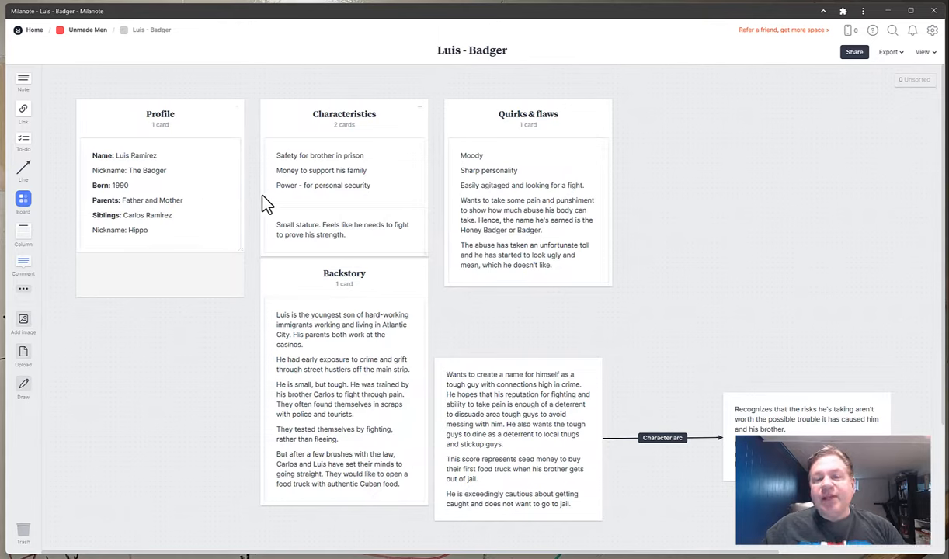
mouse_move(419, 330)
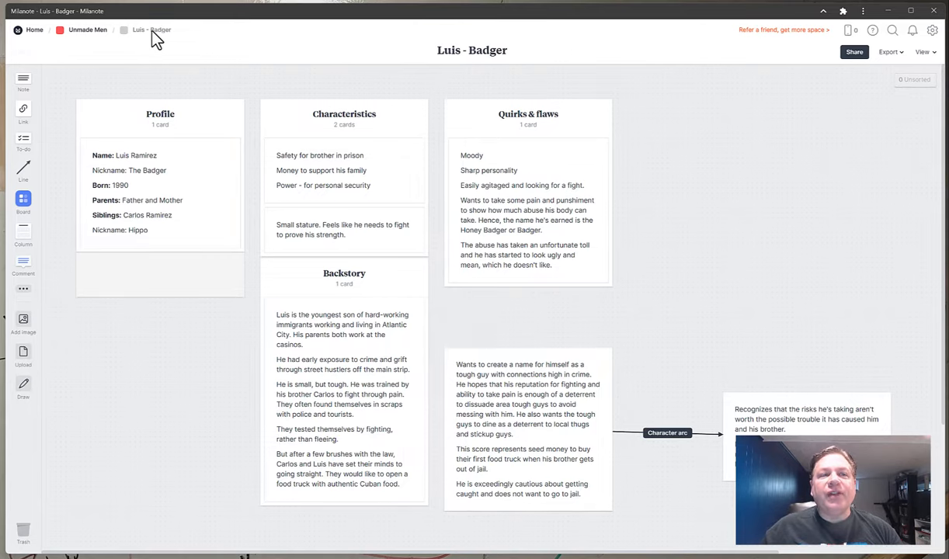
Step: Apply the Character Profile template to Angelo - Chimp, keeping example content
left_click(88, 29)
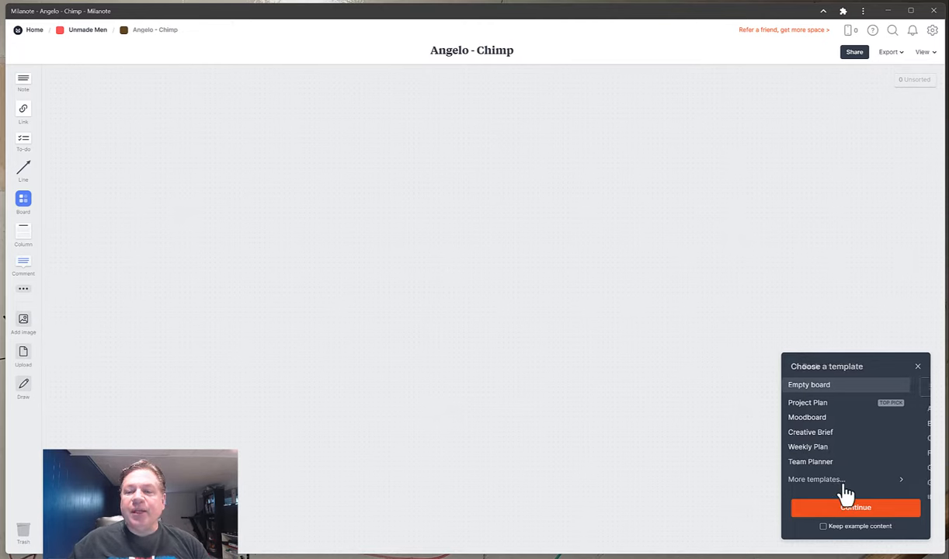
left_click(817, 480)
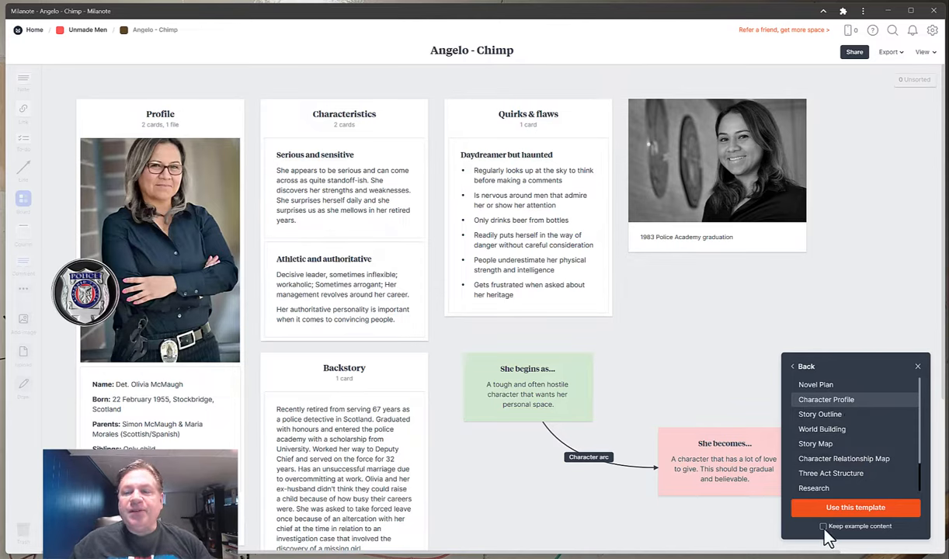
left_click(855, 507)
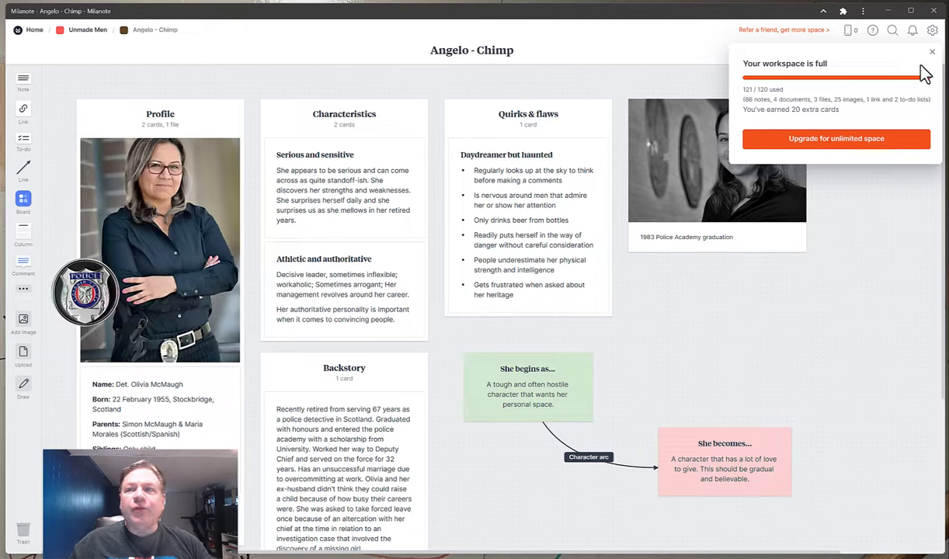
left_click(933, 52)
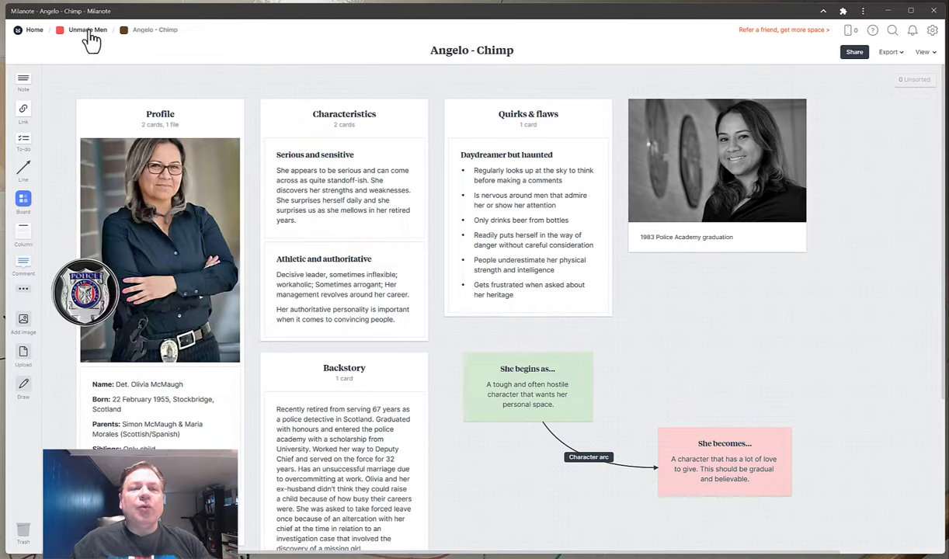
Step: Return to Unmade Men and reopen the Angelo - Chimp board
left_click(87, 29)
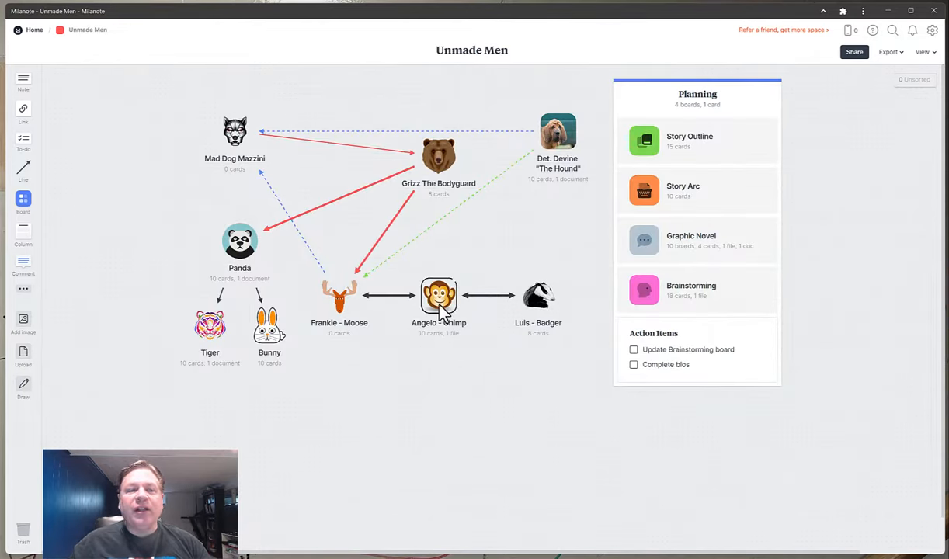
double_click(439, 295)
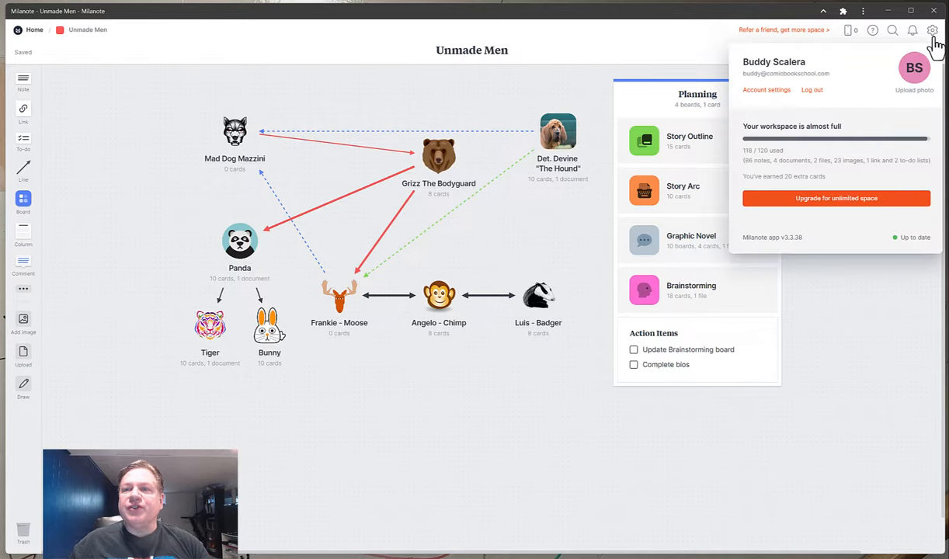
mouse_move(882, 139)
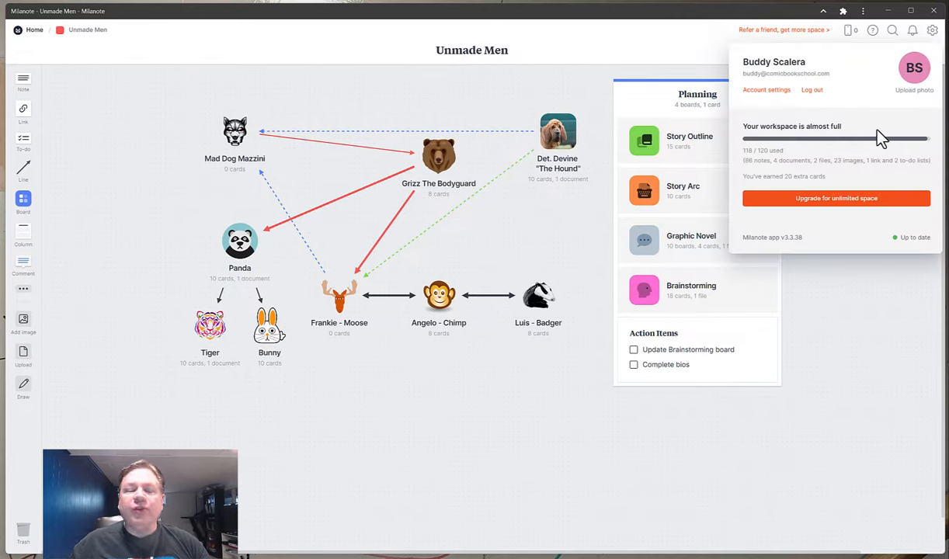
mouse_move(439, 477)
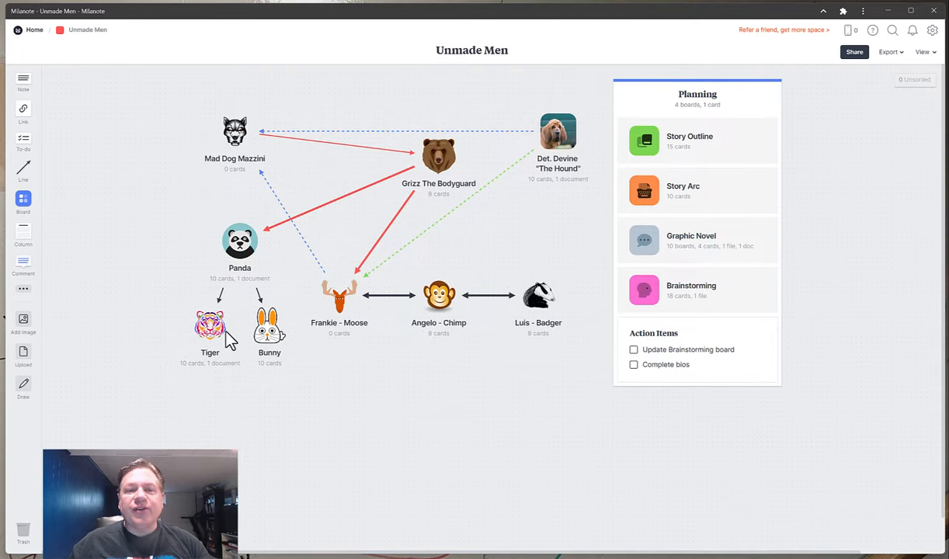
mouse_move(452, 173)
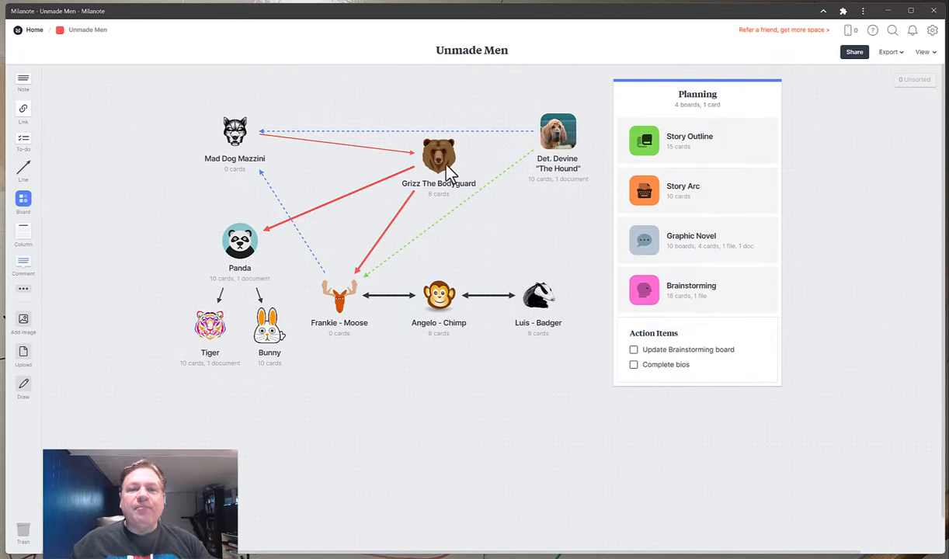
Step: Open the Grizz The Bodyguard board from its bear icon on the map
double_click(439, 163)
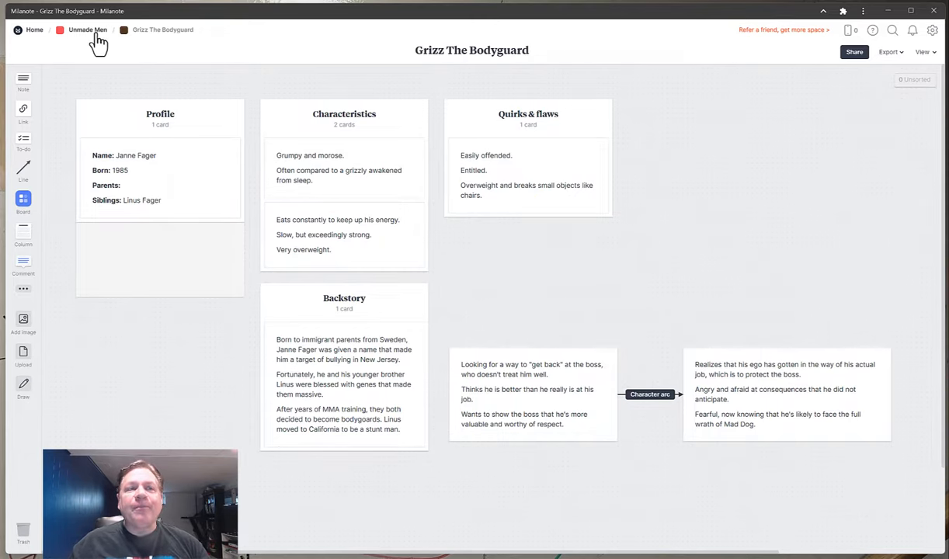
Step: Leave Grizz's board for the Unmade Men map using the breadcrumb
left_click(88, 30)
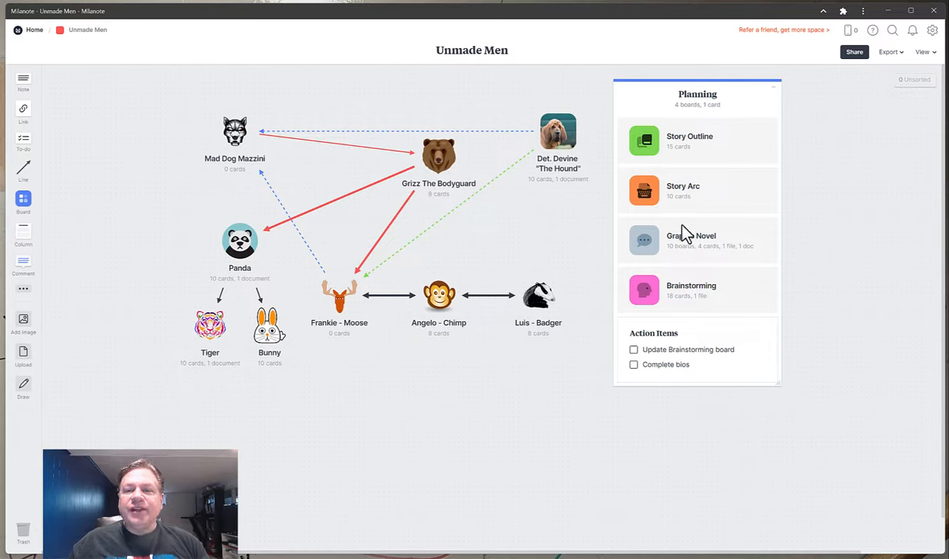
mouse_move(664, 273)
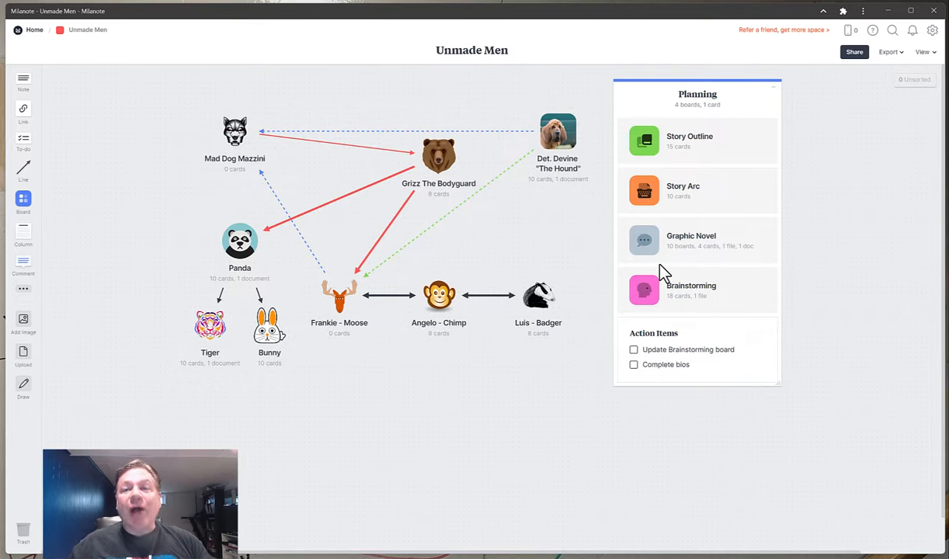
mouse_move(692, 194)
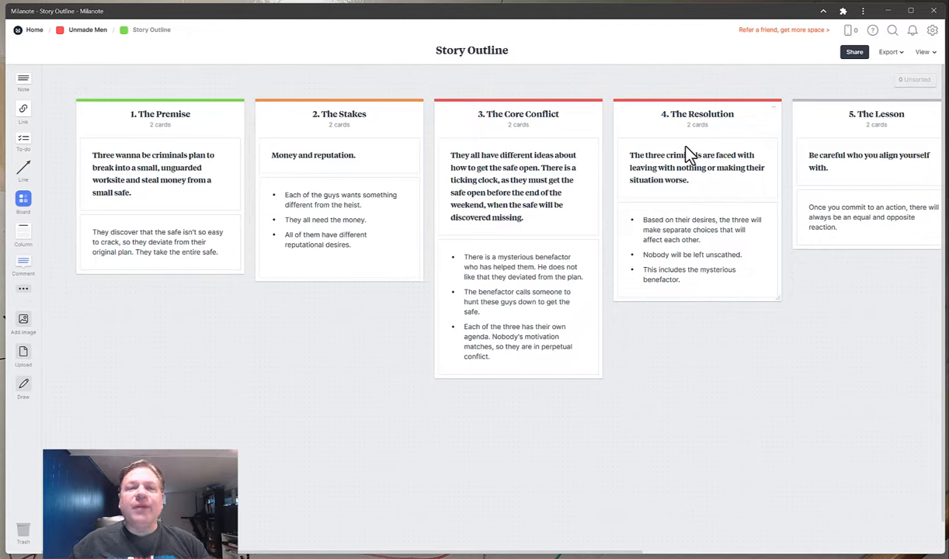
mouse_move(87, 228)
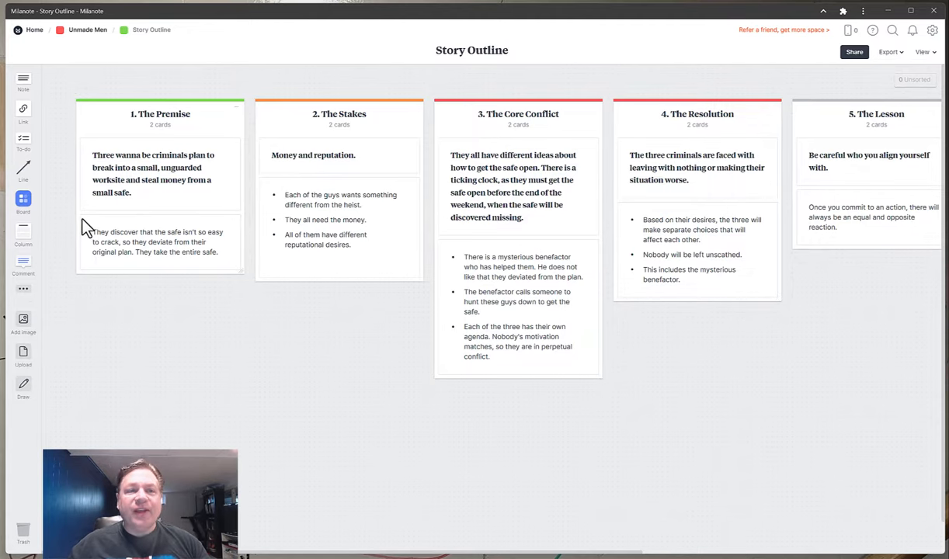
mouse_move(638, 130)
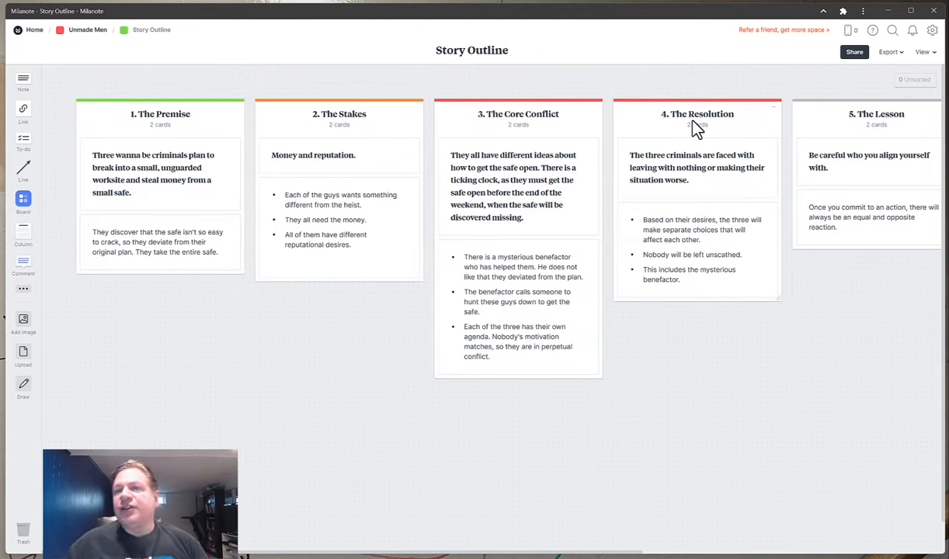
mouse_move(617, 127)
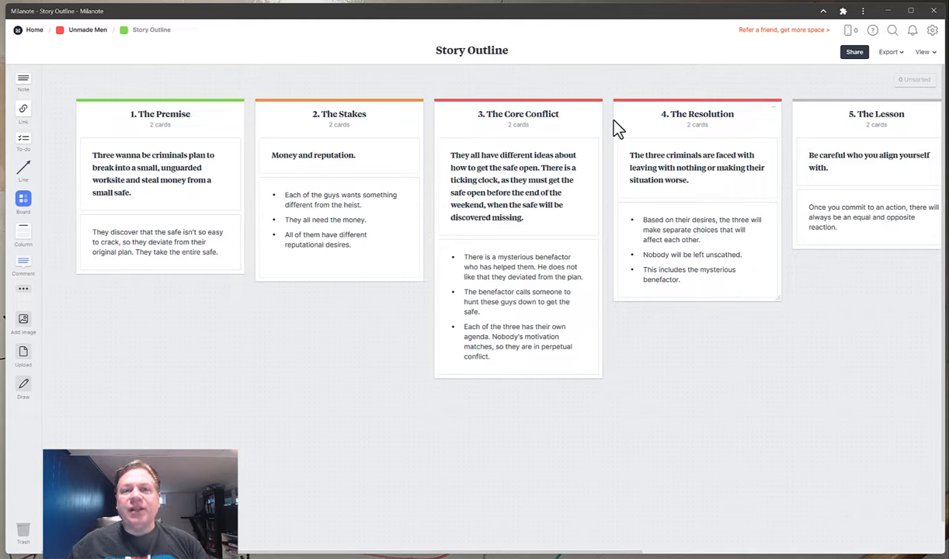
mouse_move(225, 119)
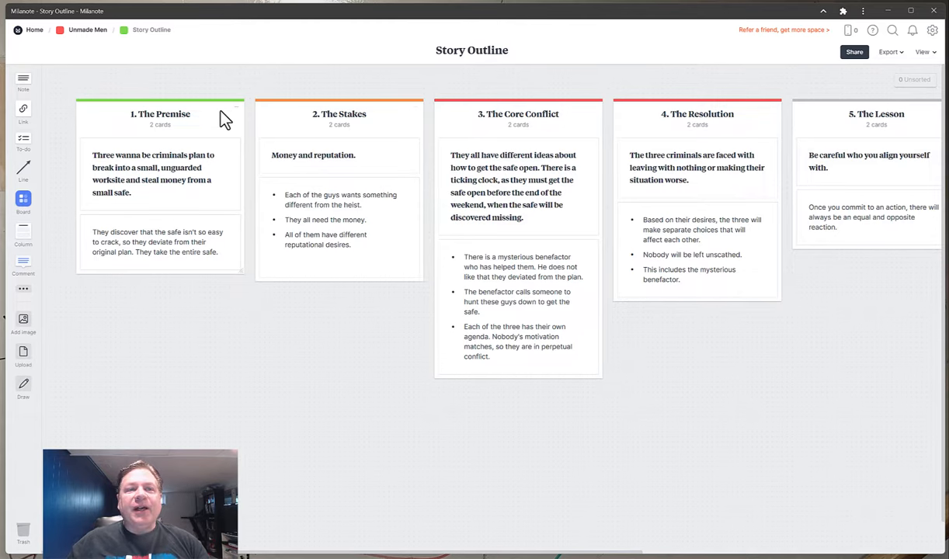
mouse_move(206, 113)
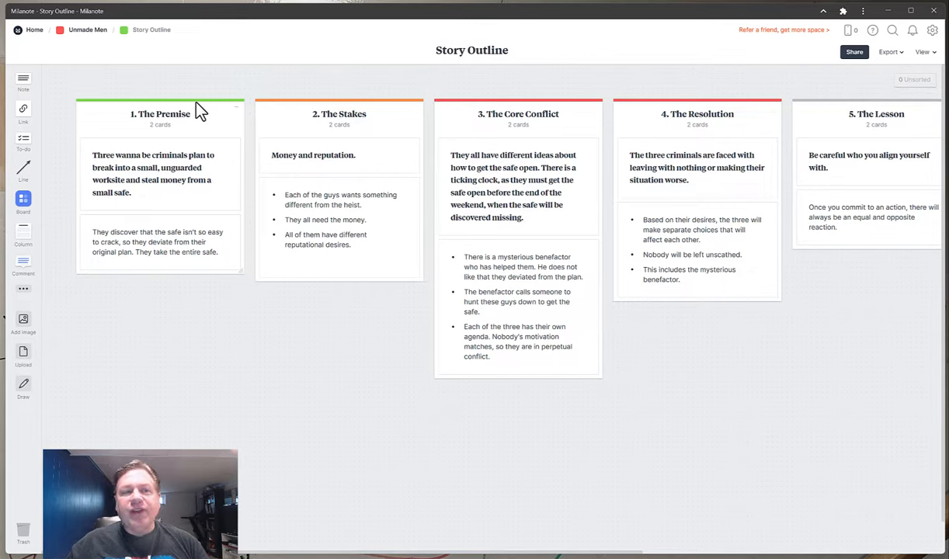
mouse_move(327, 119)
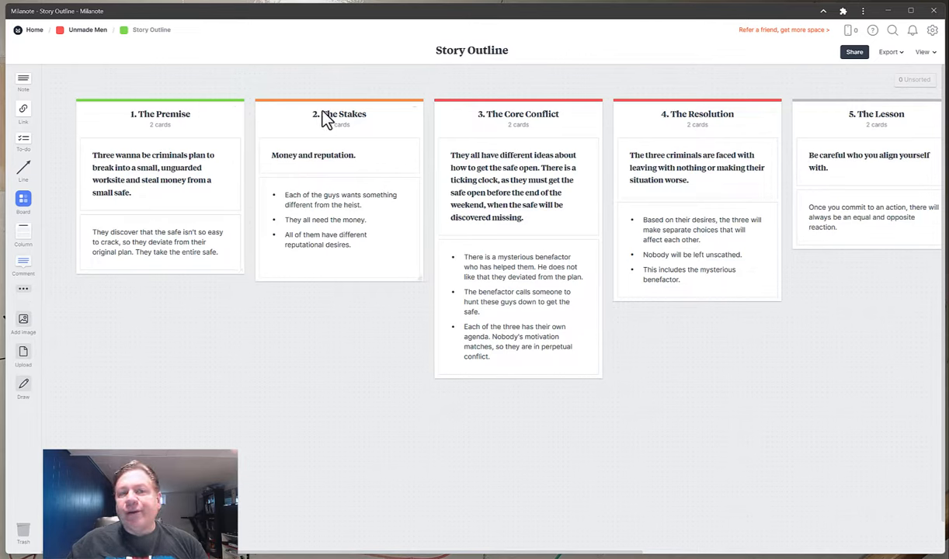
mouse_move(480, 163)
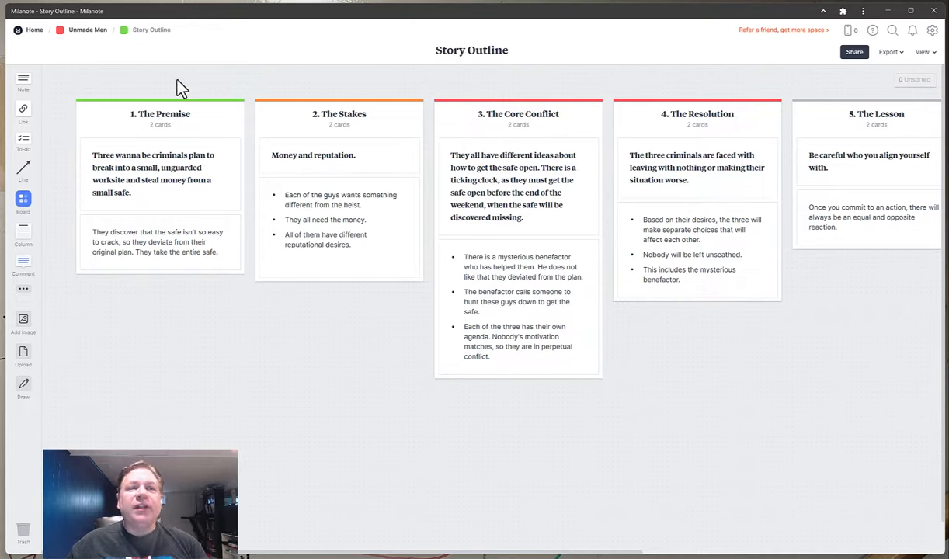
Step: Return to the Unmade Men board via the breadcrumb
left_click(87, 29)
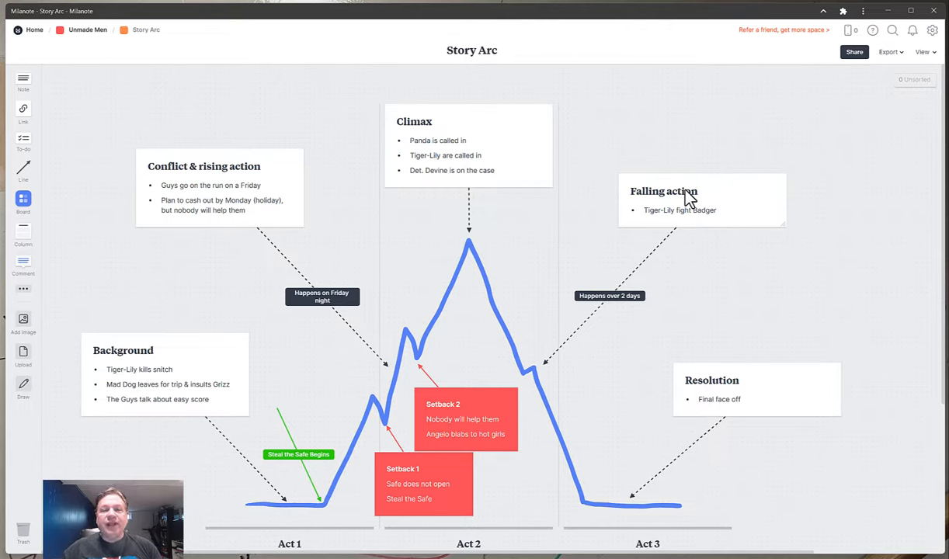
mouse_move(231, 185)
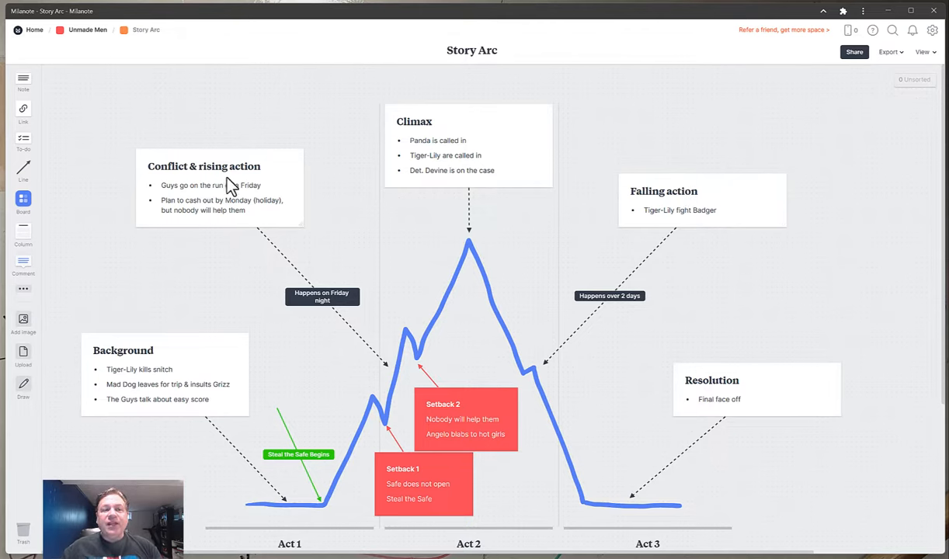
mouse_move(115, 359)
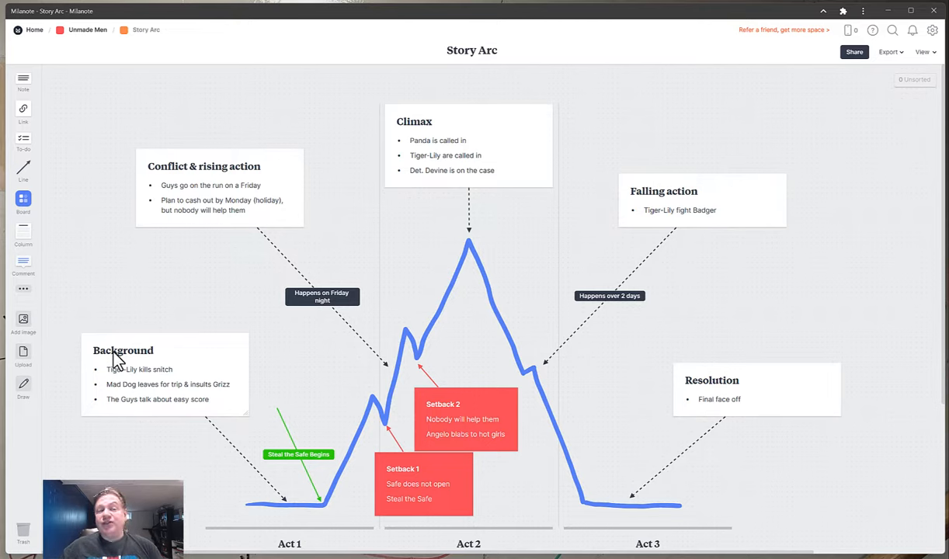
mouse_move(180, 235)
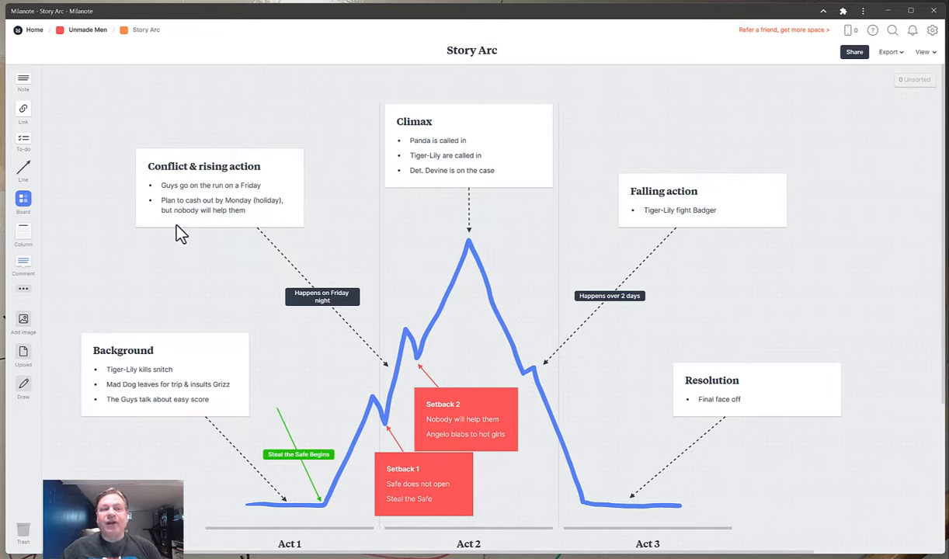
mouse_move(637, 234)
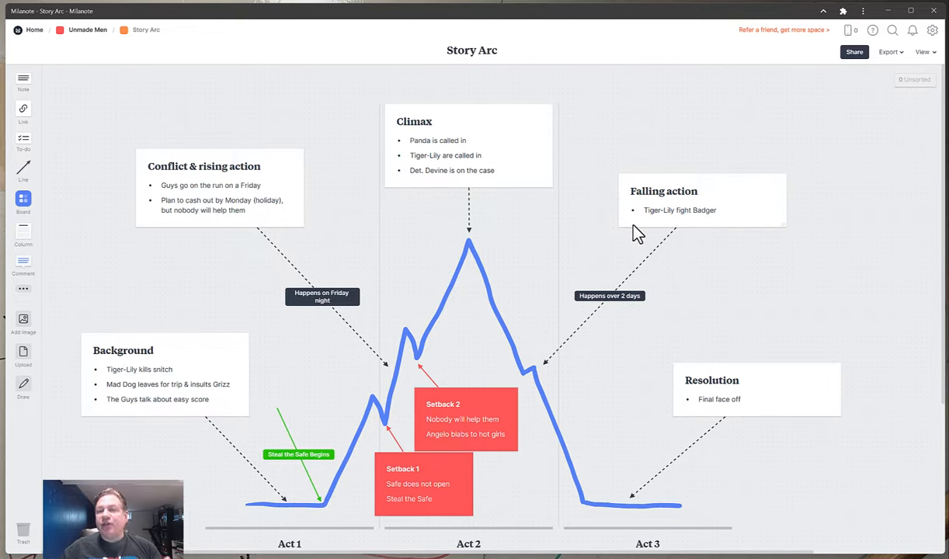
mouse_move(455, 422)
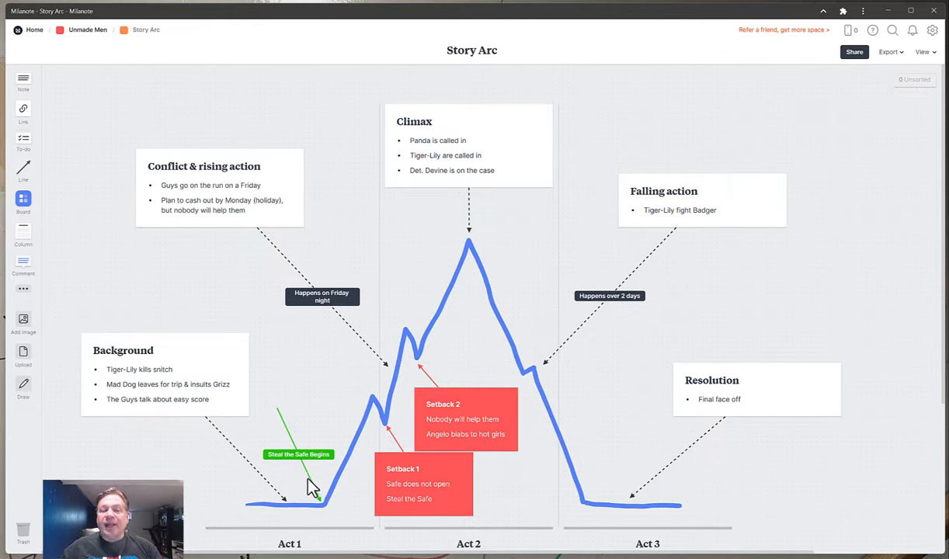
Step: Relabel the green 'Steal the Safe Begins' tag on the Story Arc board
left_click(298, 454)
type("Safe Steal Here")
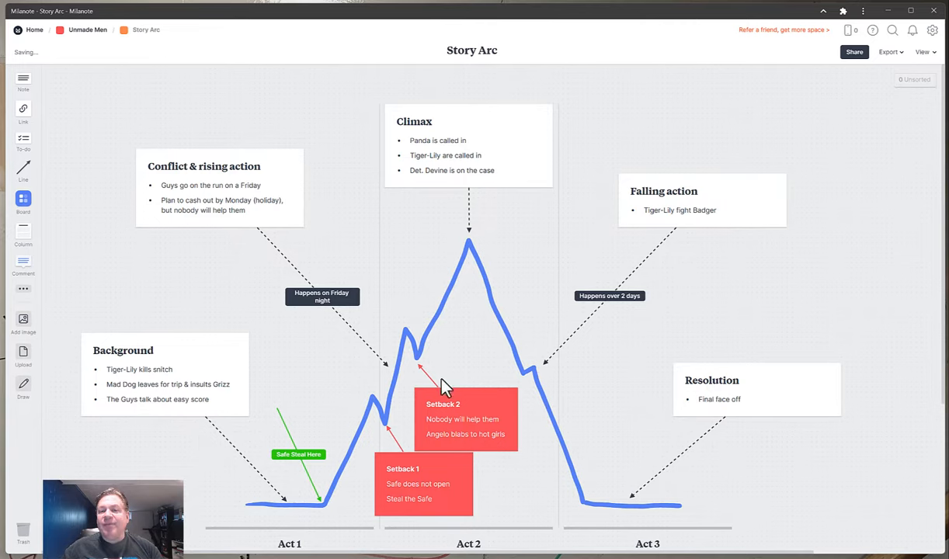
left_click(610, 296)
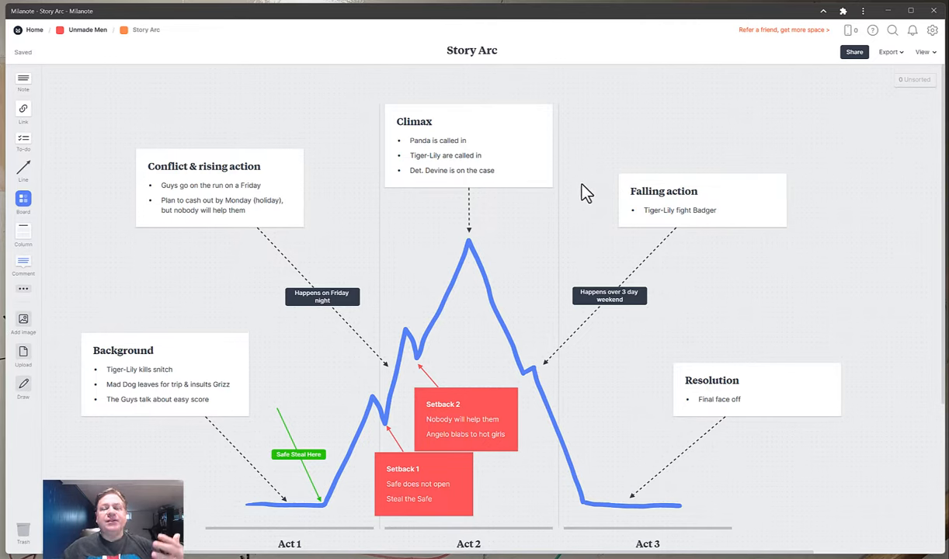
mouse_move(144, 62)
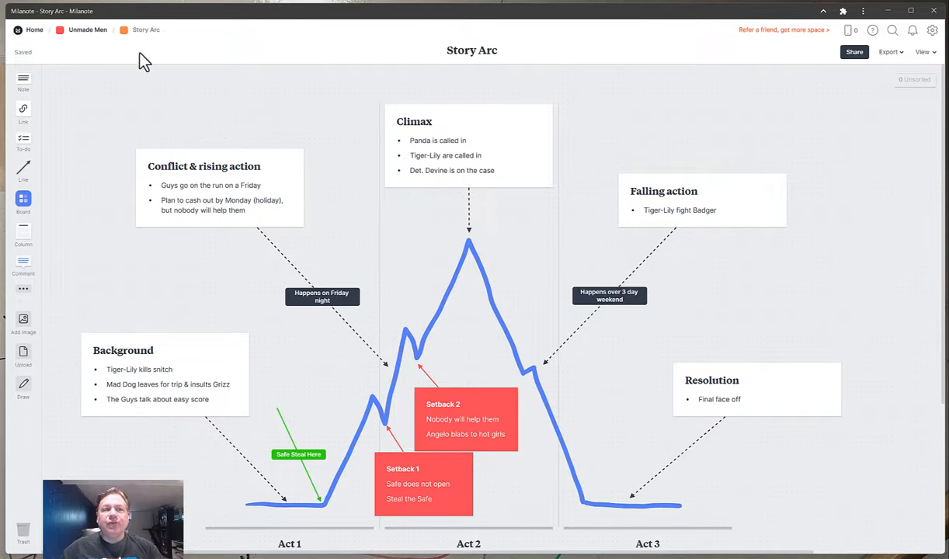
left_click(88, 29)
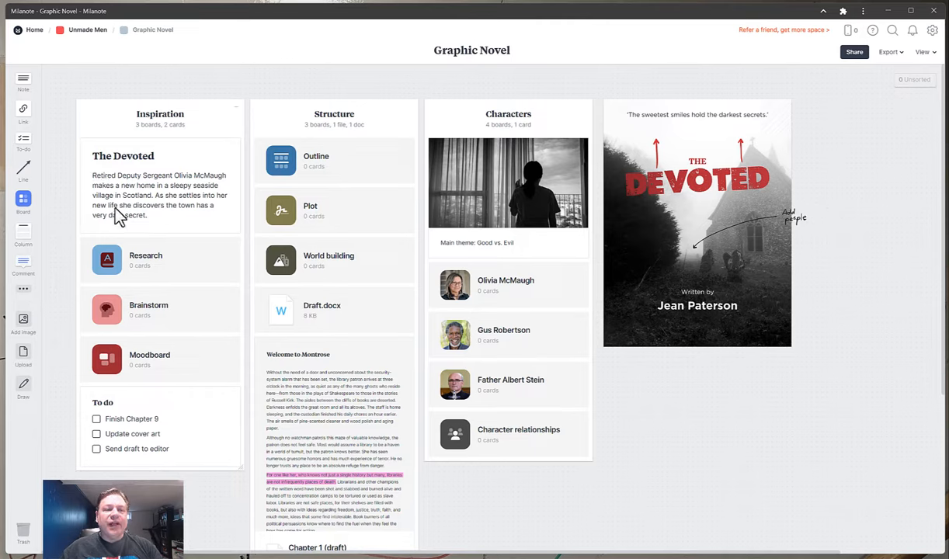
mouse_move(165, 391)
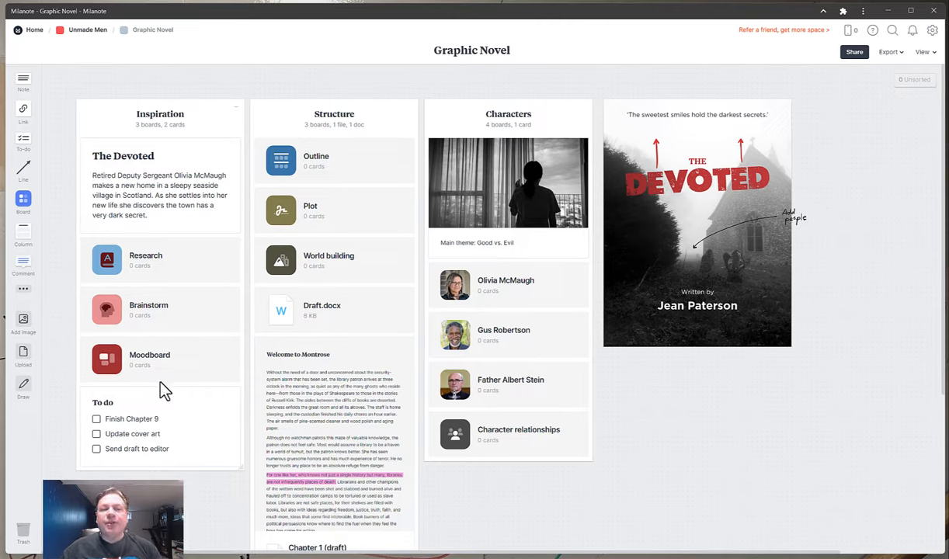
mouse_move(172, 382)
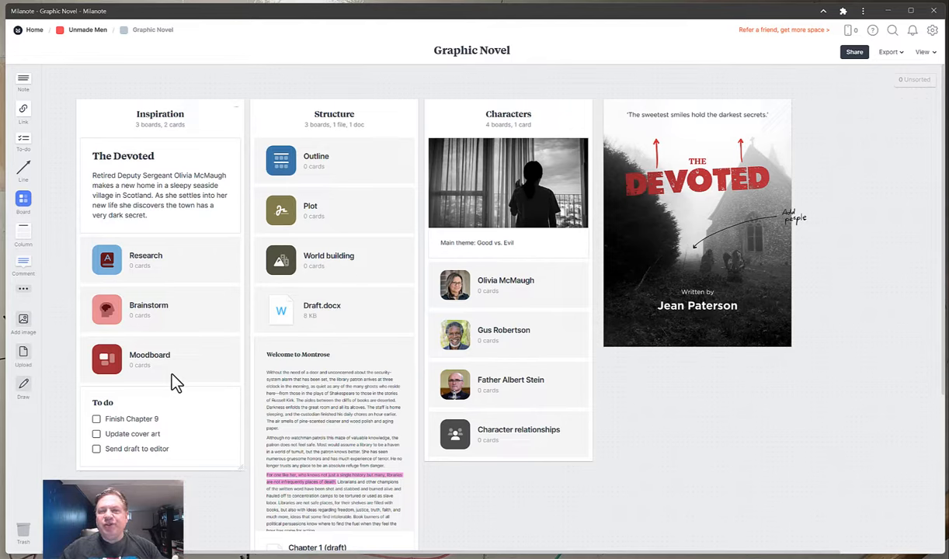
mouse_move(193, 323)
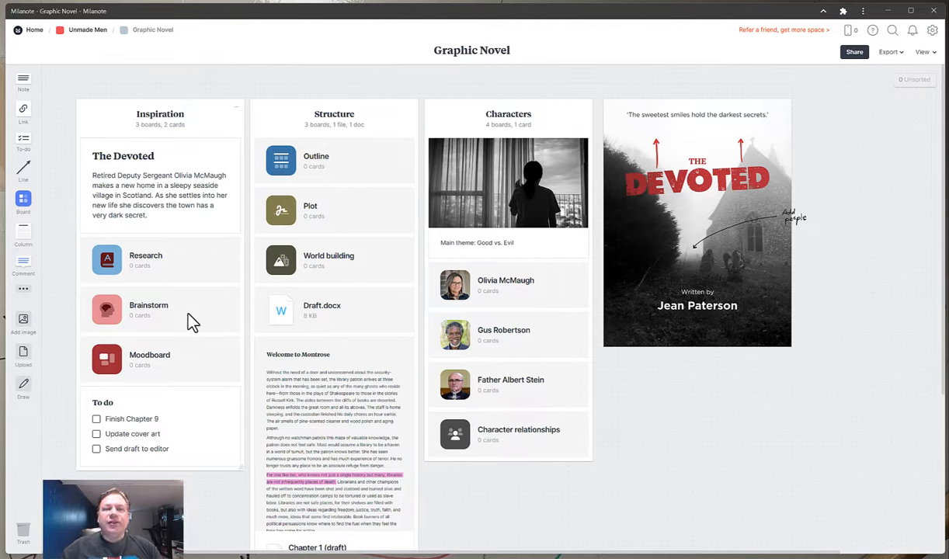
mouse_move(709, 191)
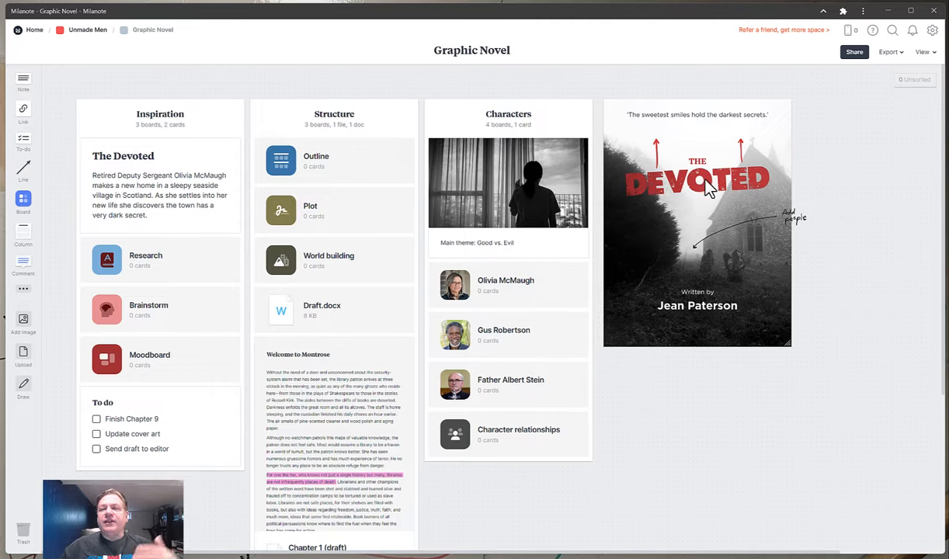
mouse_move(696, 319)
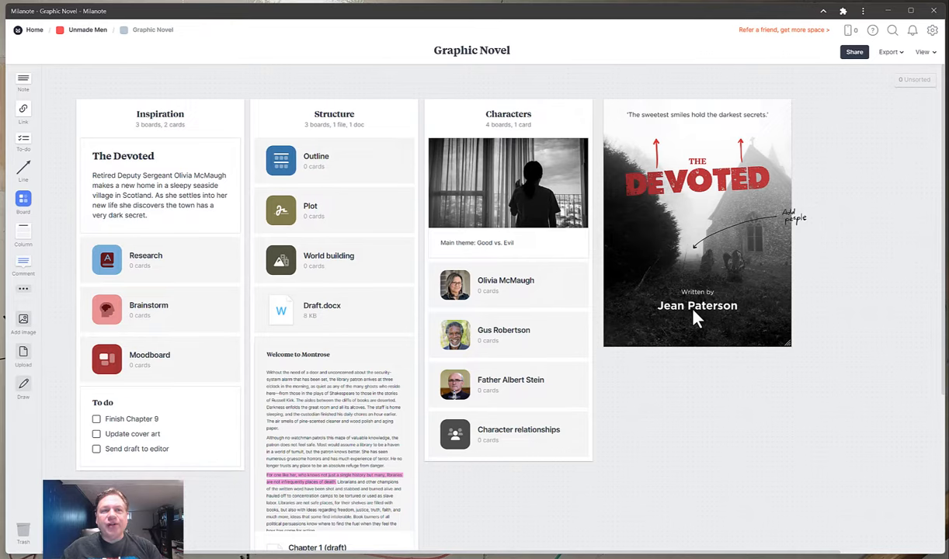
mouse_move(126, 40)
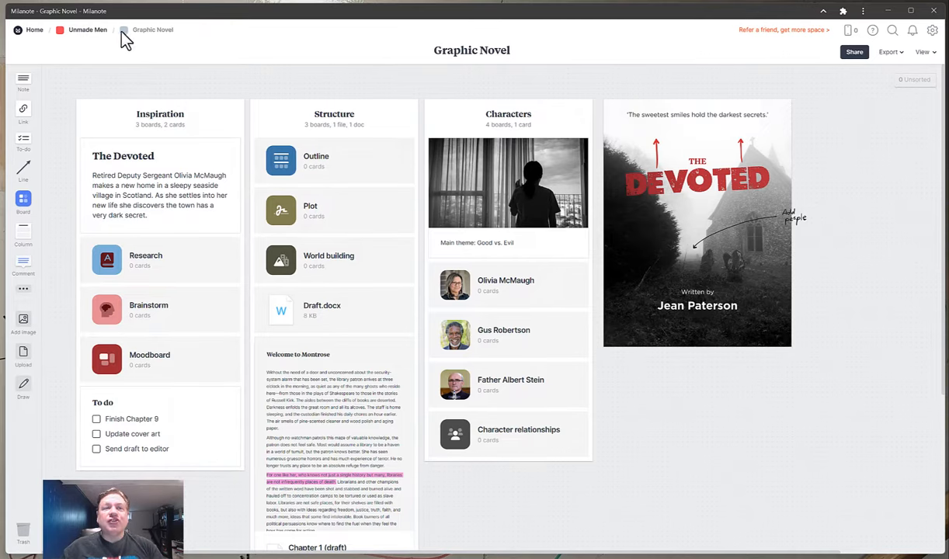
Step: Go back up to the Unmade Men board from the breadcrumb
left_click(87, 30)
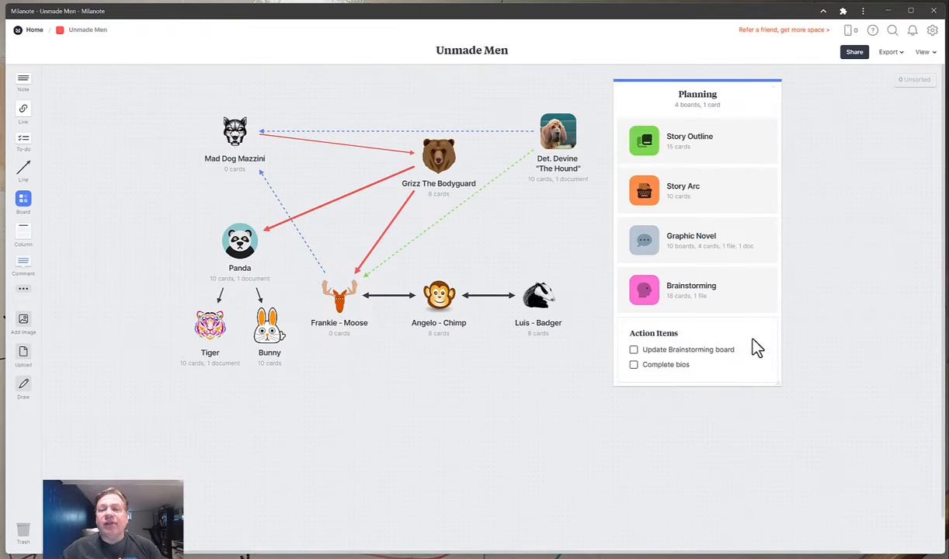
mouse_move(694, 293)
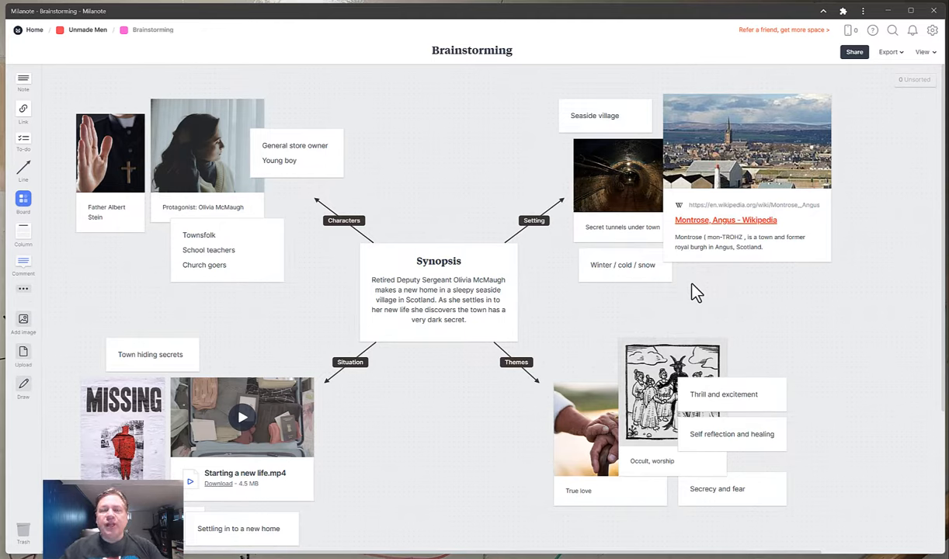
mouse_move(195, 164)
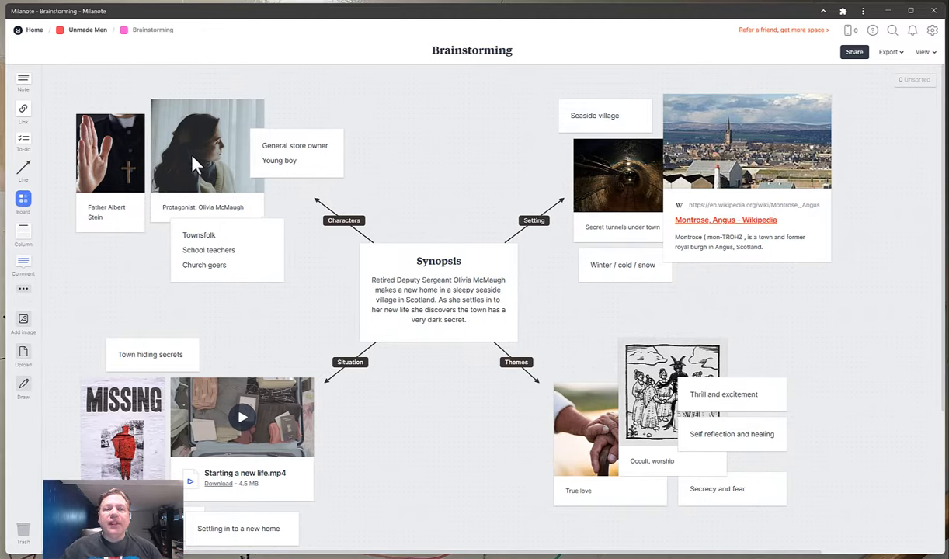
mouse_move(156, 167)
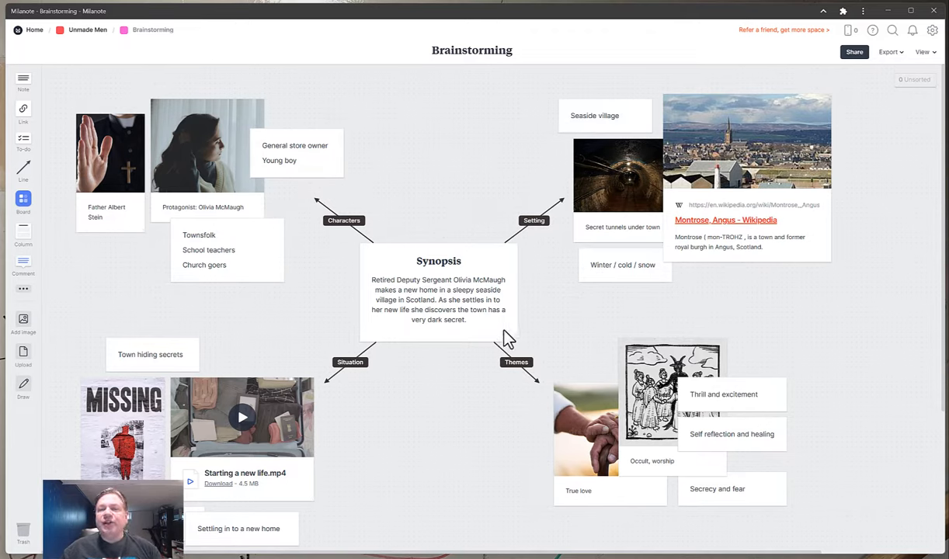
mouse_move(621, 171)
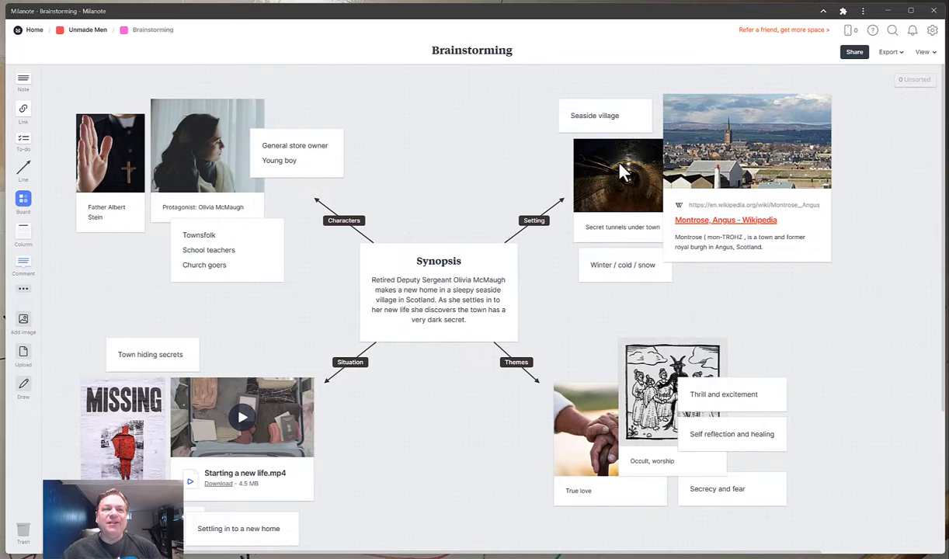
Step: Add a 'Show To Do List' to-do task card on the Unmade Men board
left_click(88, 29)
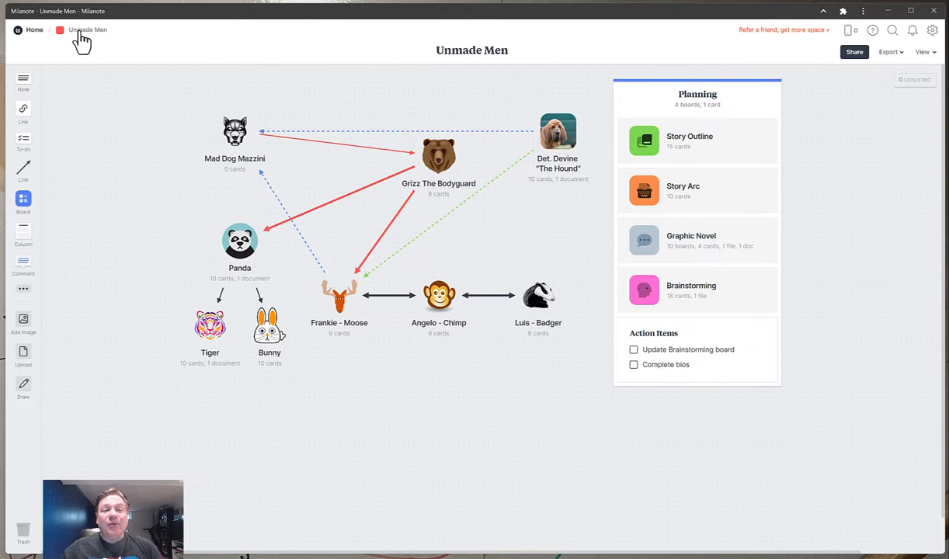
mouse_move(700, 317)
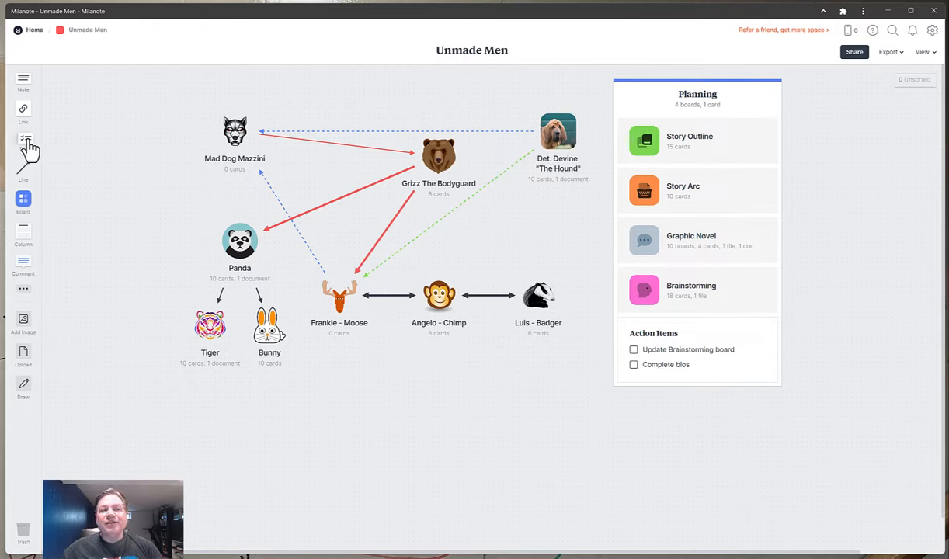
left_click(23, 144)
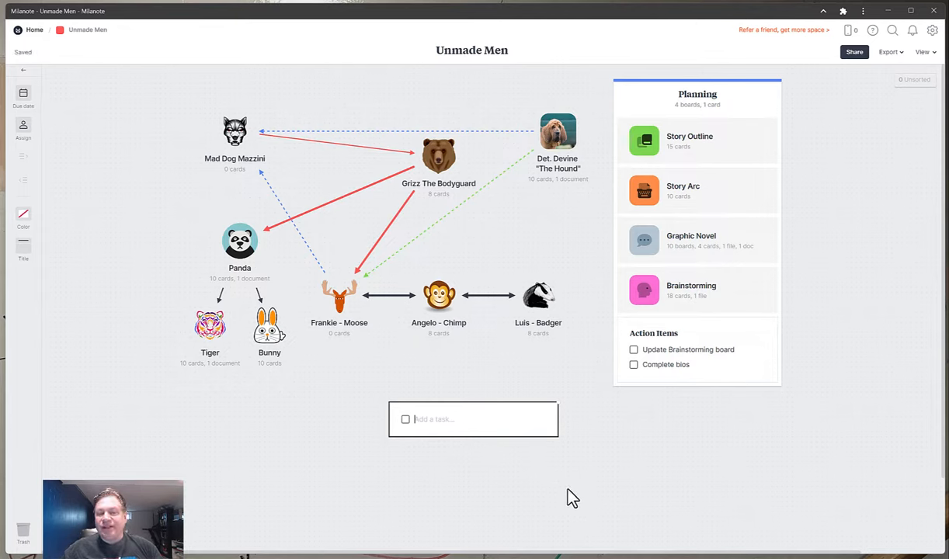
type("Show")
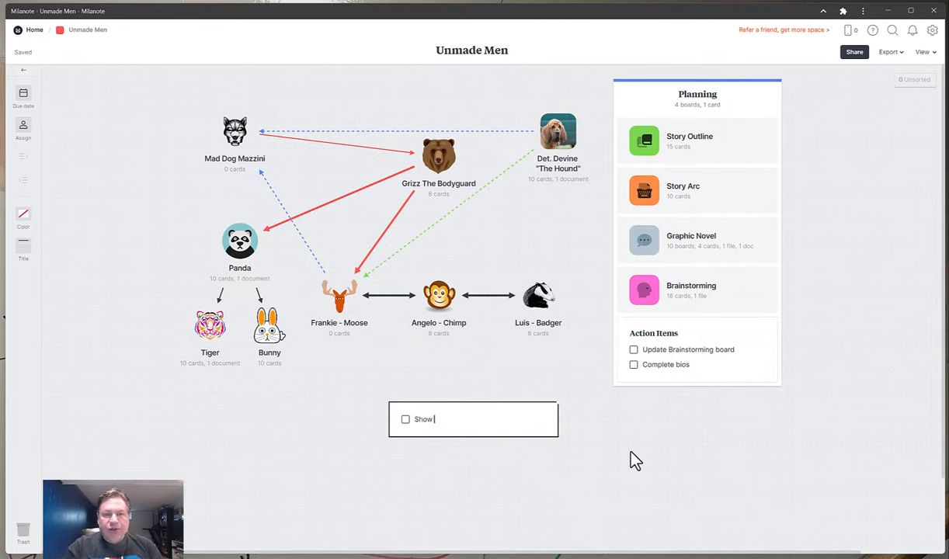
type("To Do List")
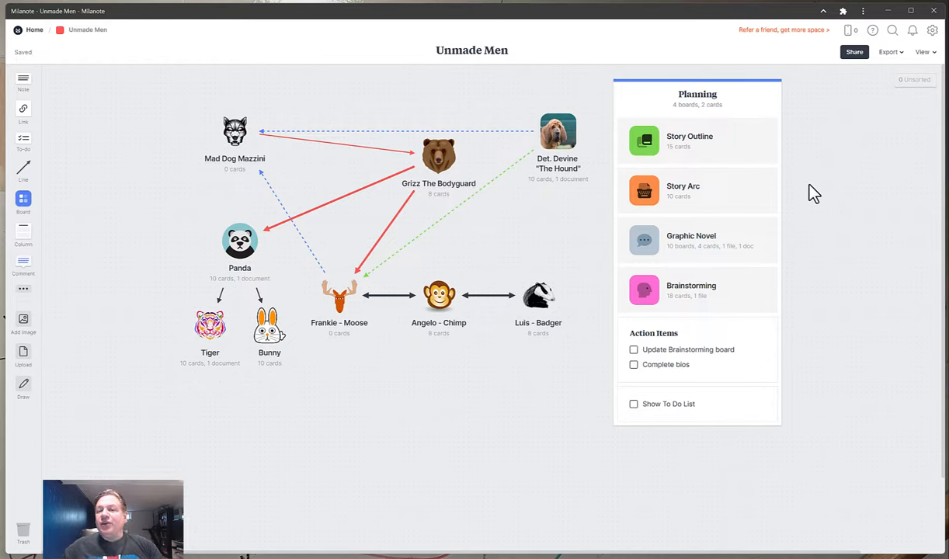
mouse_move(714, 156)
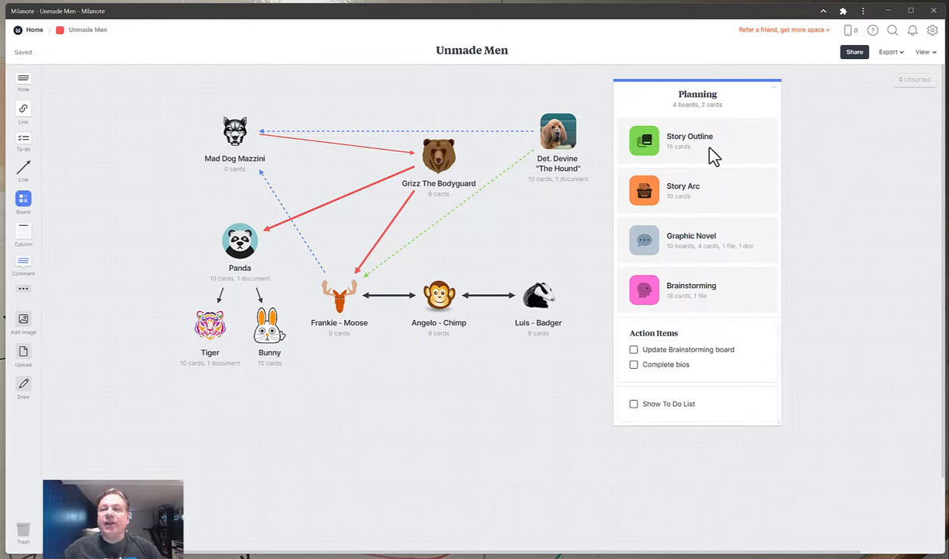
Step: Group Story Outline and Story Arc into a new column titled 'Frameworks'
left_click_drag(690, 140, 161, 431)
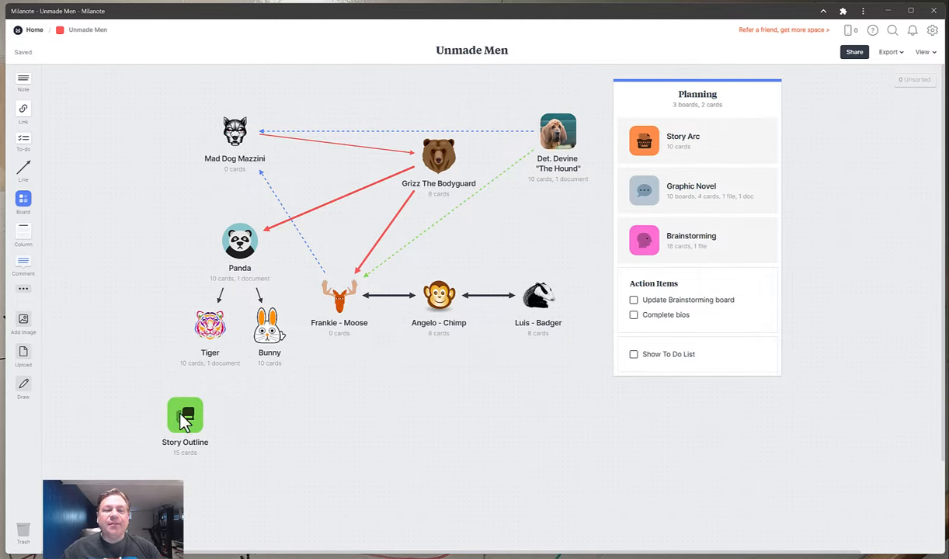
left_click_drag(184, 417, 363, 404)
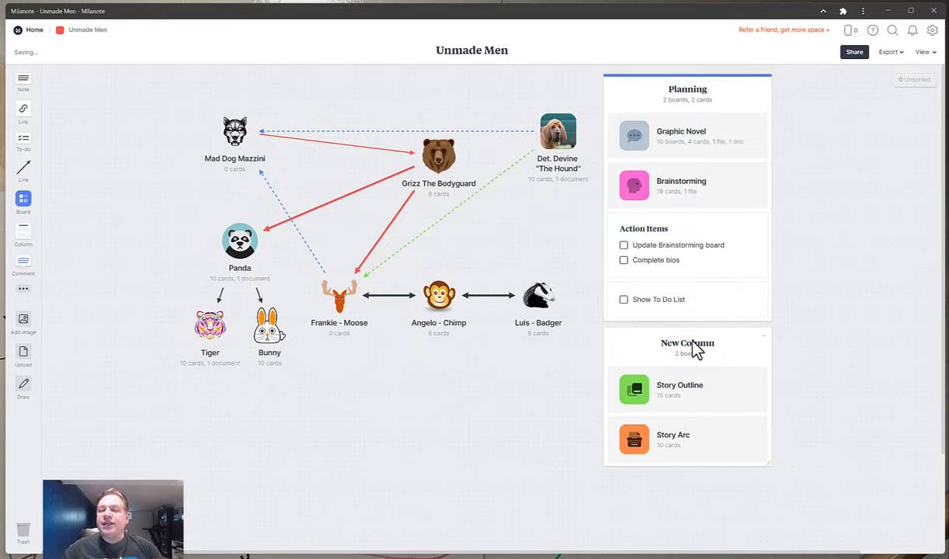
double_click(687, 343)
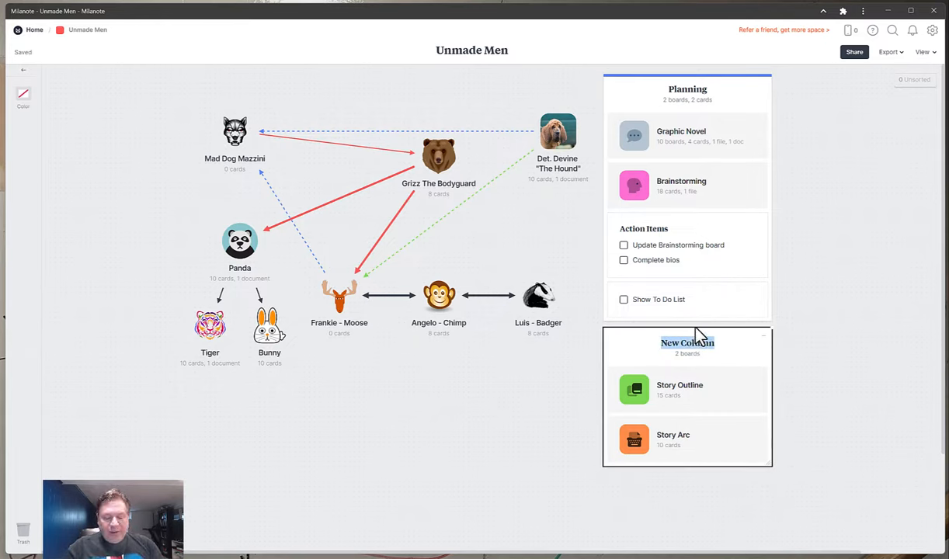
type("Frameworks")
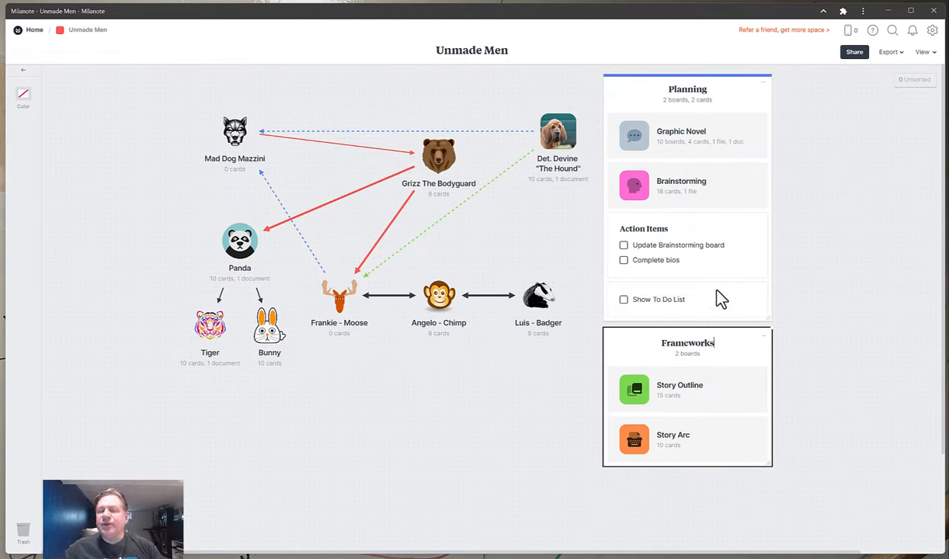
left_click(659, 299)
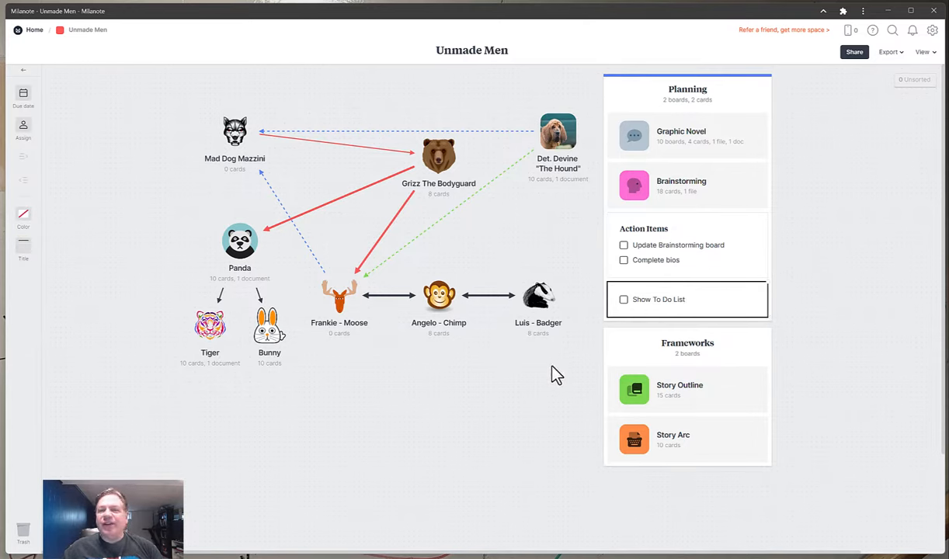
Step: Mark the 'Show To Do List' task card with the red colour
left_click(24, 219)
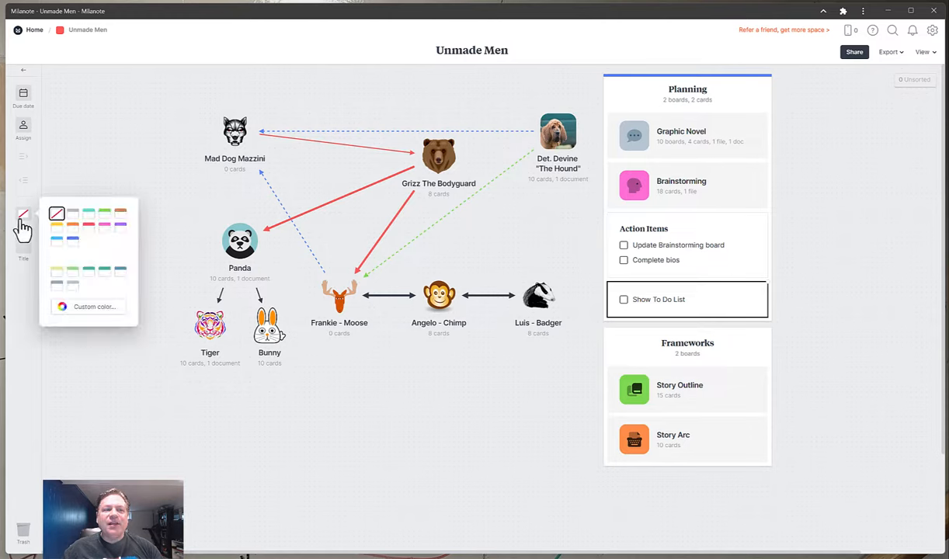
left_click(88, 228)
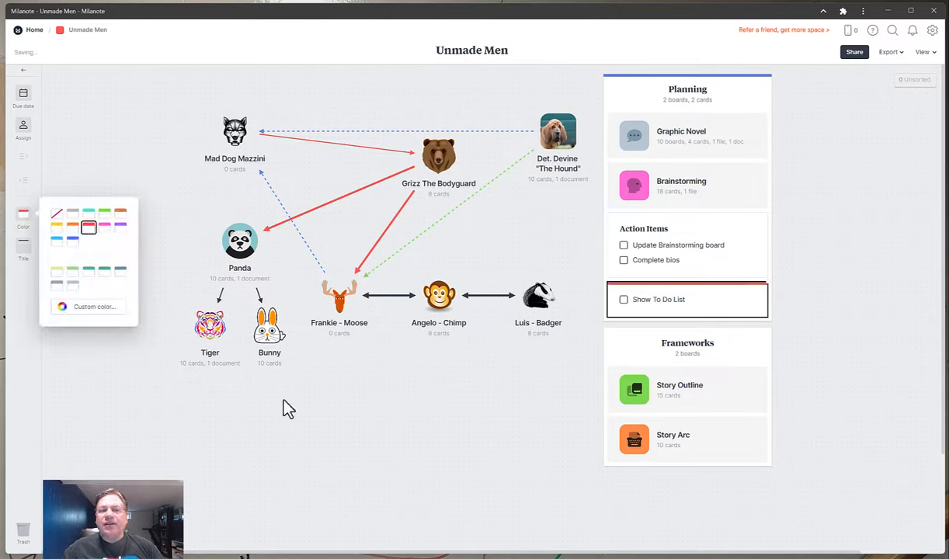
left_click(478, 453)
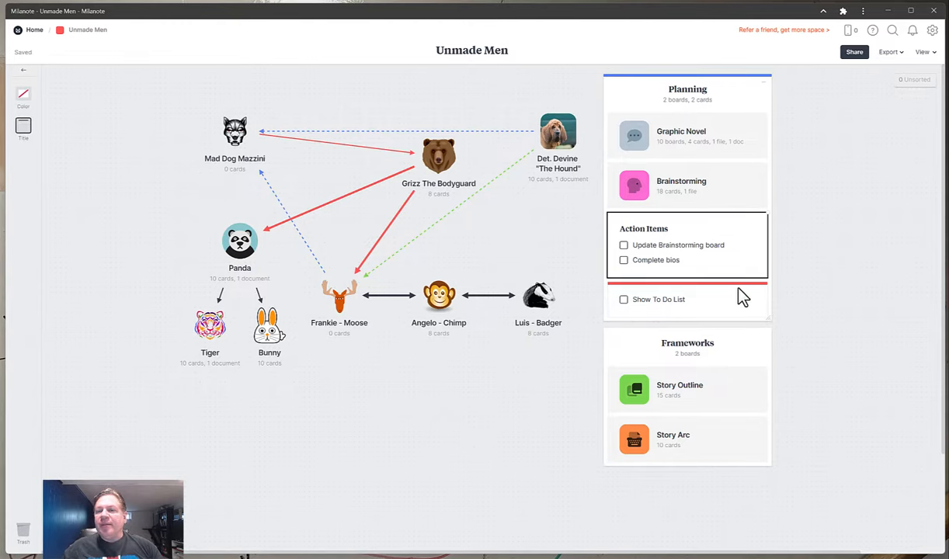
double_click(659, 299)
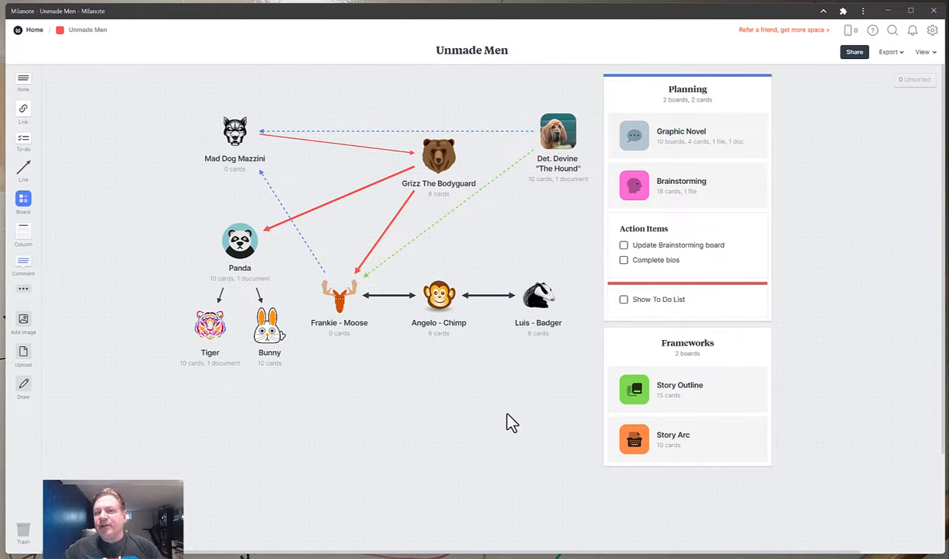
mouse_move(357, 328)
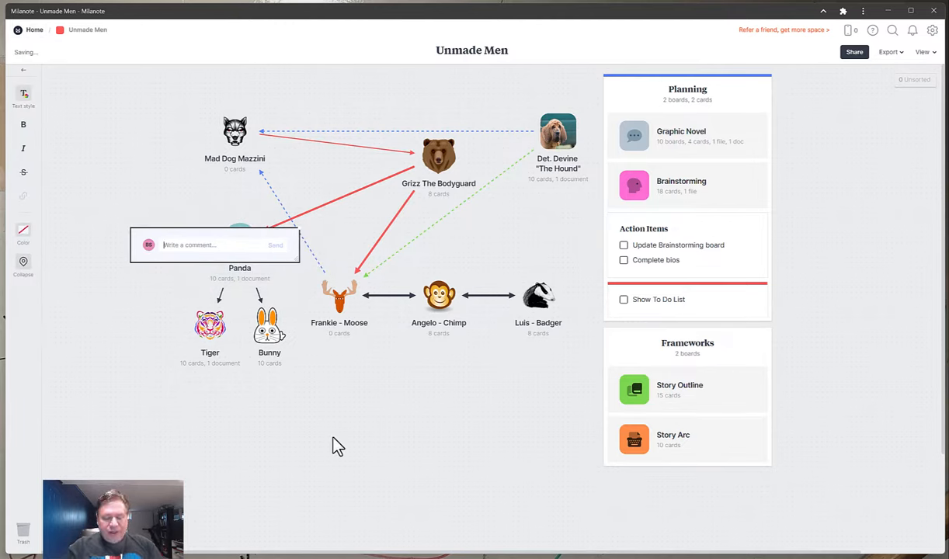
type("Check This out")
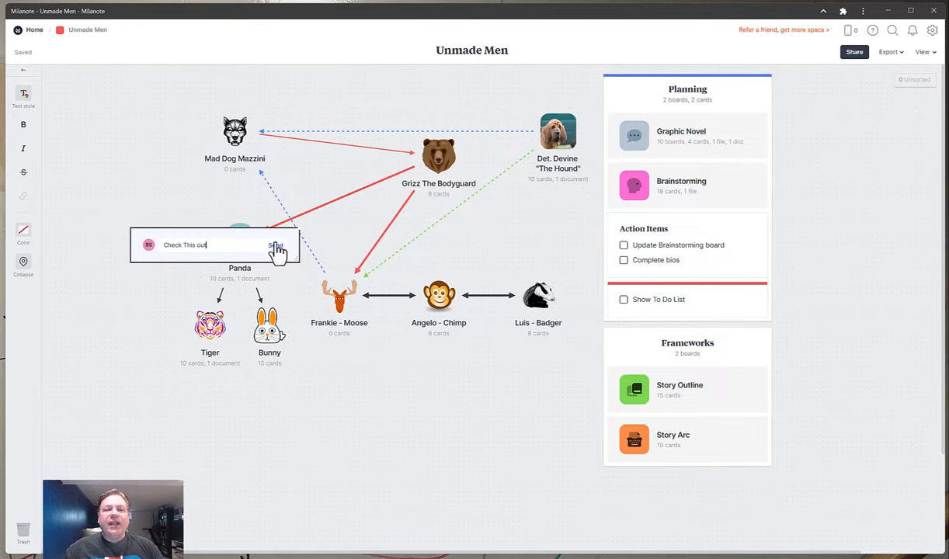
mouse_move(143, 301)
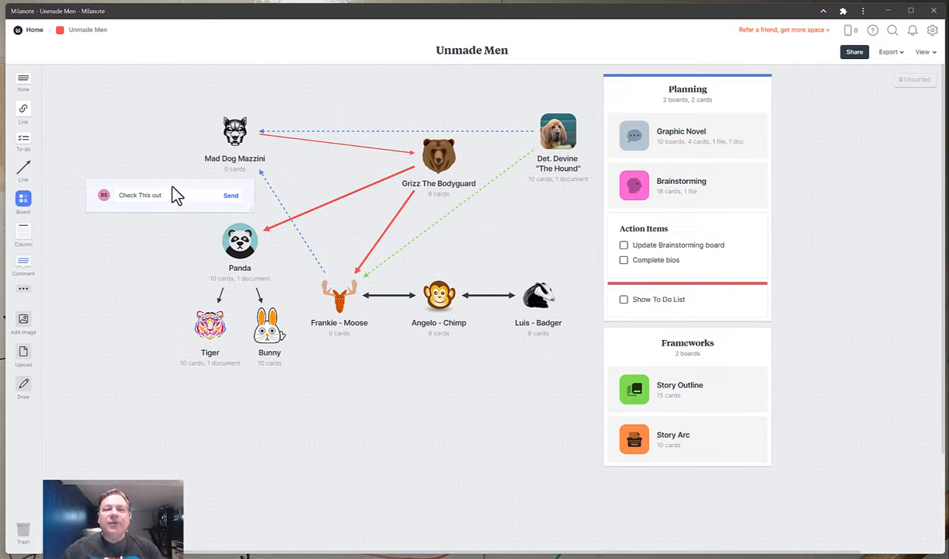
left_click(231, 195)
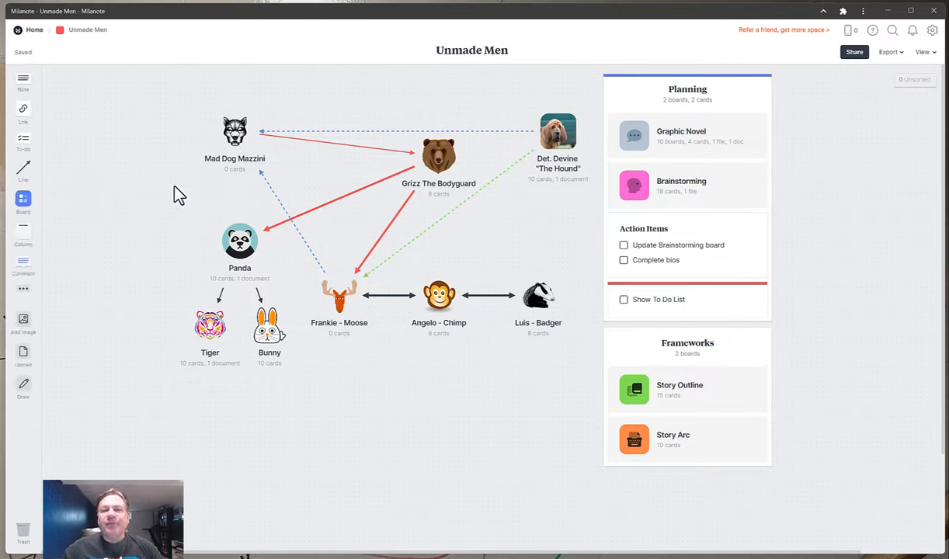
Step: Drag Mad Dog Mazzini, Panda, Tiger and Bunny further left on the character map
left_click(235, 132)
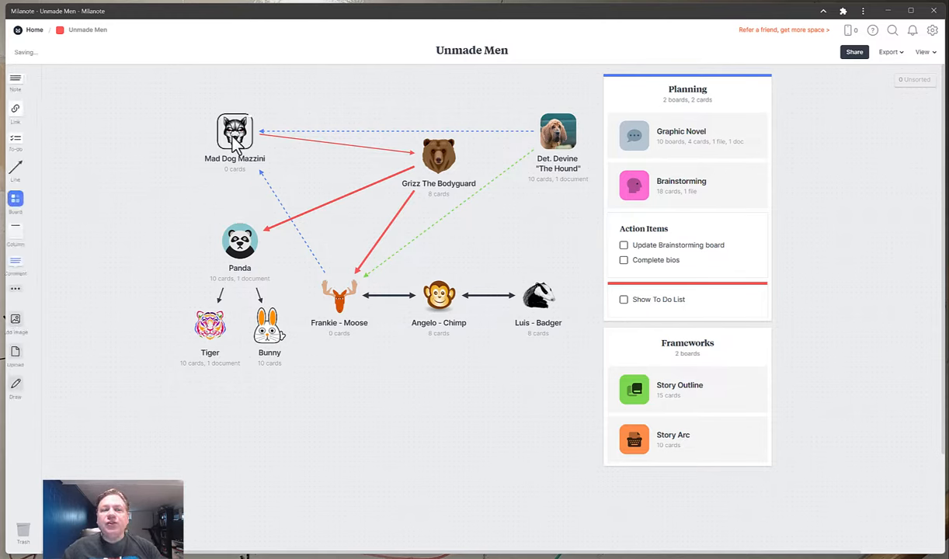
left_click_drag(234, 136, 142, 136)
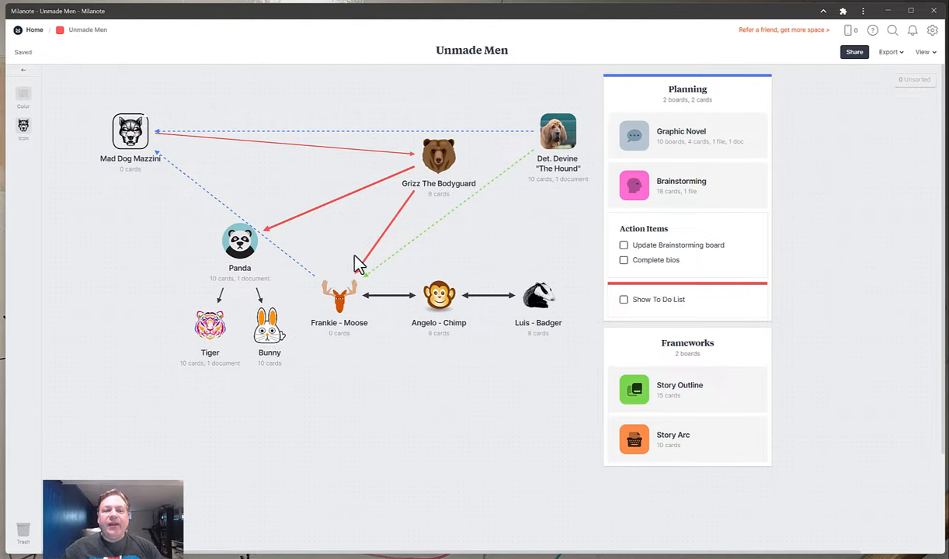
left_click_drag(239, 241, 185, 241)
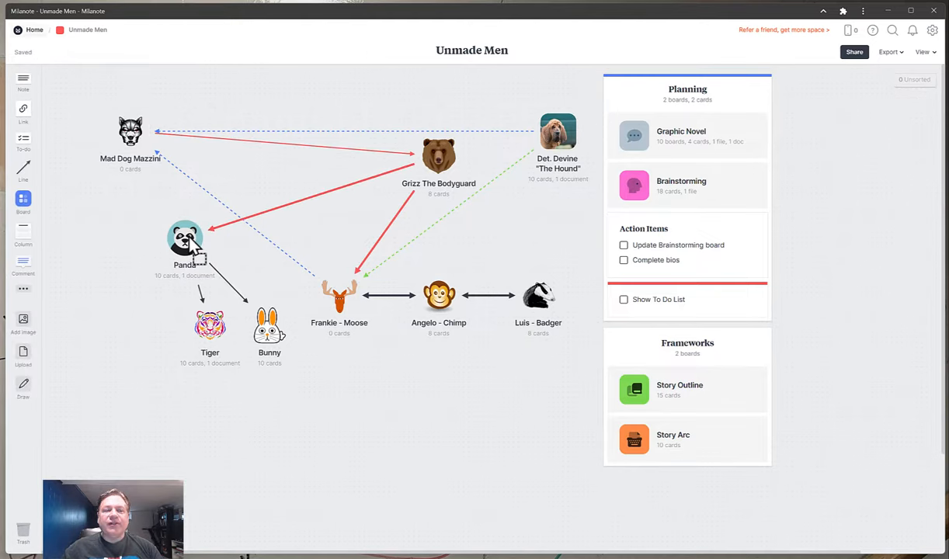
left_click_drag(209, 326, 165, 330)
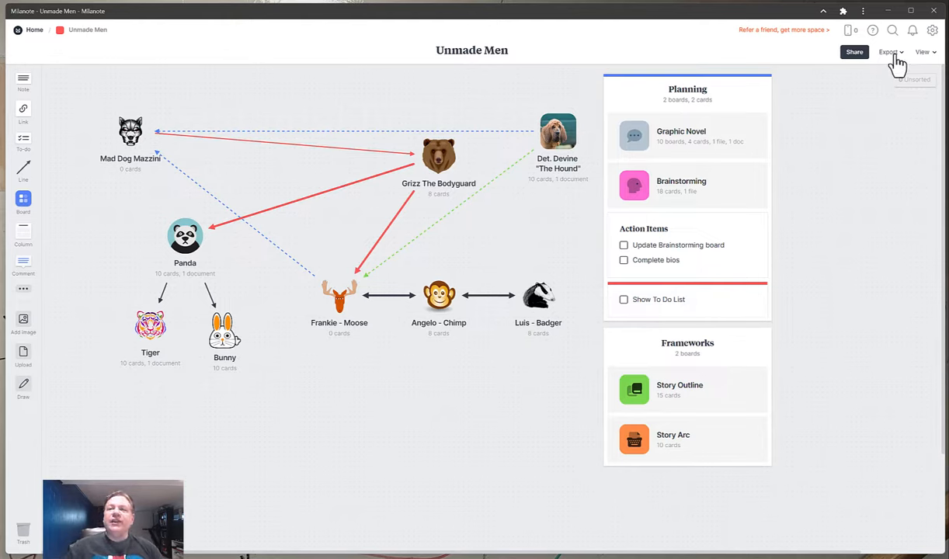
Step: Export the Unmade Men board as PDF standard (small file size)
left_click(890, 52)
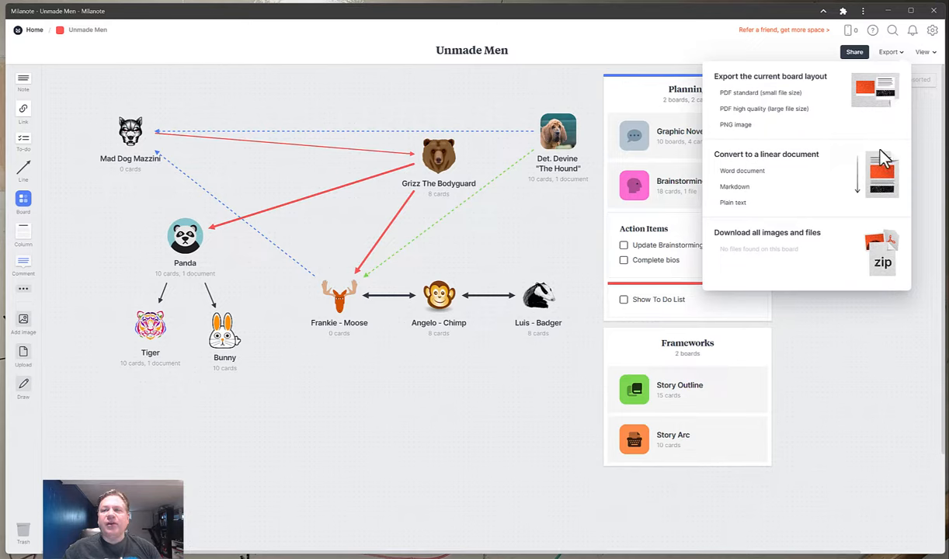
mouse_move(736, 112)
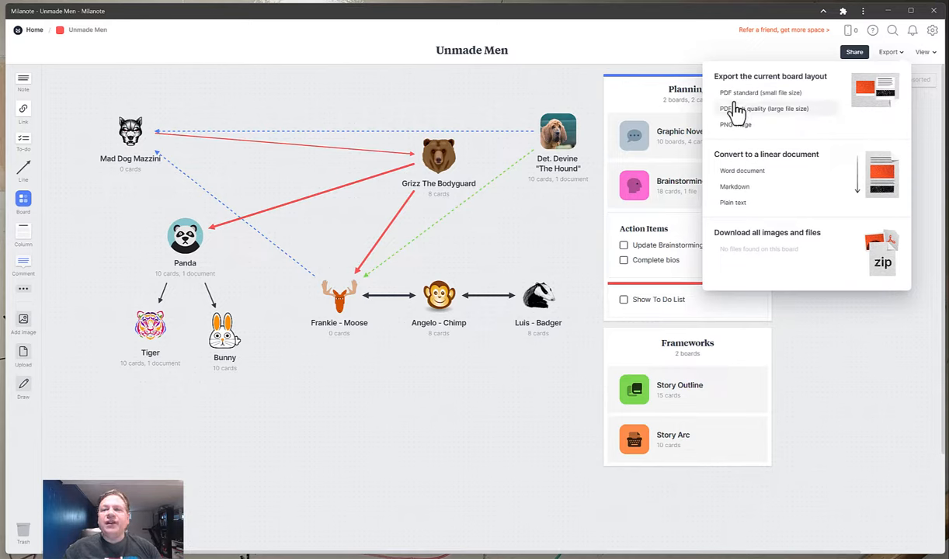
mouse_move(740, 236)
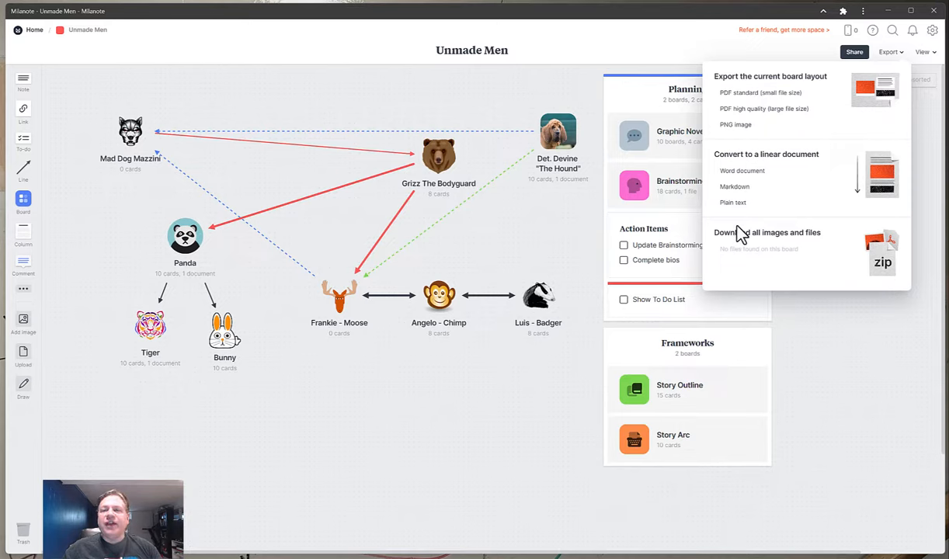
mouse_move(751, 93)
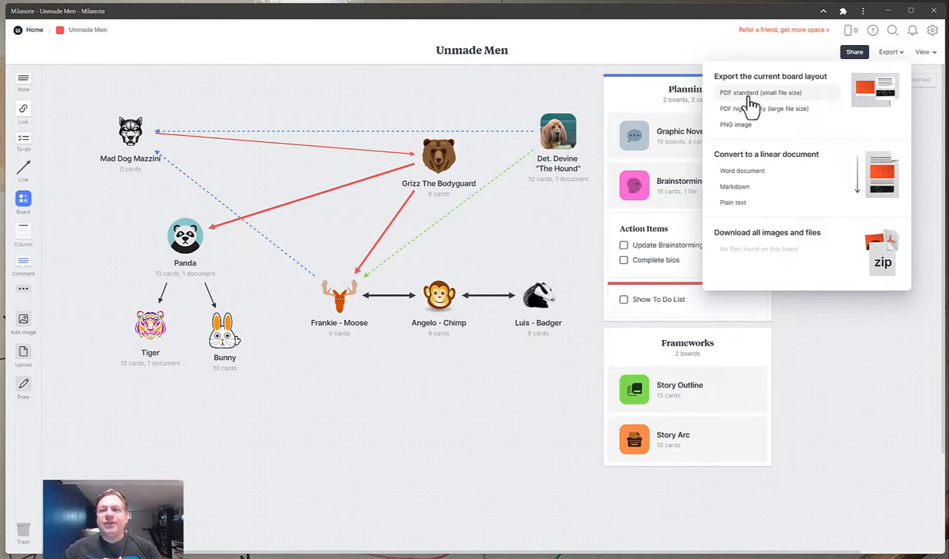
left_click(761, 92)
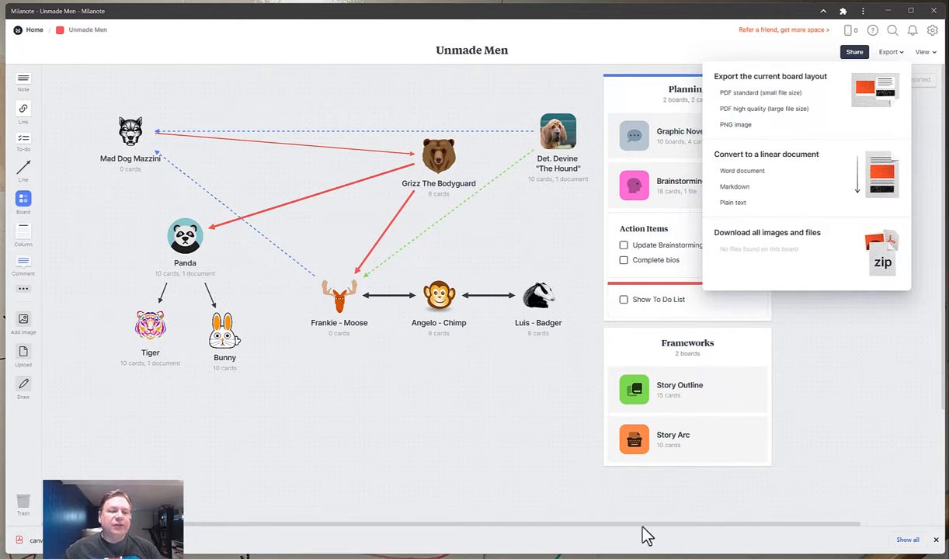
left_click(759, 92)
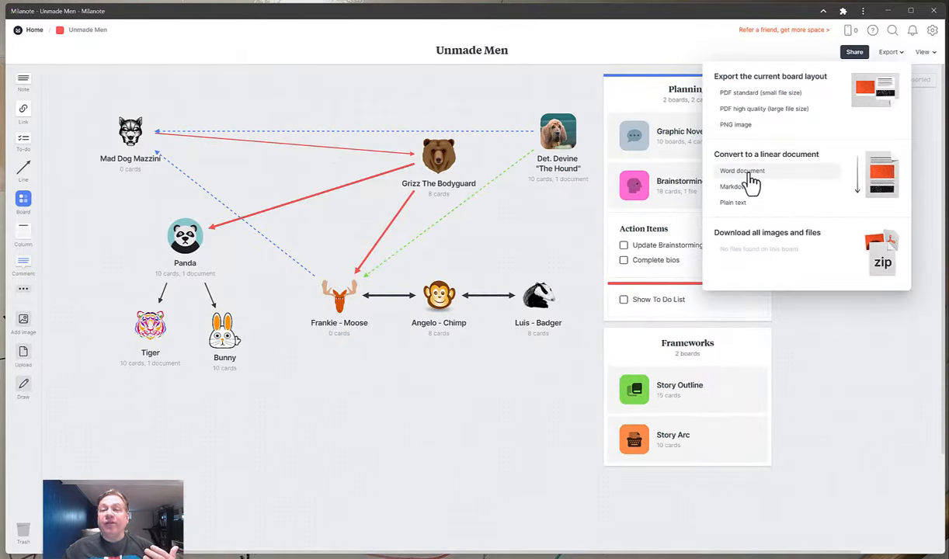
Step: Convert the board to a Word document from the Export menu
left_click(742, 171)
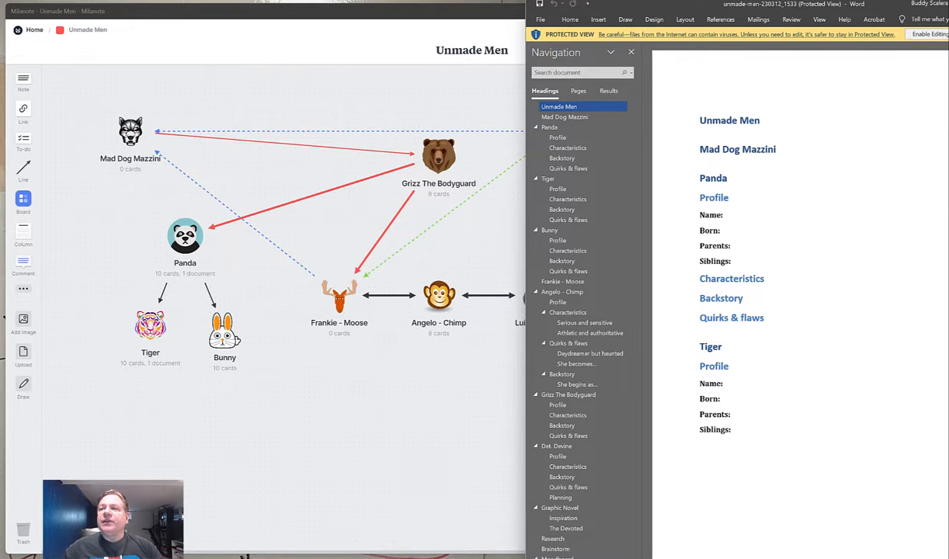
Step: Browse the Word document's Det. Devine and Action Items sections, then close it
left_click(685, 19)
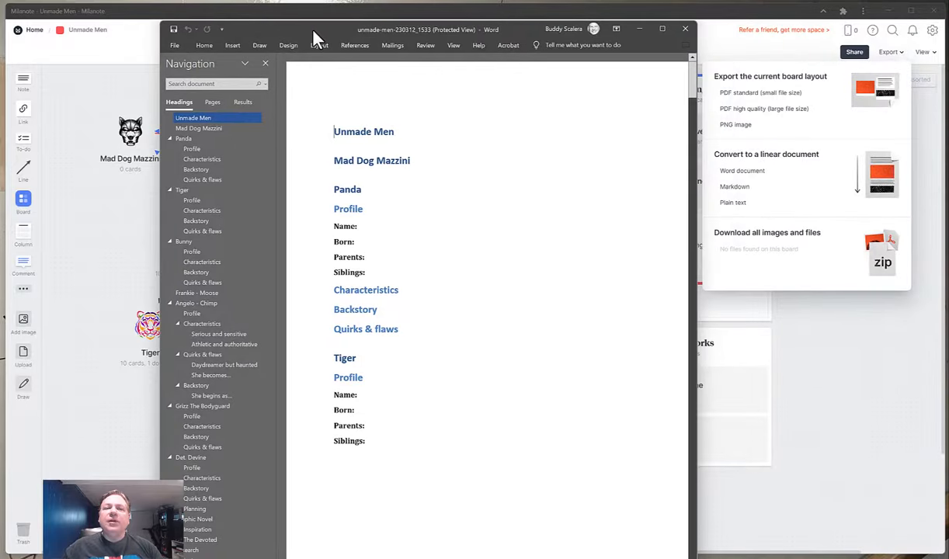
scroll("down", 3)
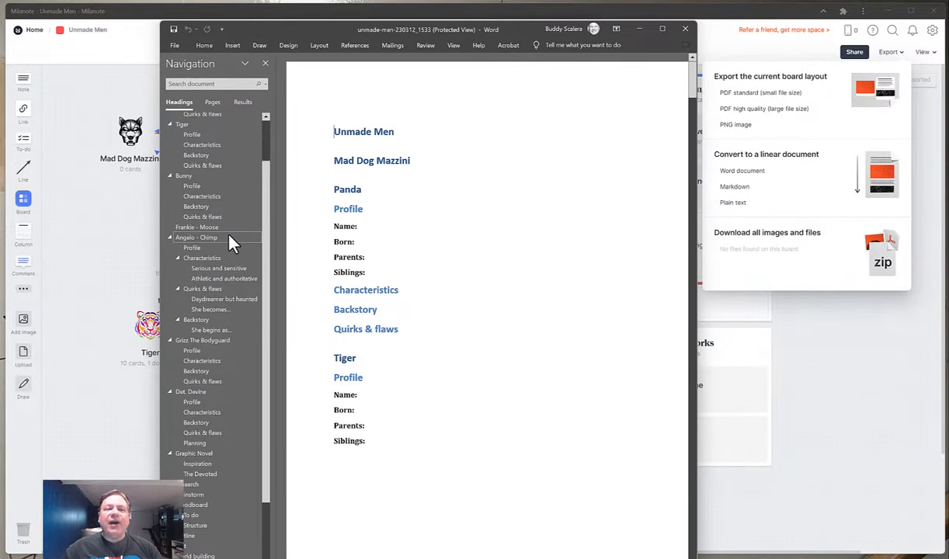
scroll("down", 3)
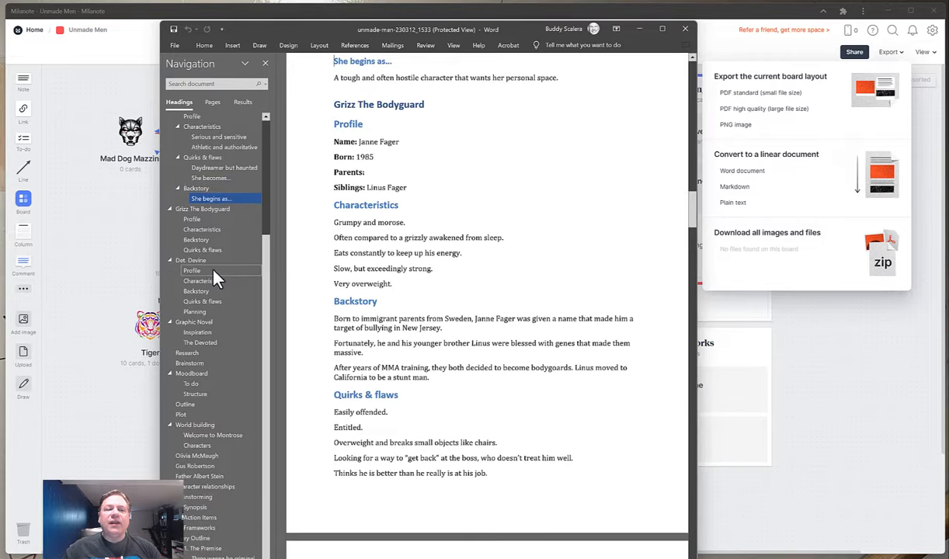
left_click(202, 280)
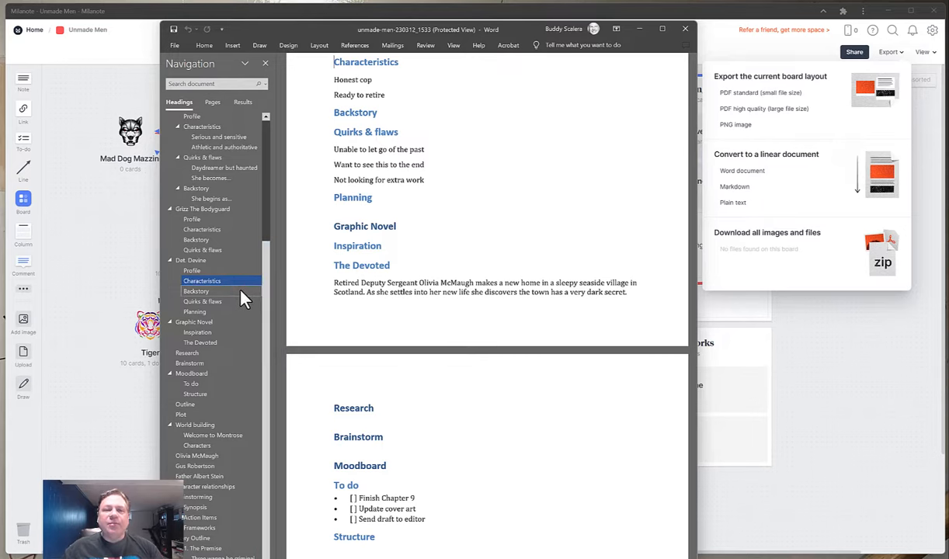
scroll("down", 3)
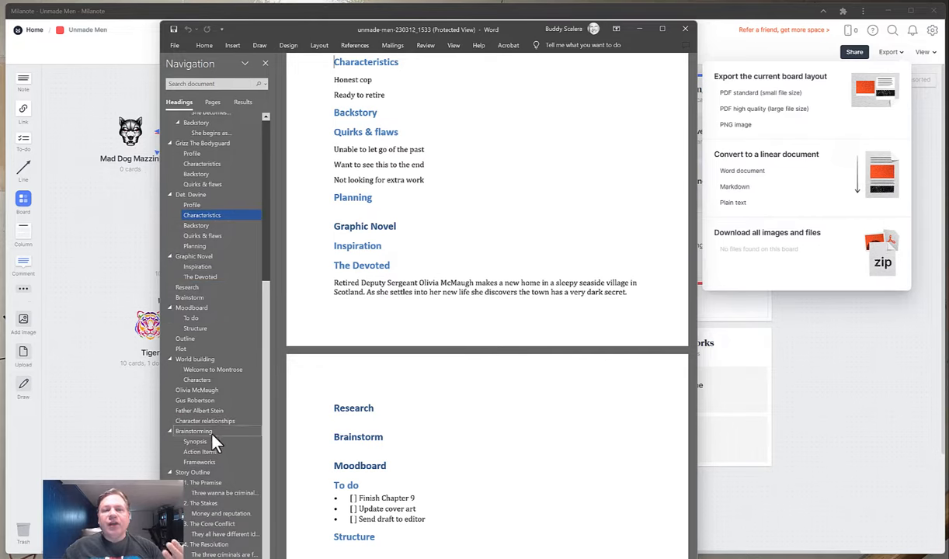
left_click(201, 452)
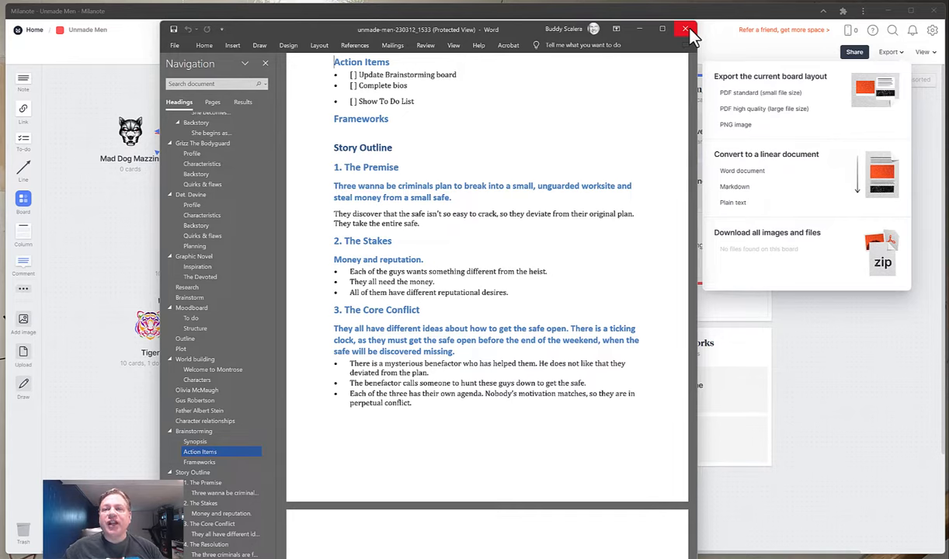
left_click(686, 29)
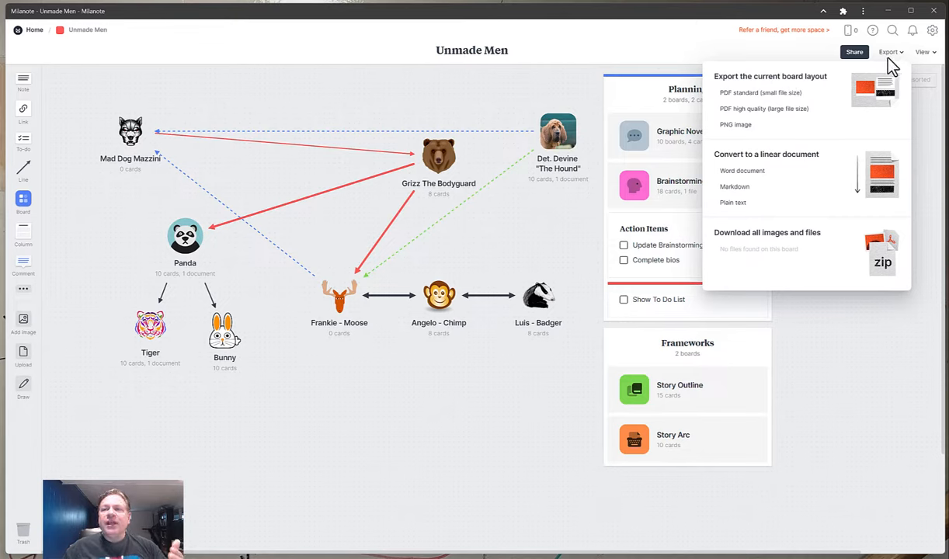
mouse_move(850, 251)
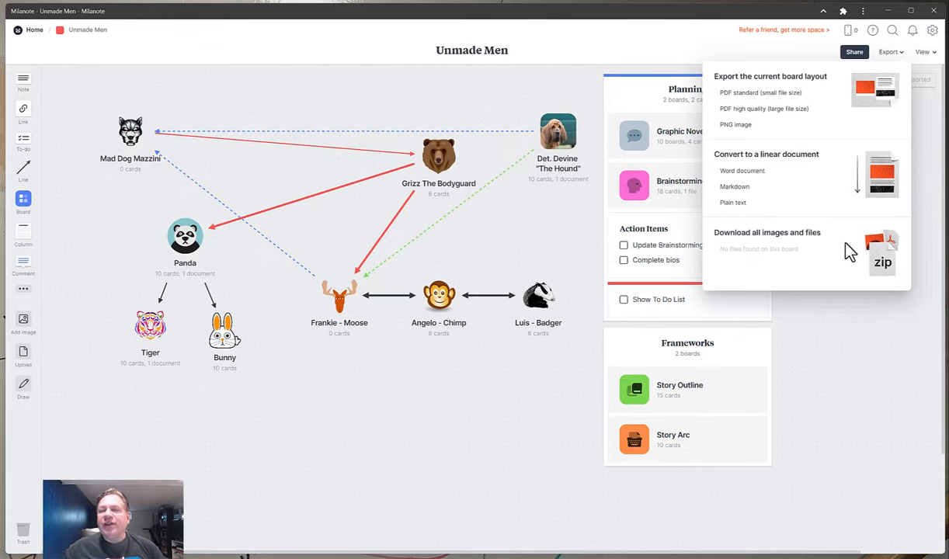
mouse_move(757, 255)
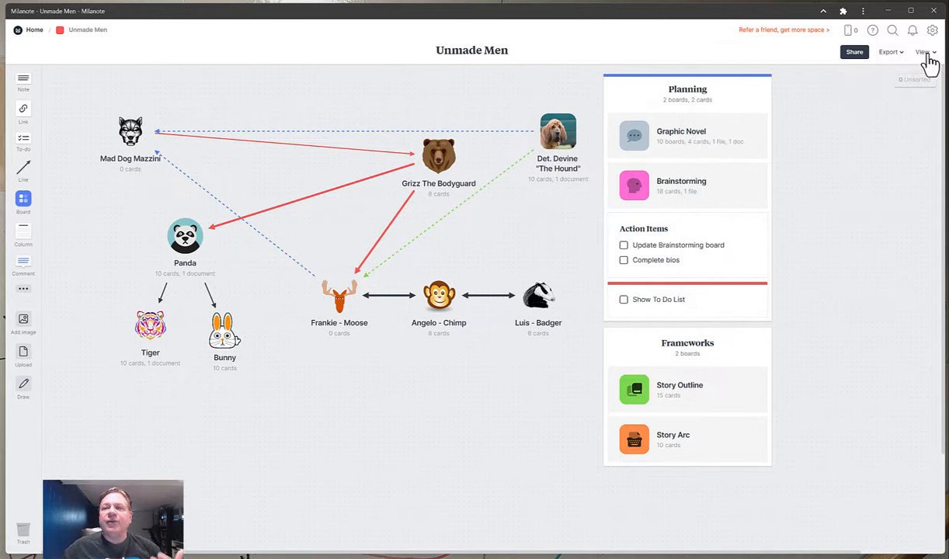
Step: Zoom the Unmade Men board out to 80%, then restore it to 100%
left_click(924, 52)
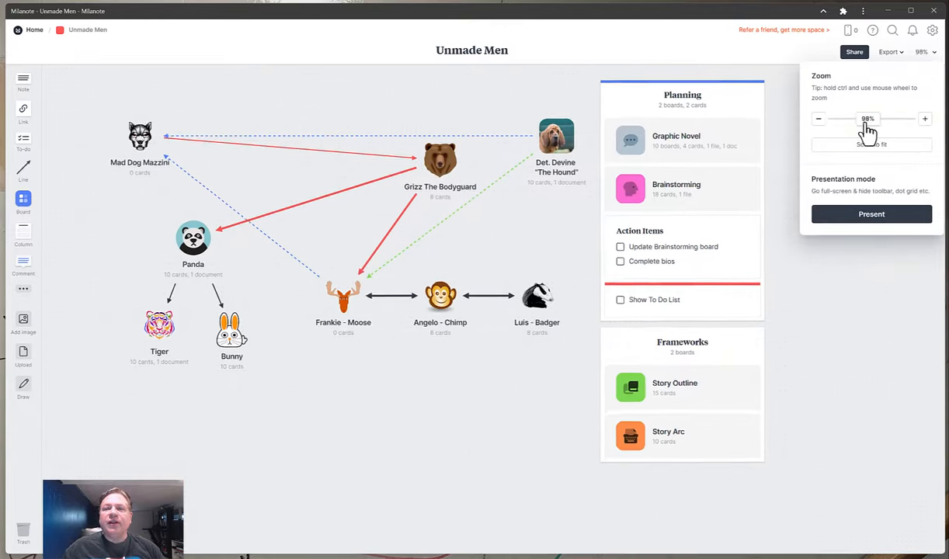
left_click(818, 119)
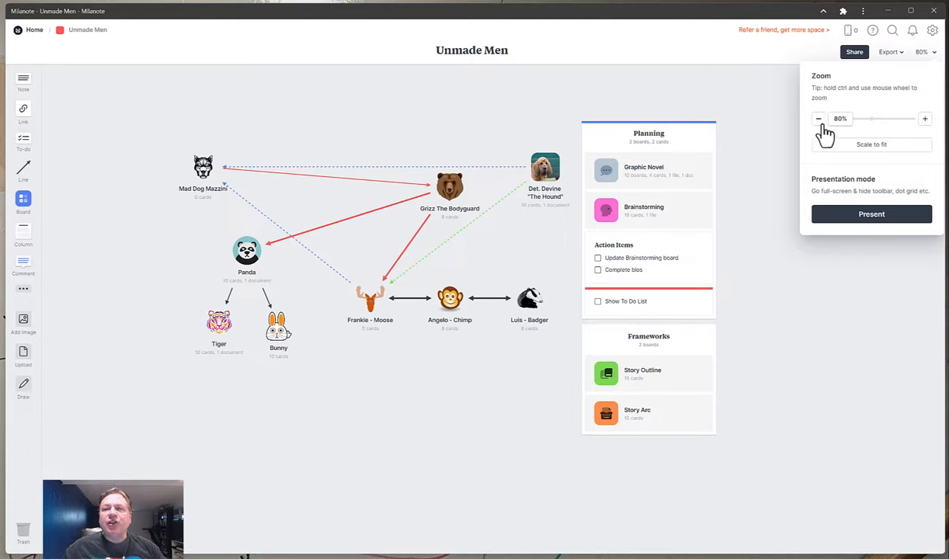
mouse_move(843, 126)
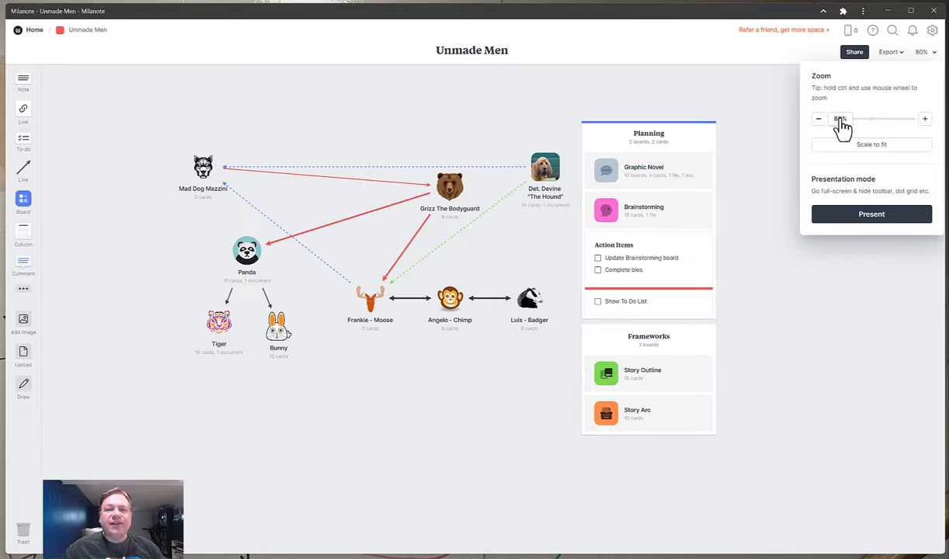
left_click(925, 119)
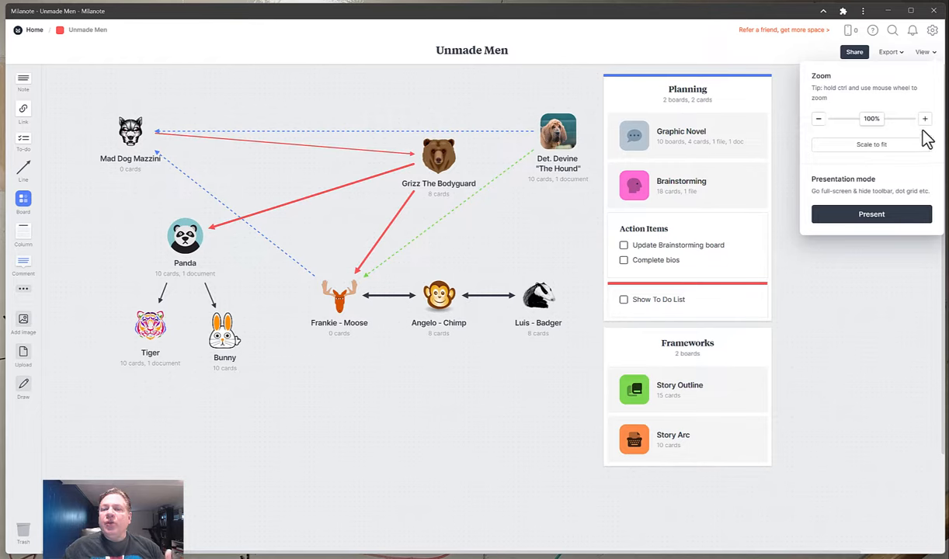
mouse_move(836, 361)
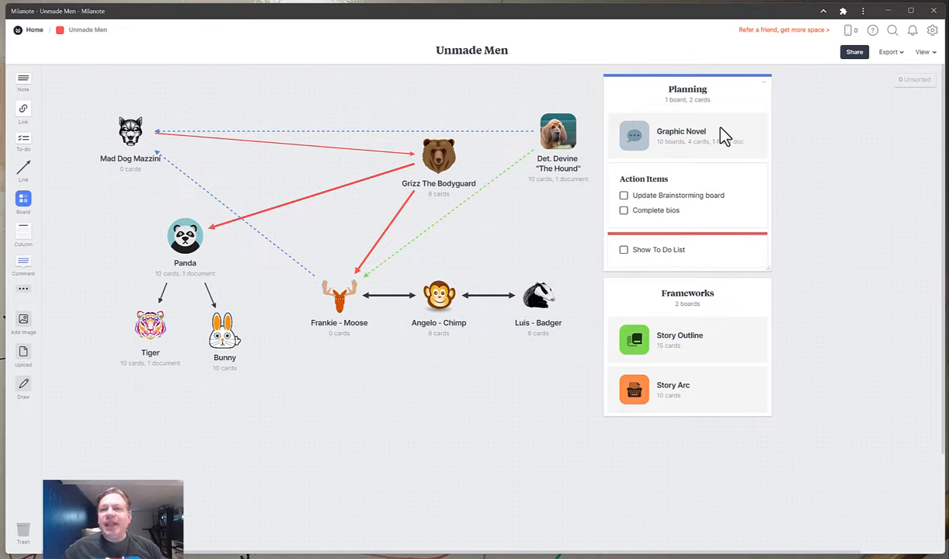
mouse_move(707, 137)
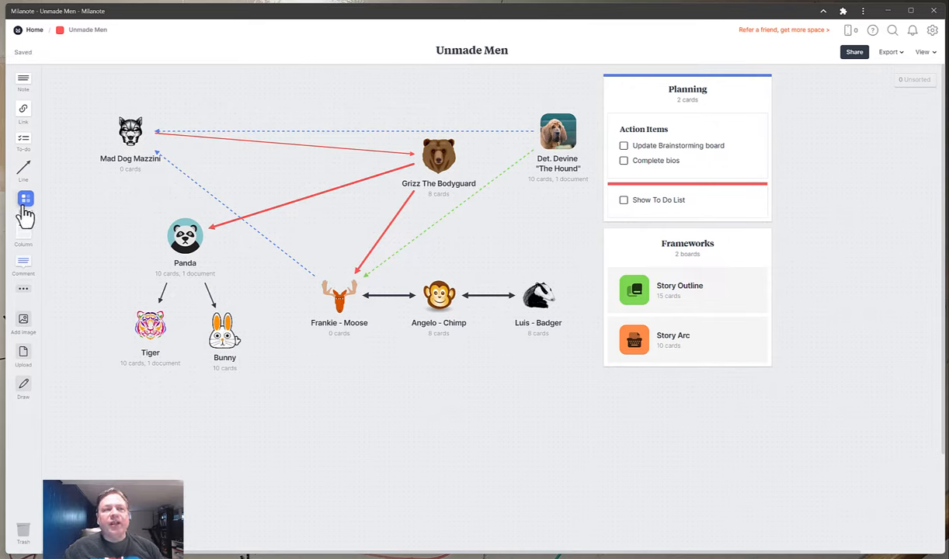
Step: Add a sub-board to Unmade Men and preview its Game Flow Diagram template
left_click(23, 199)
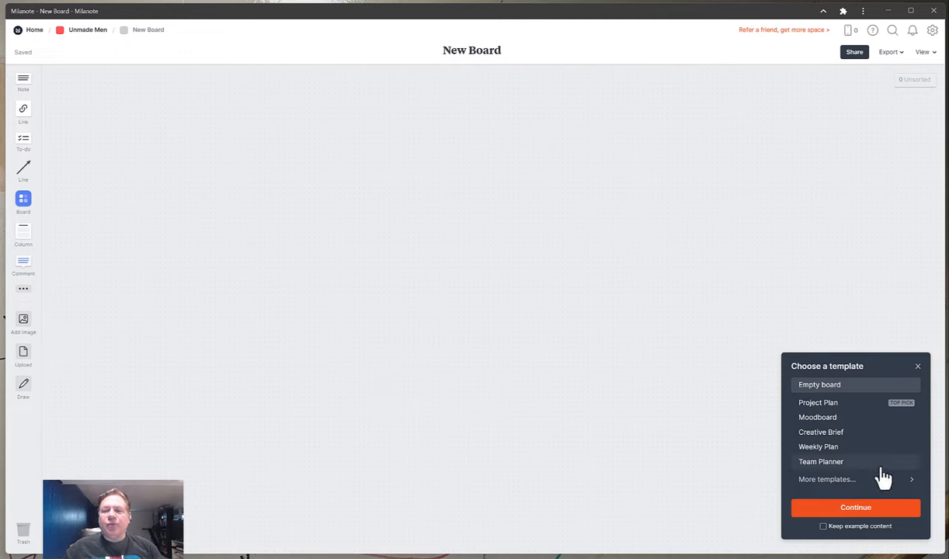
mouse_move(870, 437)
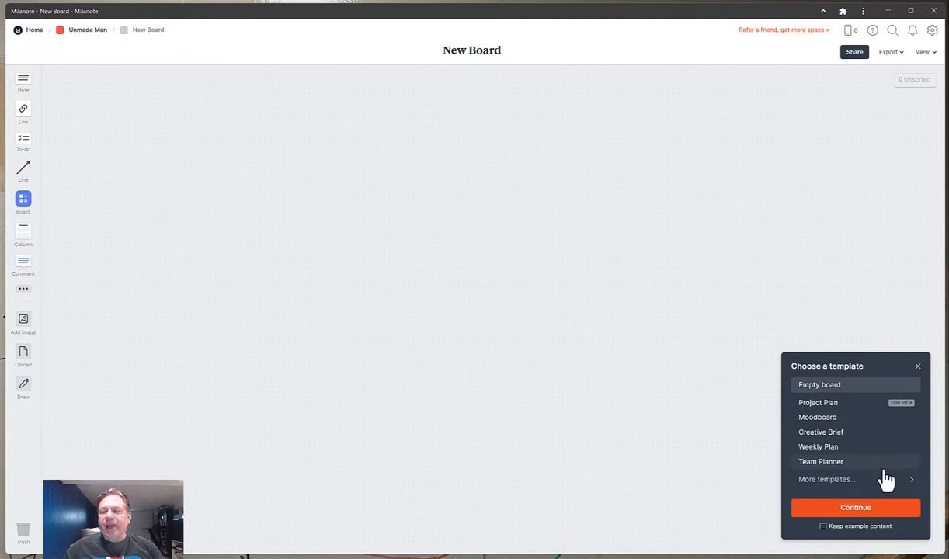
left_click(828, 479)
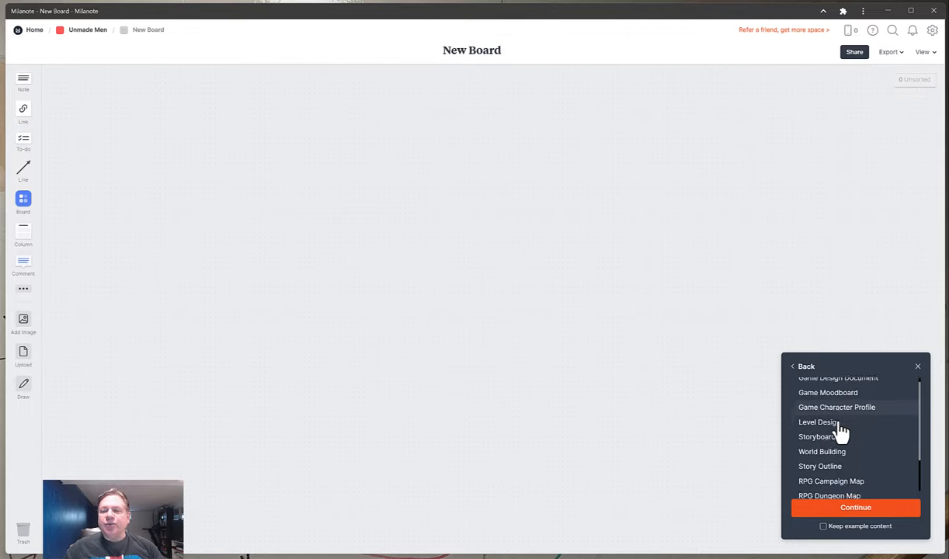
scroll("down", 3)
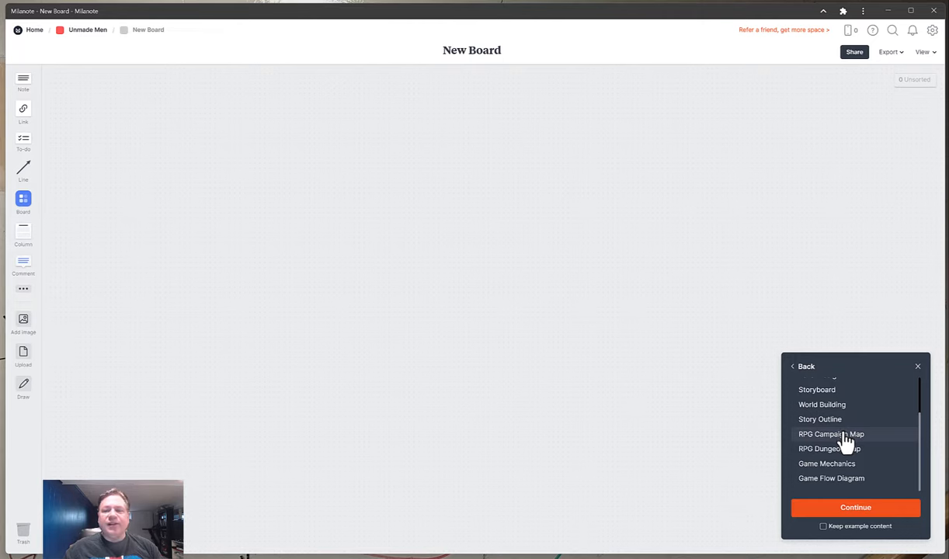
left_click(831, 477)
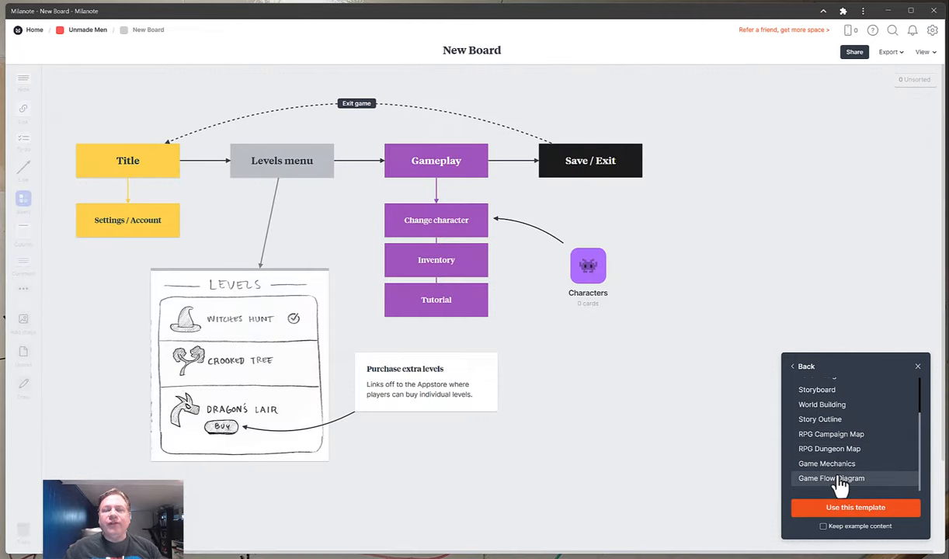
mouse_move(835, 485)
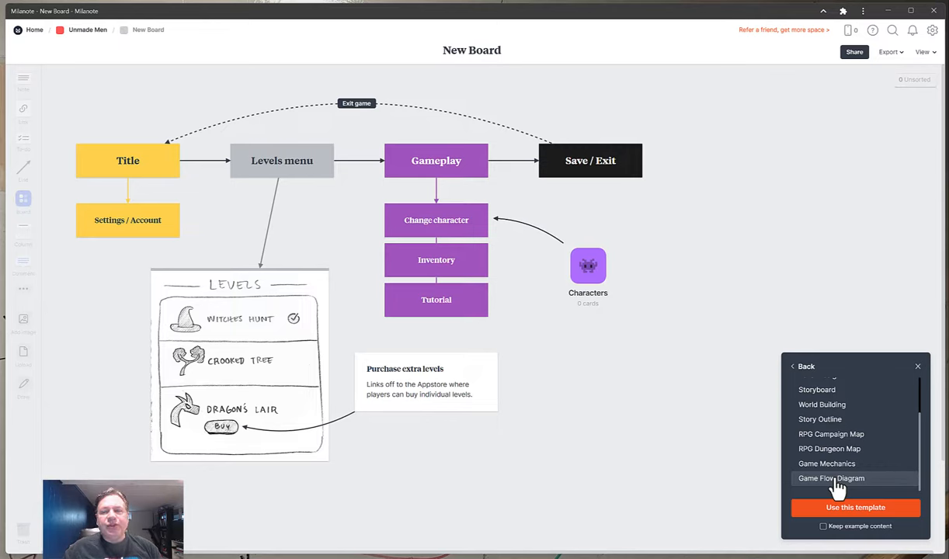
mouse_move(863, 537)
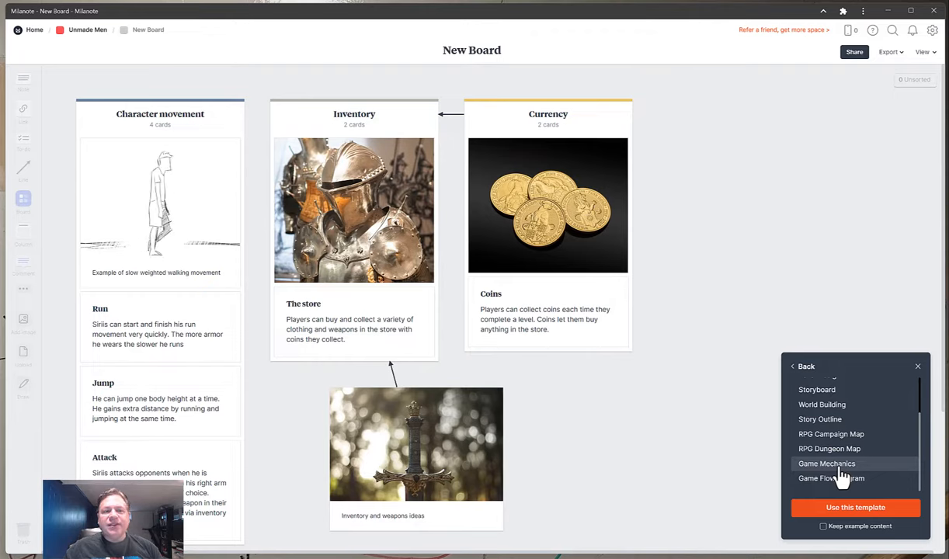
mouse_move(843, 478)
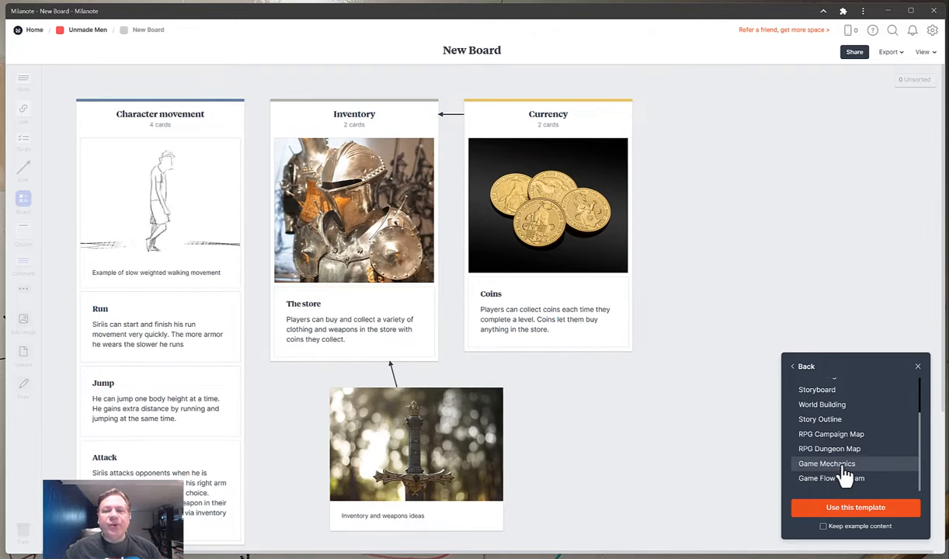
mouse_move(847, 470)
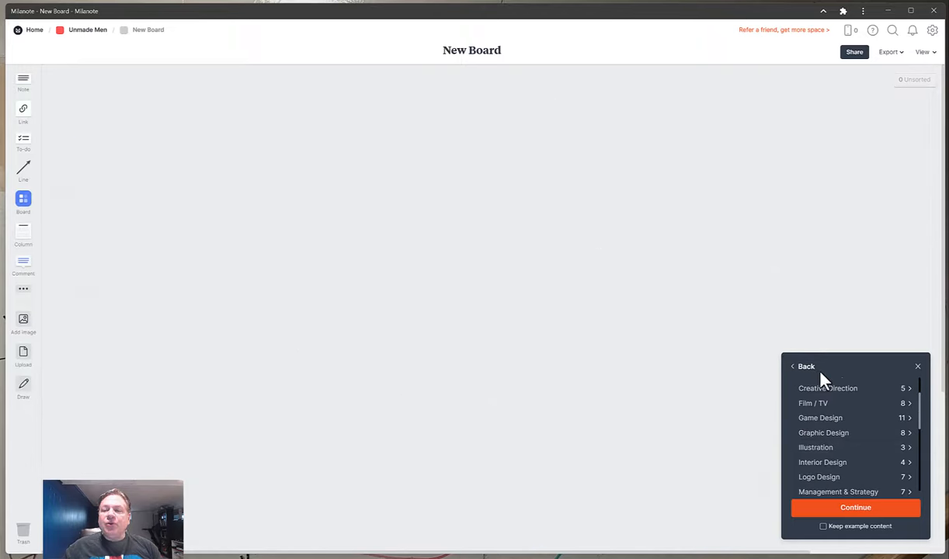
Step: Open the Writing category and preview Character Profile, then Story Outline
scroll("down", 3)
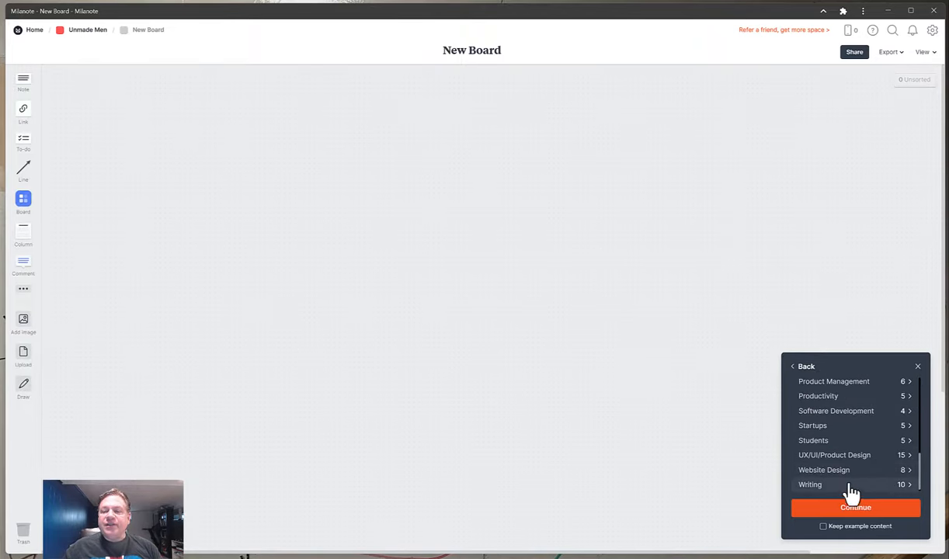
left_click(810, 484)
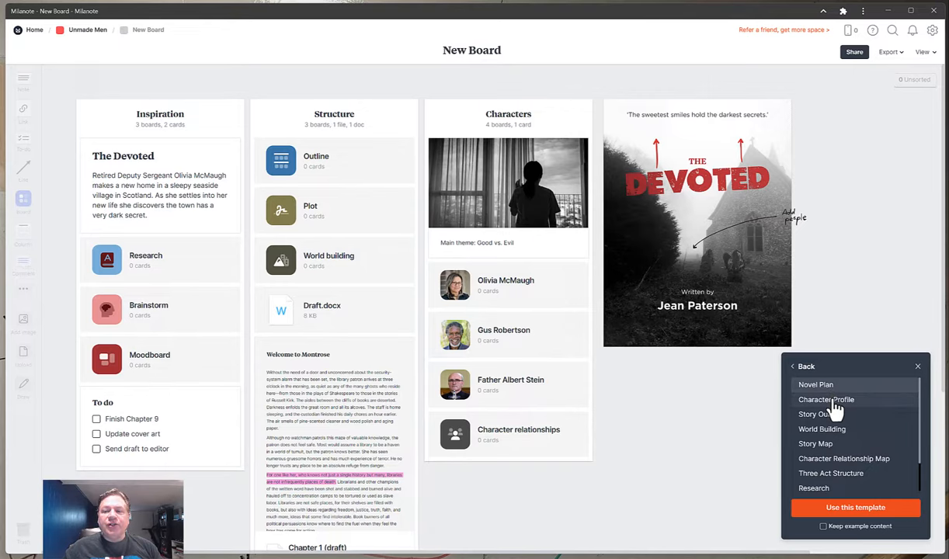
left_click(826, 400)
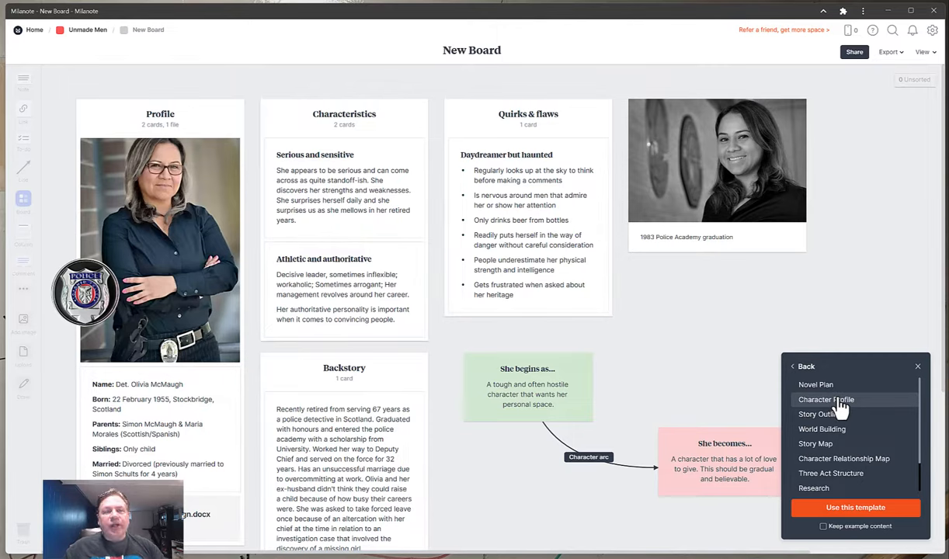
left_click(820, 414)
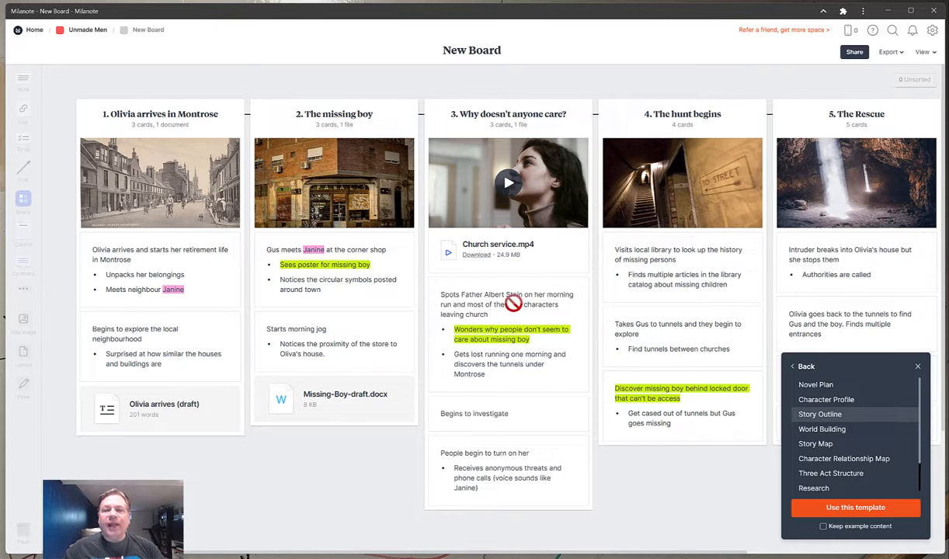
mouse_move(835, 535)
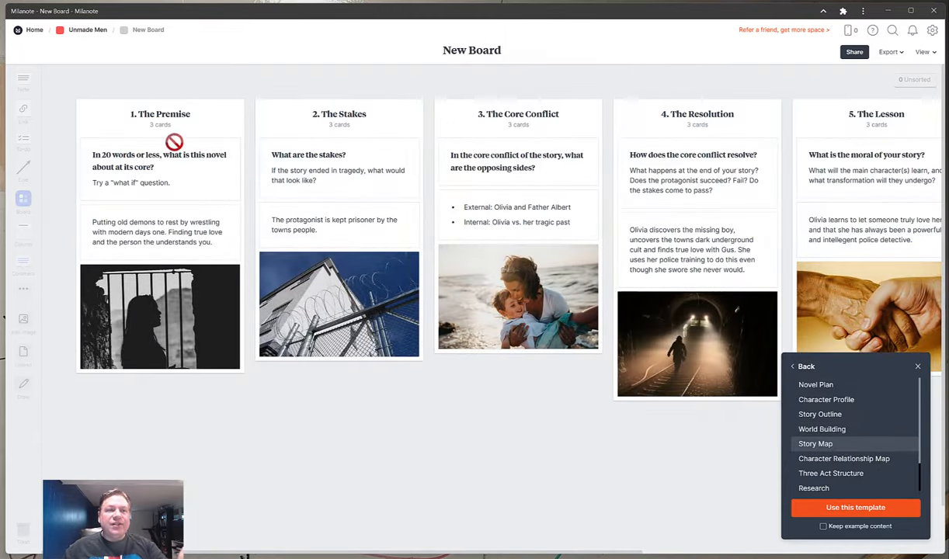
mouse_move(336, 138)
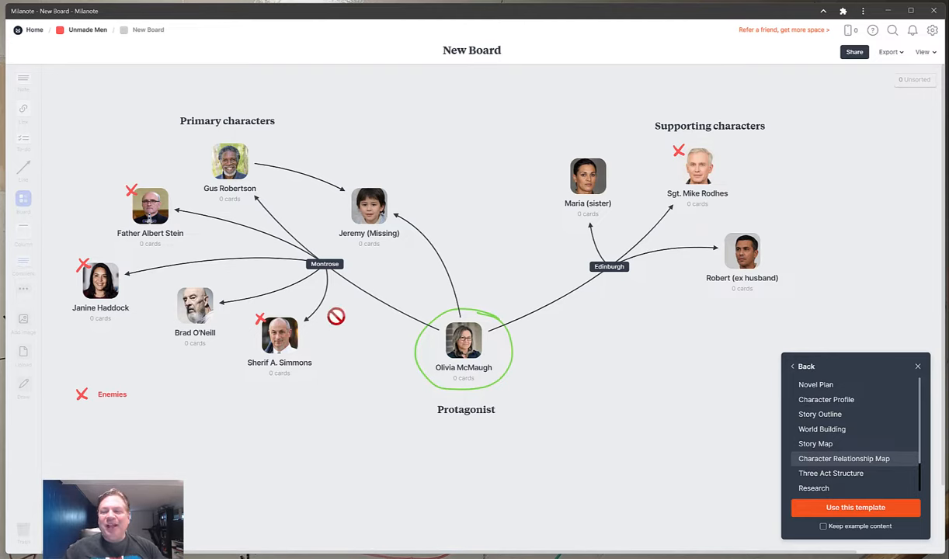
Step: Preview Three Act Structure, then the Montrose, Scotland Research template
left_click(831, 473)
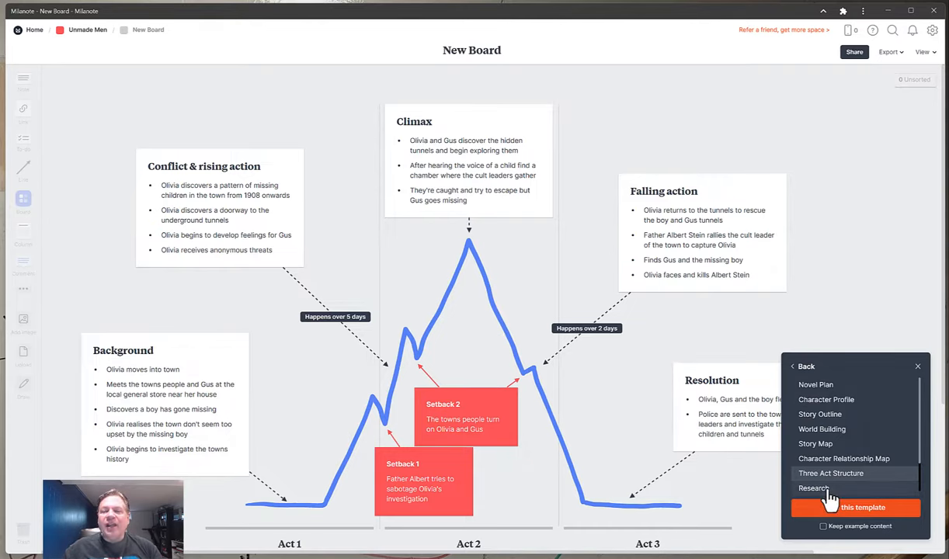
left_click(814, 489)
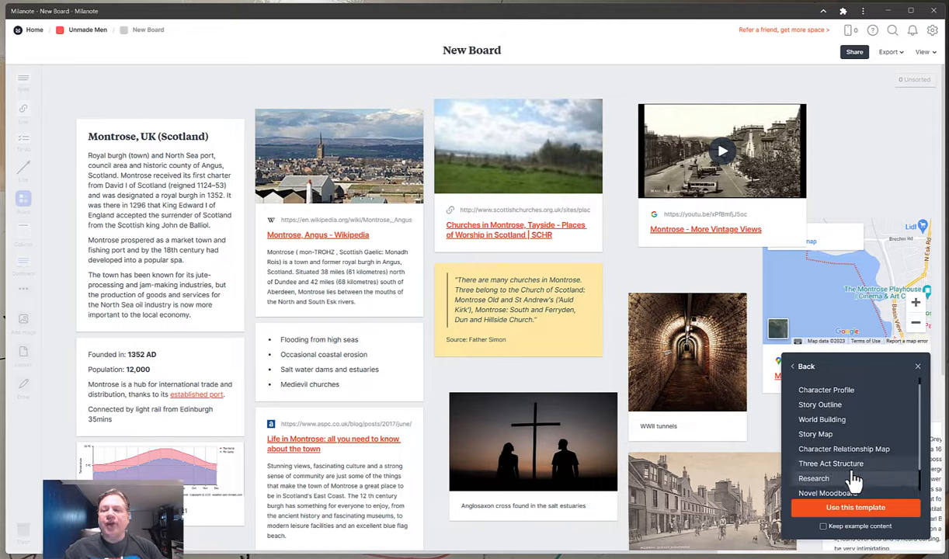
scroll("down", 3)
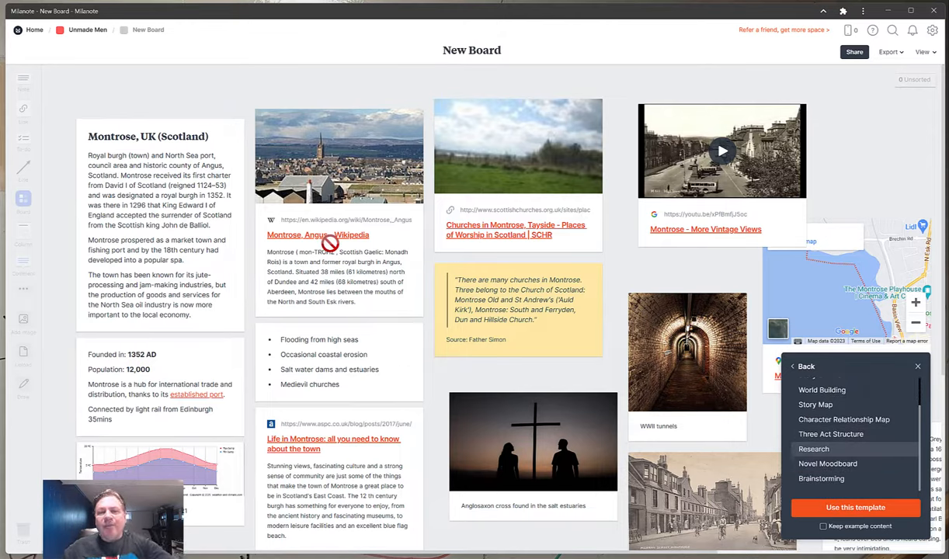
mouse_move(335, 443)
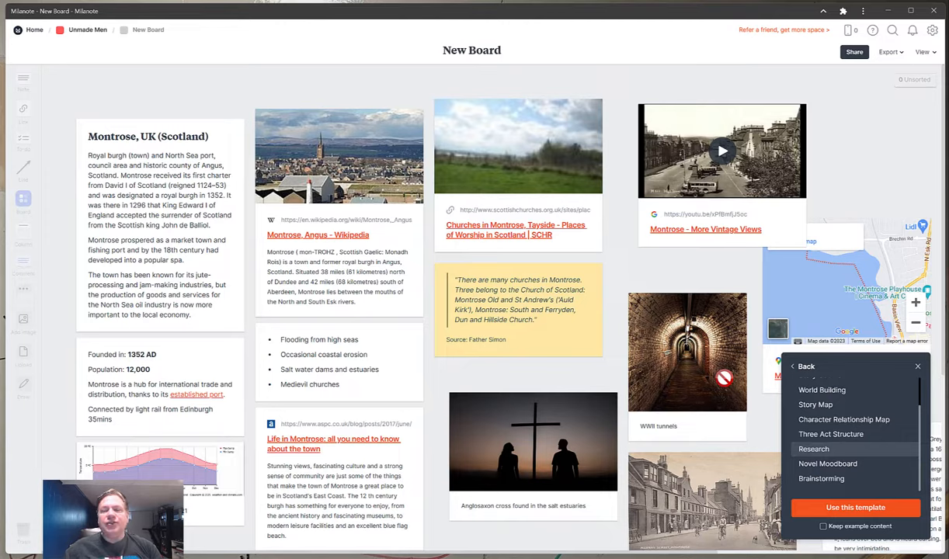
Step: Preview the Novel Moodboard template with its mood images, swatches and themes
left_click(828, 464)
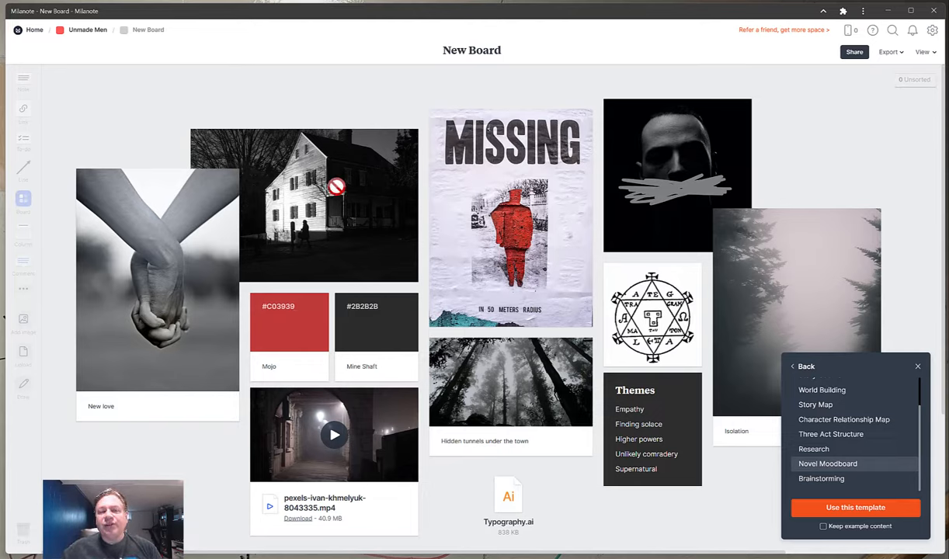
mouse_move(158, 268)
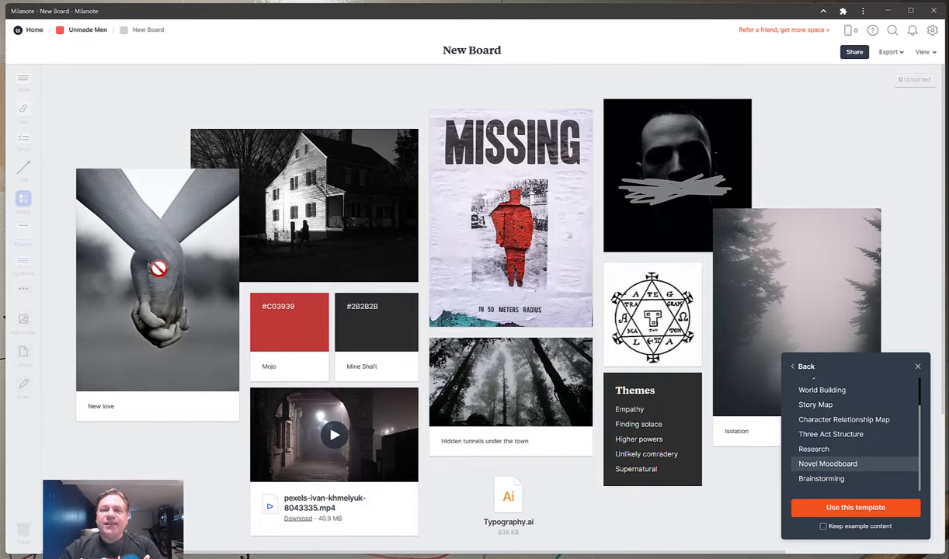
mouse_move(449, 238)
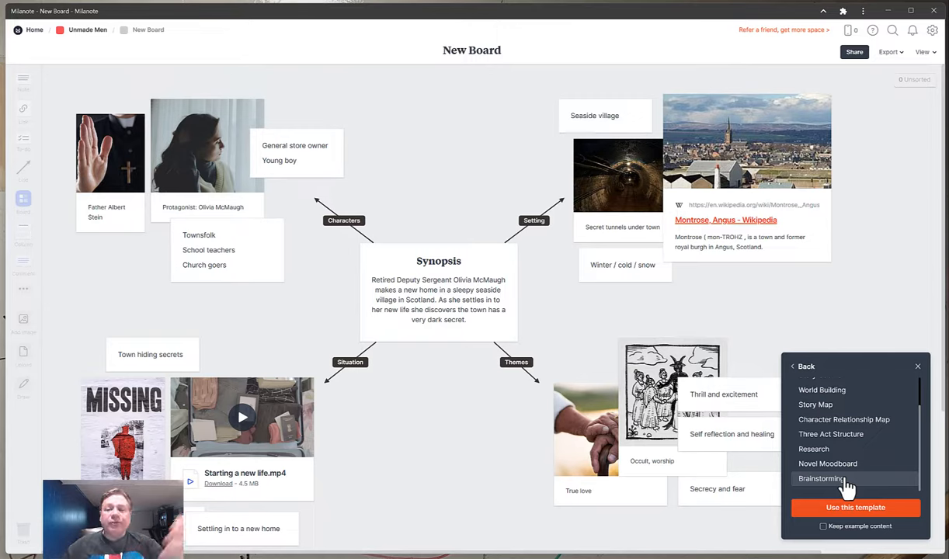
mouse_move(870, 431)
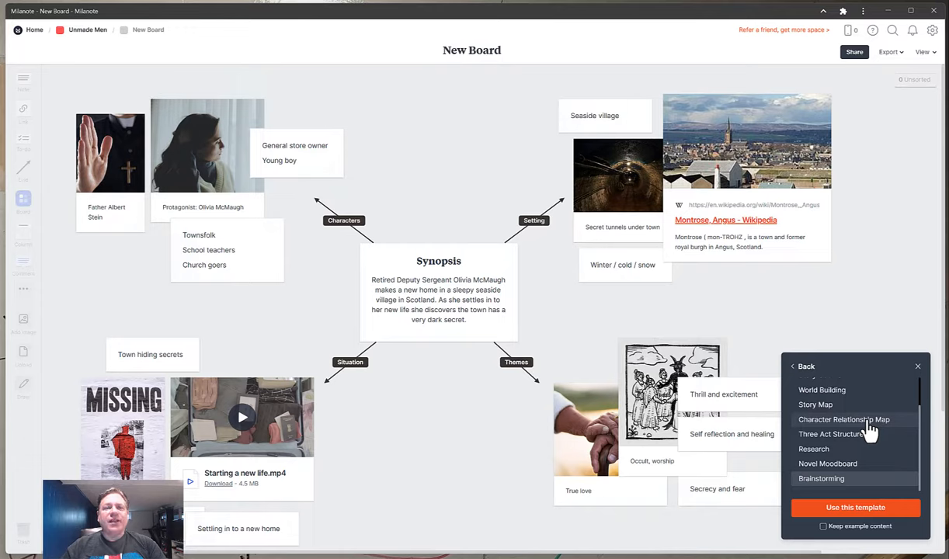
mouse_move(816, 371)
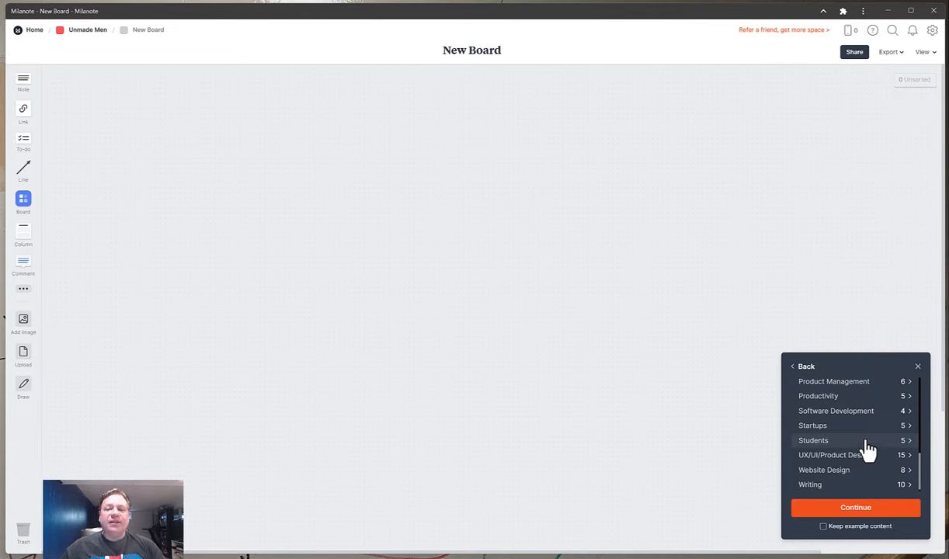
Step: Scroll down the template categories and open Product Management
scroll("down", 3)
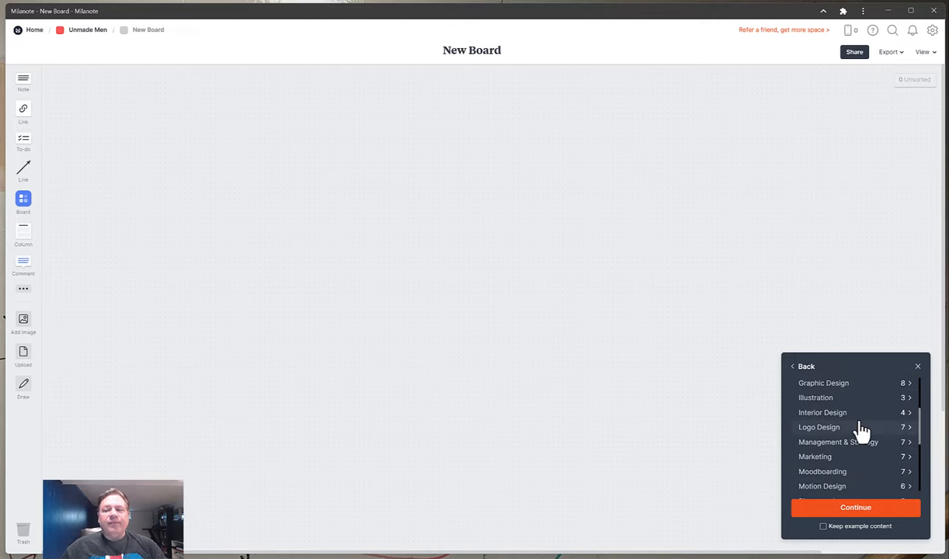
scroll("down", 3)
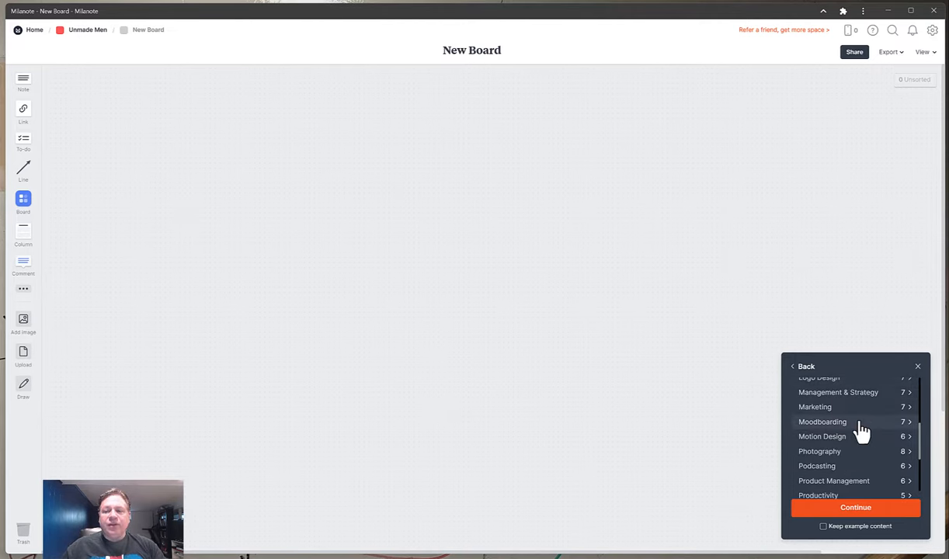
scroll("down", 3)
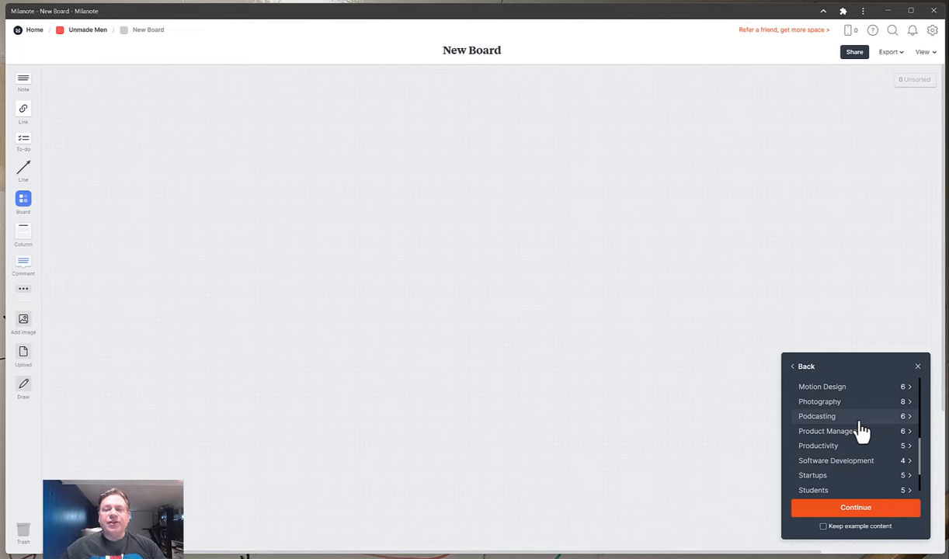
left_click(827, 431)
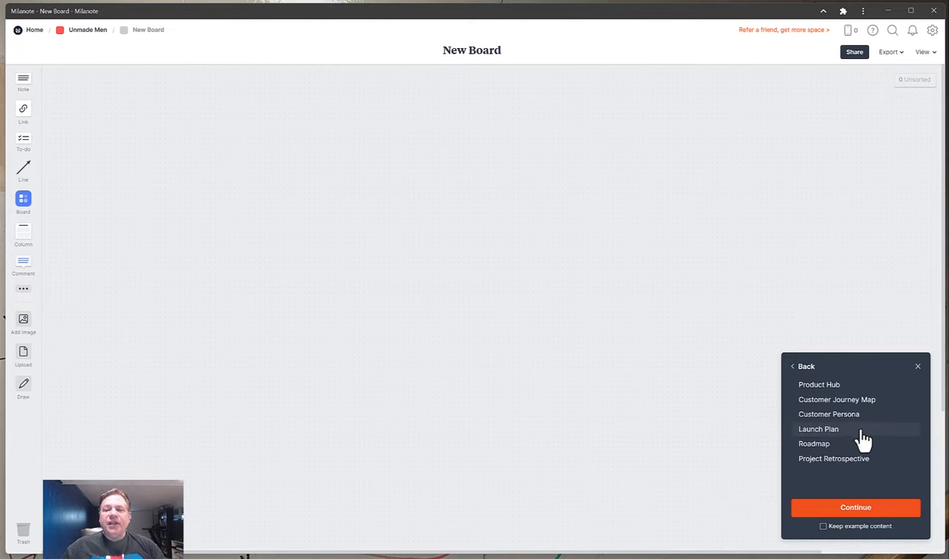
mouse_move(855, 420)
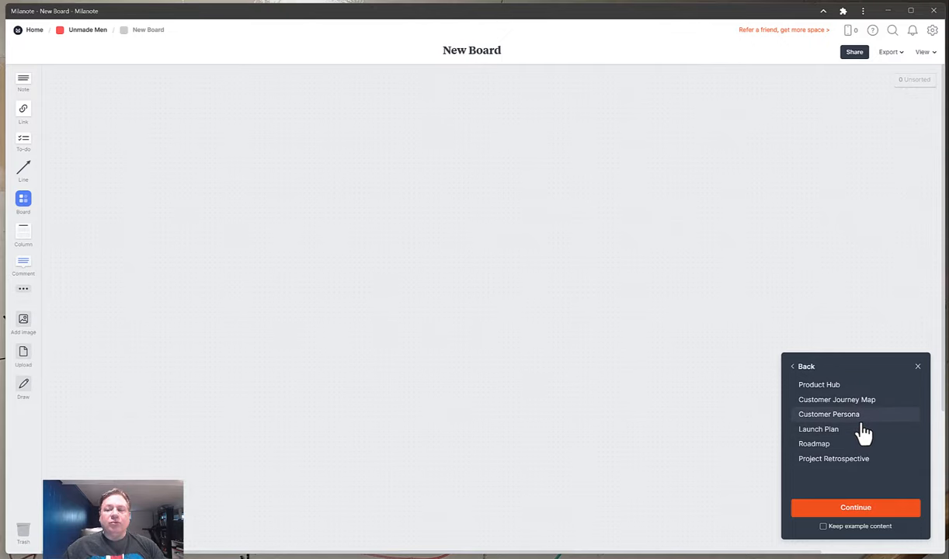
Step: Preview Customer Persona, return to the categories, and dismiss the template suggestions
left_click(829, 414)
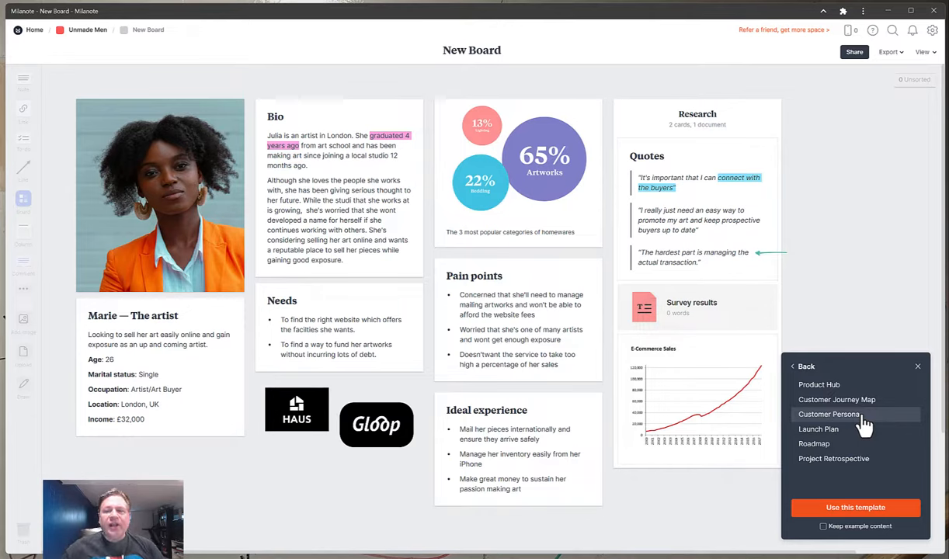
mouse_move(820, 380)
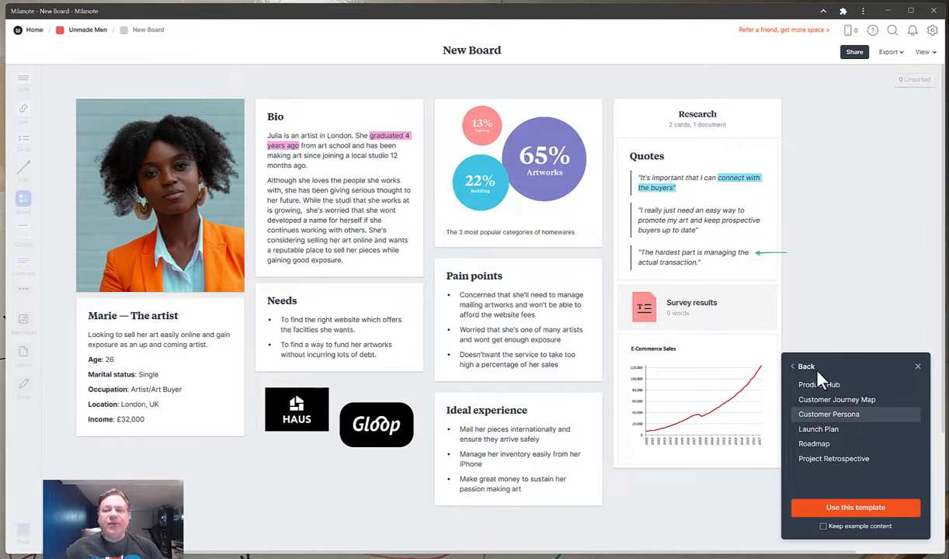
left_click(807, 366)
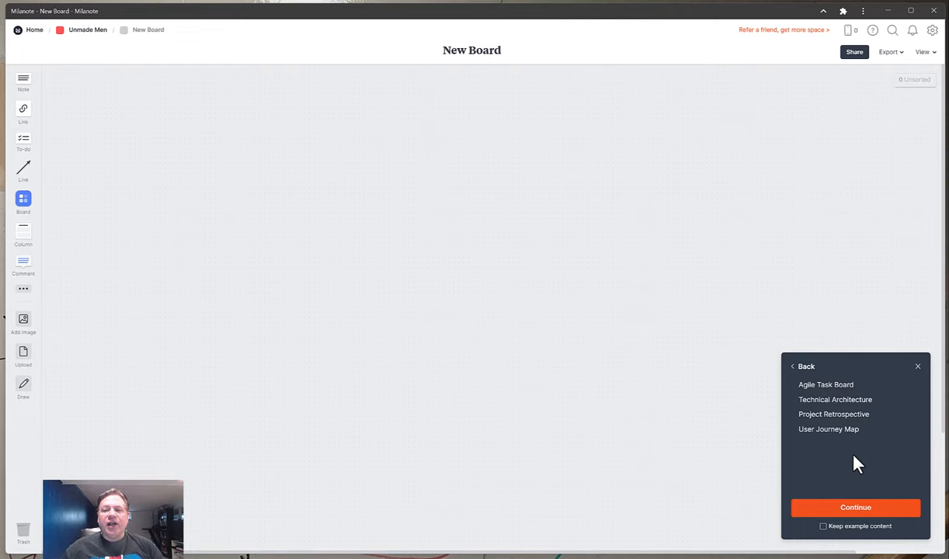
left_click(825, 384)
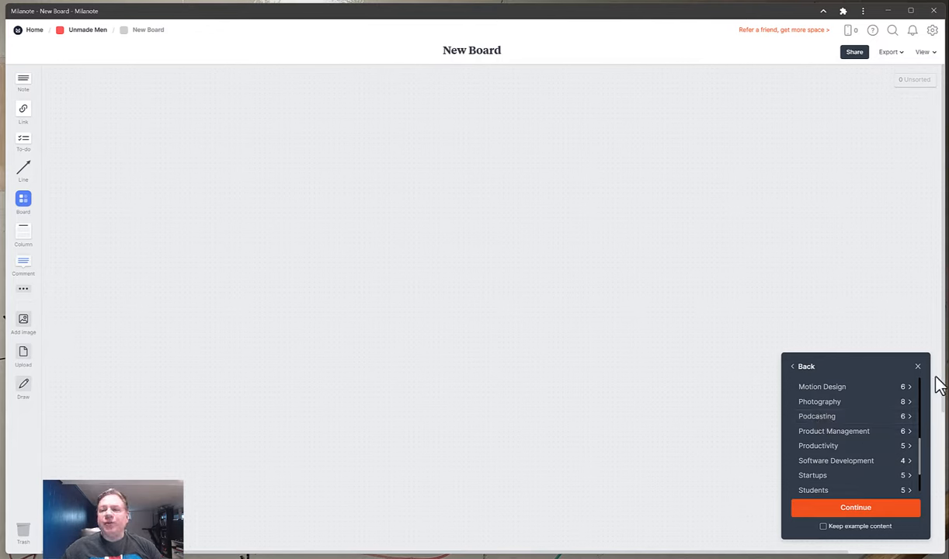
left_click(918, 365)
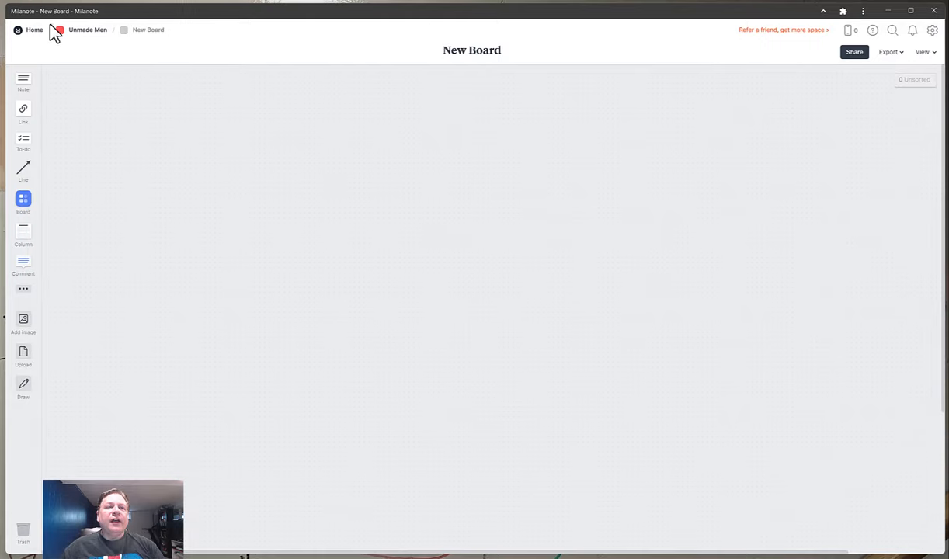
Step: Back on Unmade Men, sketch a freehand loop around Tiger and Bunny
left_click(87, 29)
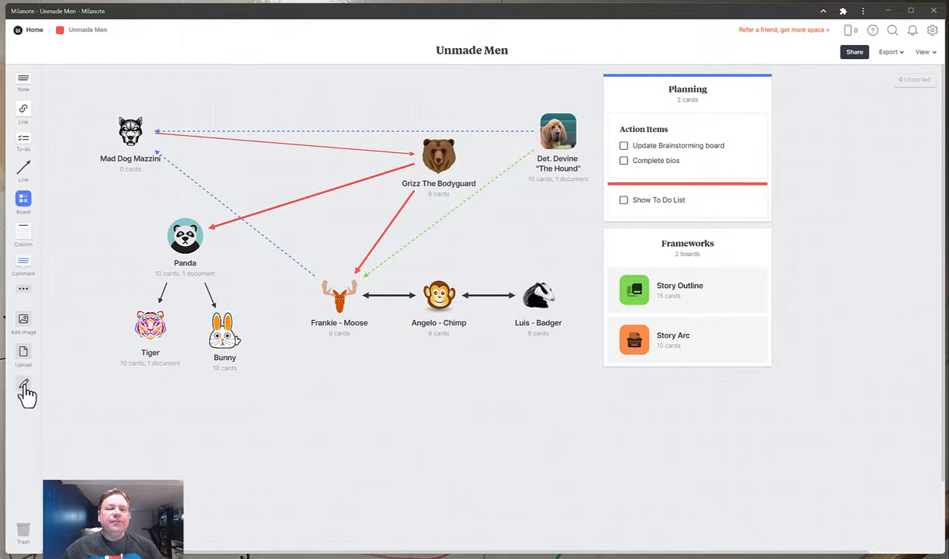
left_click(23, 387)
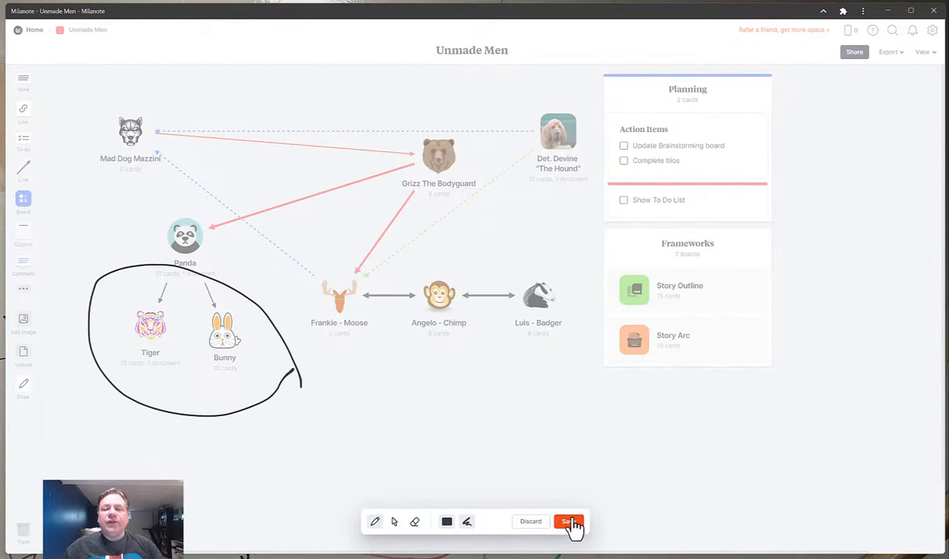
left_click(567, 522)
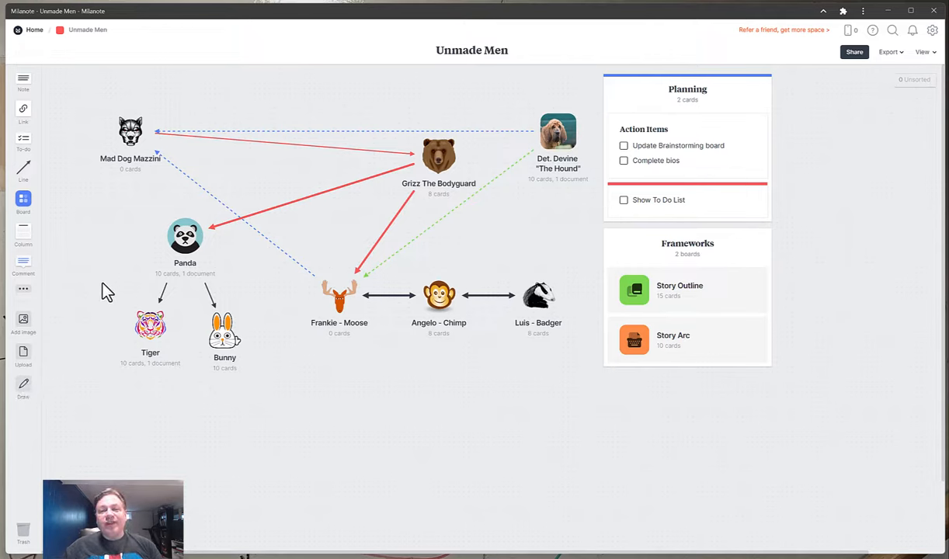
mouse_move(127, 146)
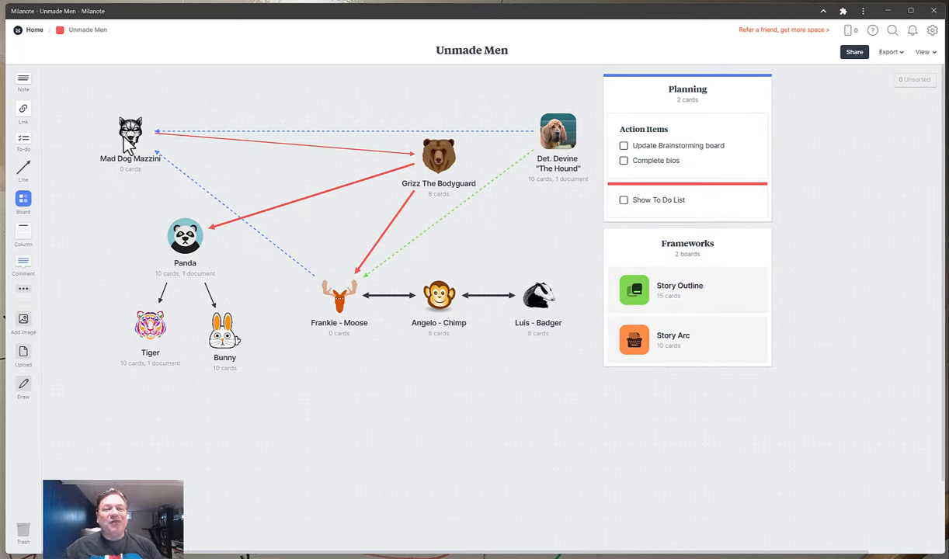
Step: Move Mad Dog Mazzini right and bring up weight choices for Grizz's red line
left_click_drag(130, 139, 159, 138)
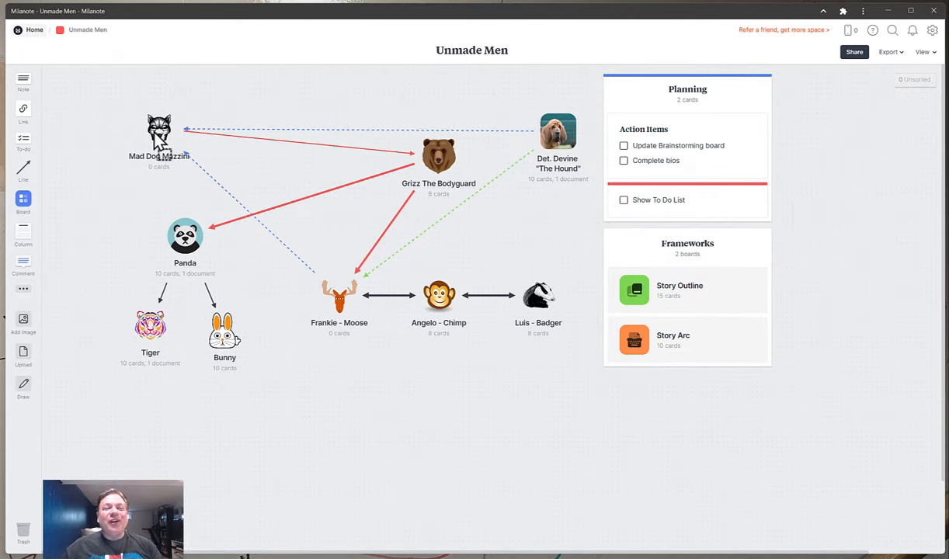
left_click_drag(159, 136, 190, 142)
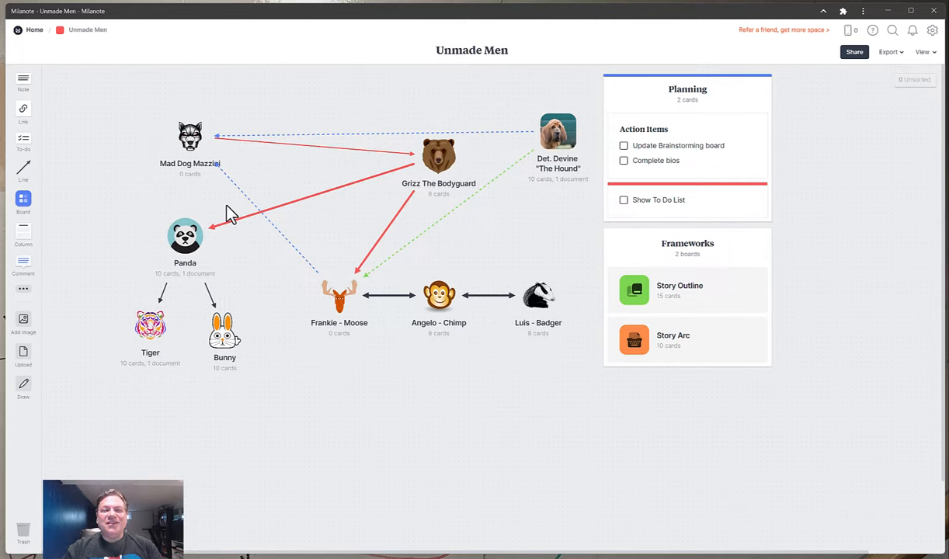
mouse_move(384, 183)
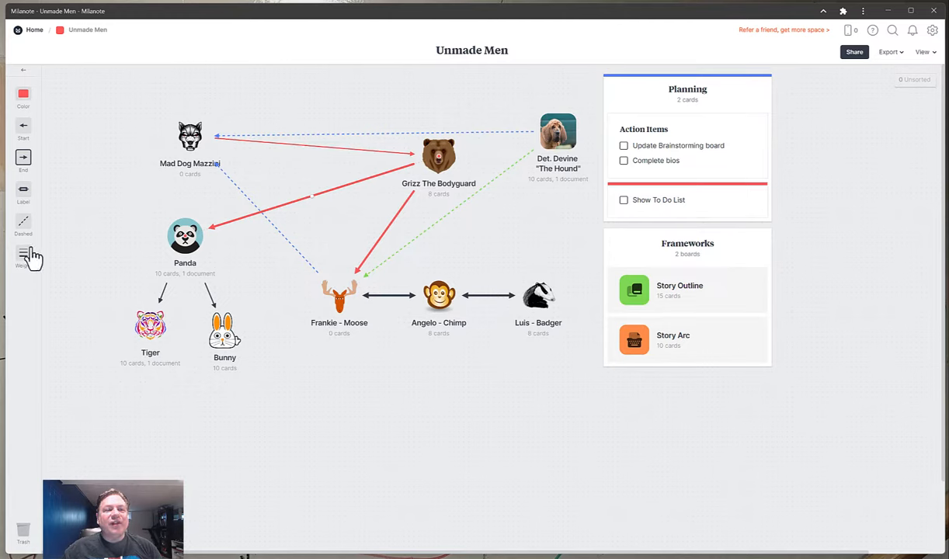
left_click(23, 252)
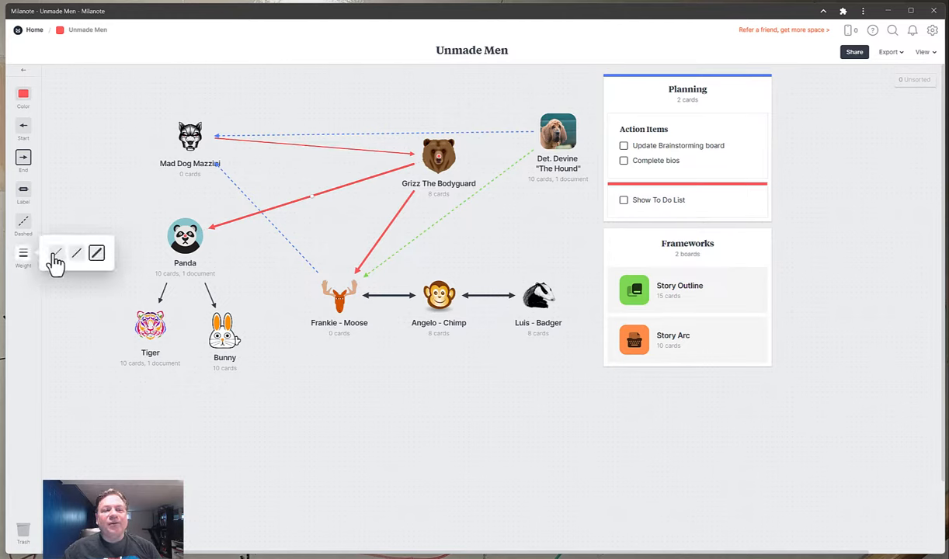
mouse_move(78, 264)
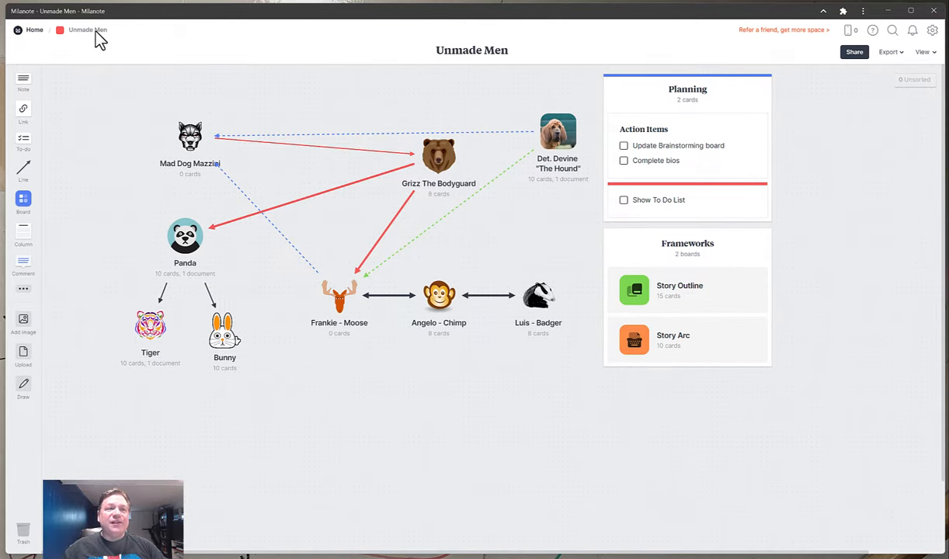
Step: On Home, give Unmade Men a crossed-out gun icon (searched 'Gun') and blue colour
left_click(34, 29)
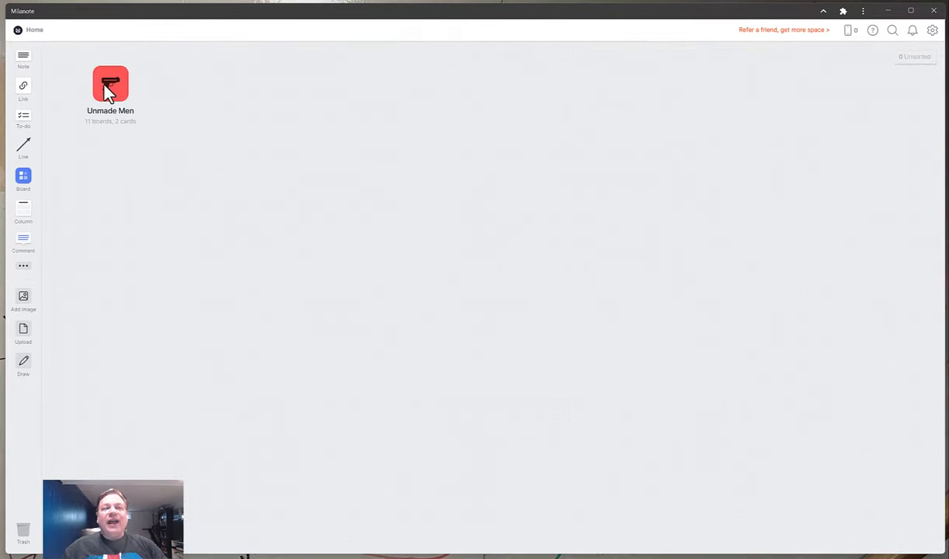
left_click(110, 84)
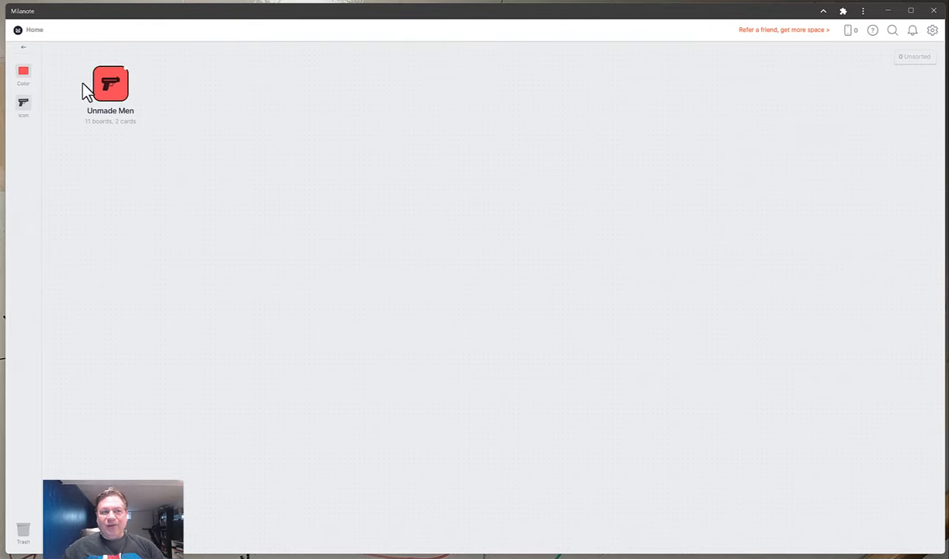
mouse_move(105, 95)
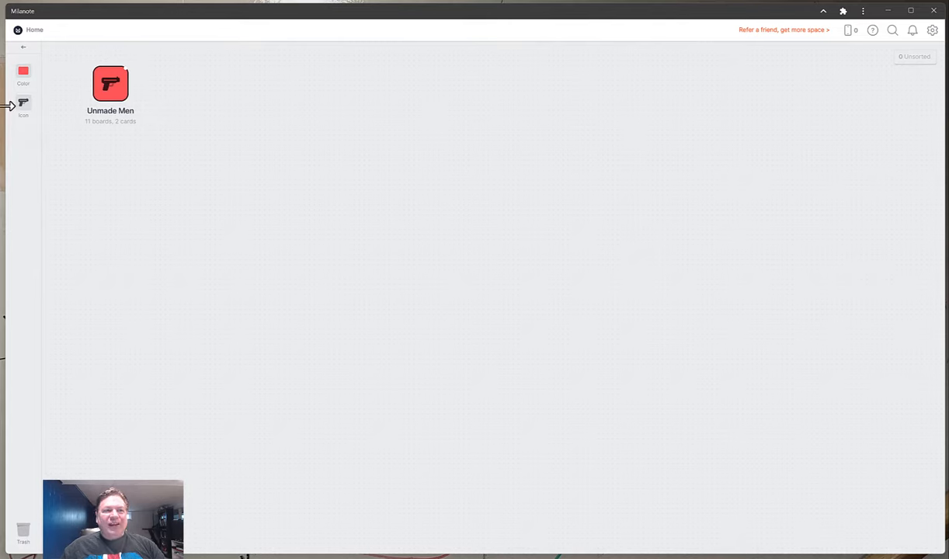
left_click(22, 105)
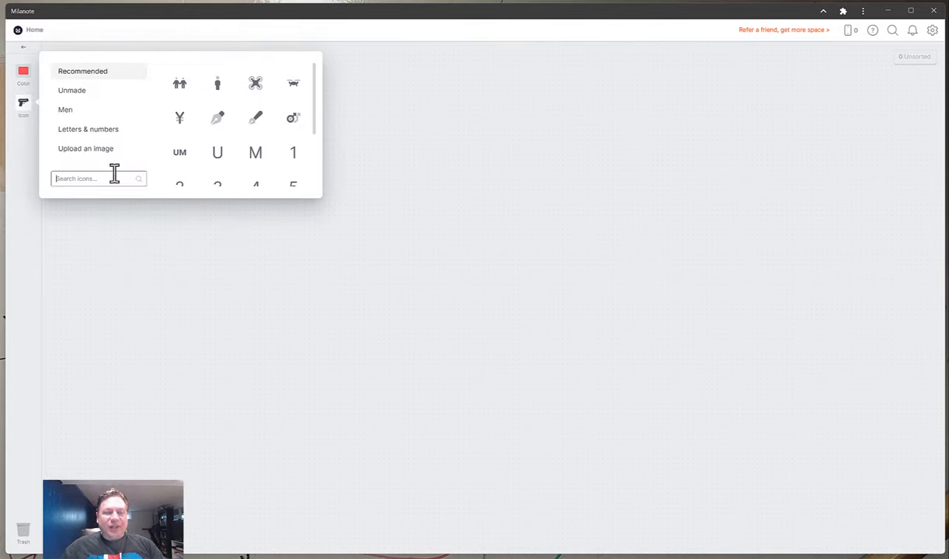
type("Gun")
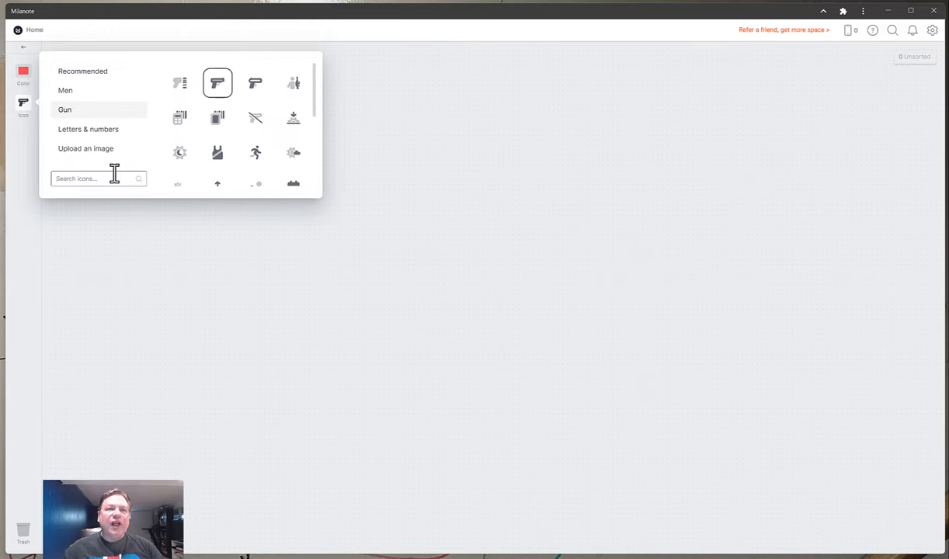
mouse_move(195, 143)
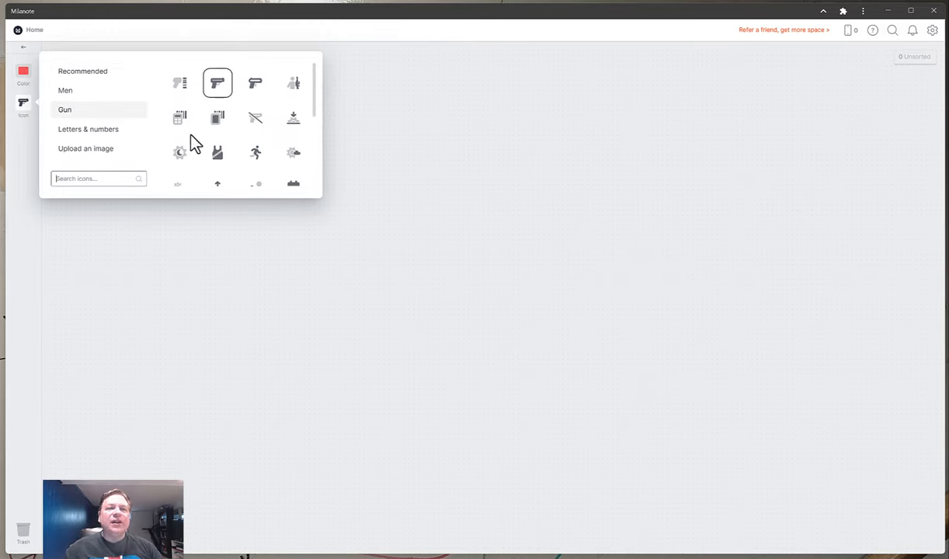
left_click(254, 117)
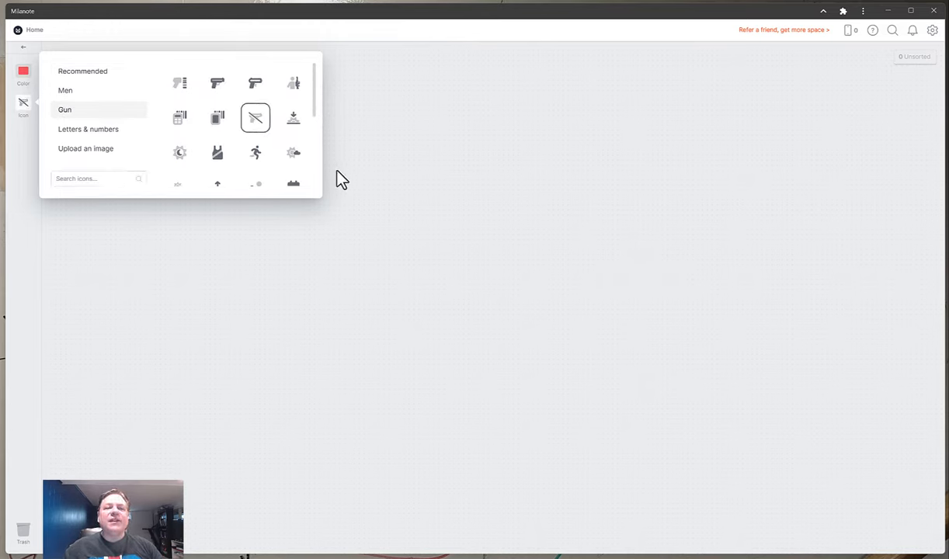
mouse_move(204, 119)
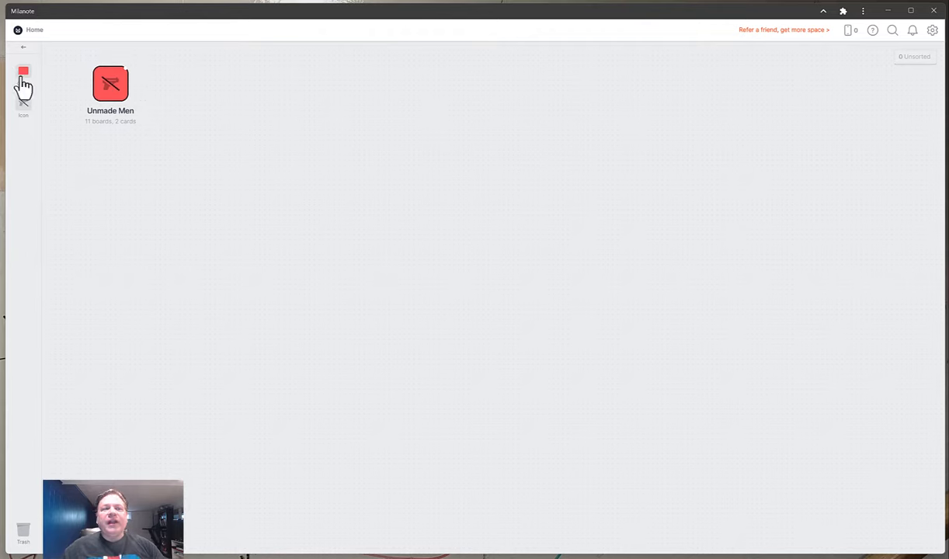
left_click(22, 72)
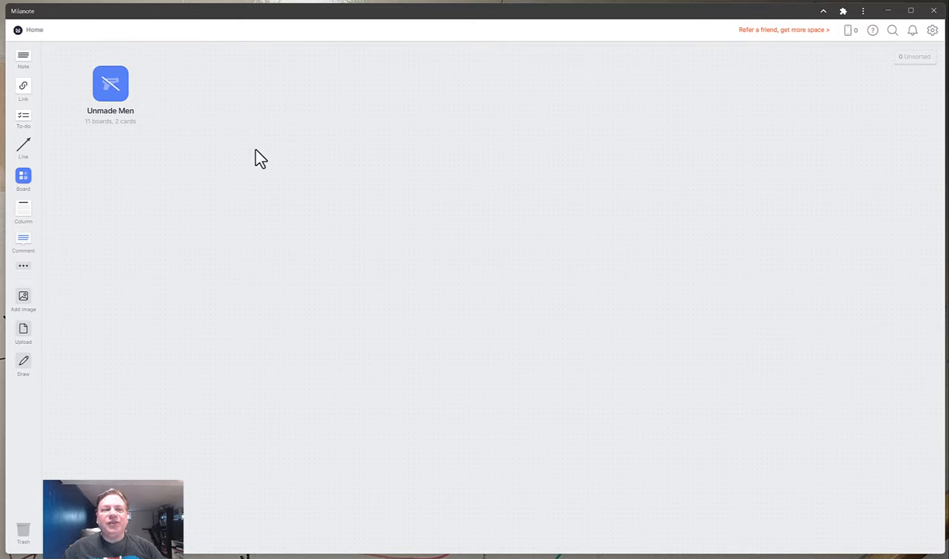
mouse_move(271, 152)
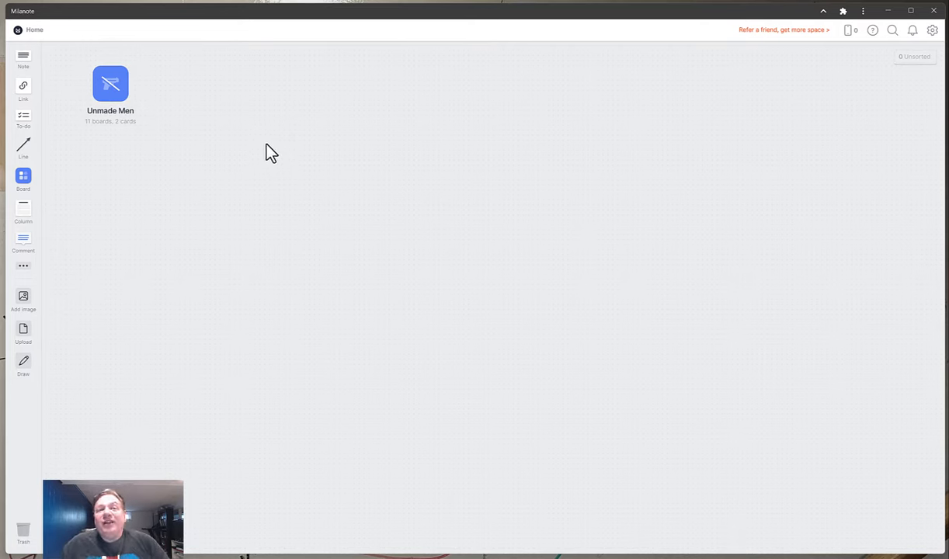
mouse_move(281, 232)
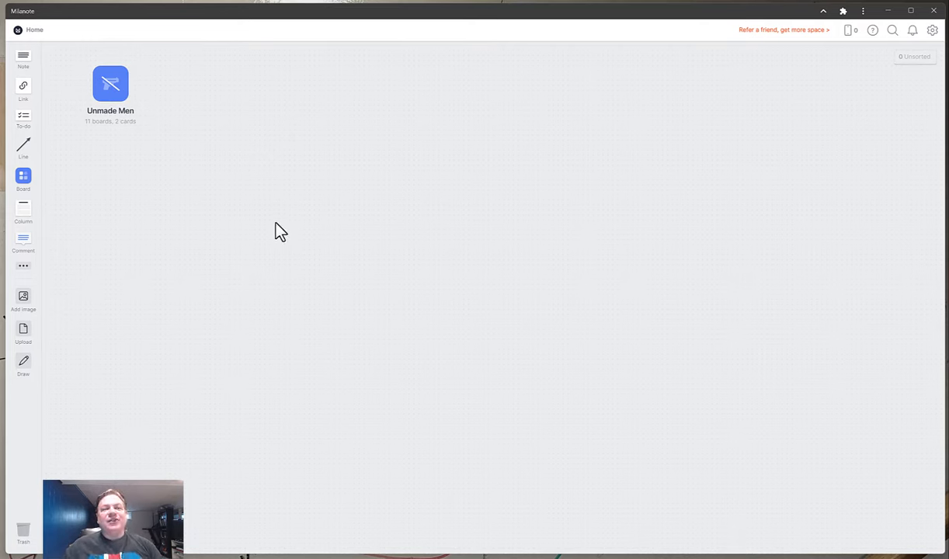
mouse_move(167, 25)
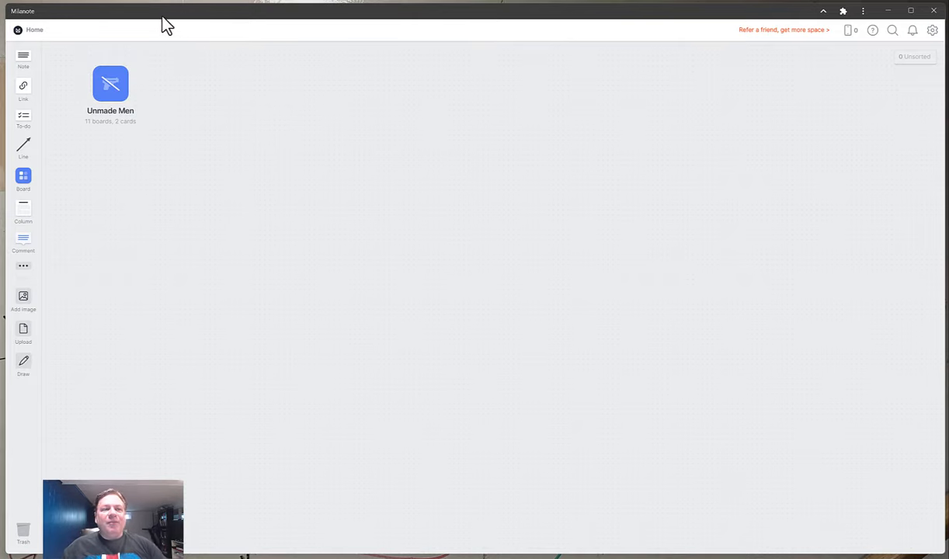
Step: Open Unmade Men and browse Story Outline, Luis - Badger and Det. Devine, returning via breadcrumb
double_click(110, 83)
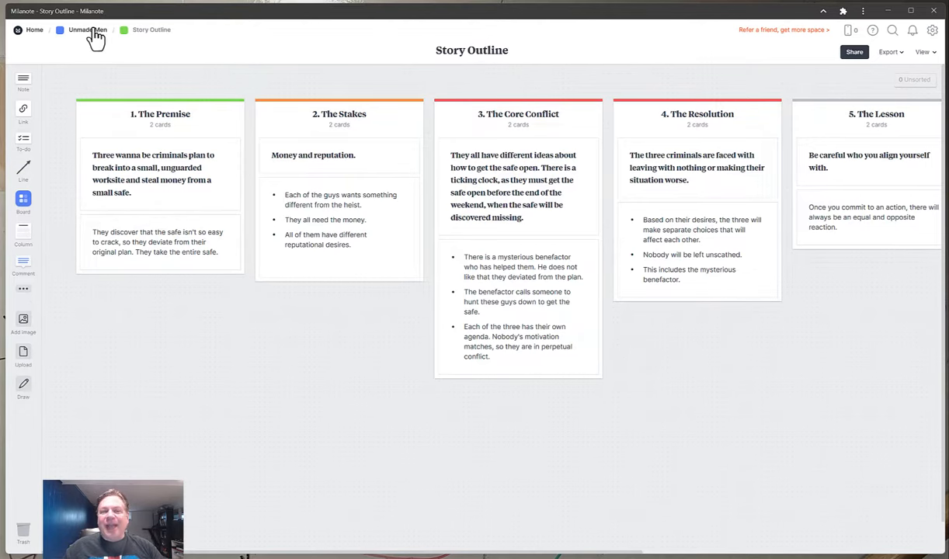
left_click(87, 29)
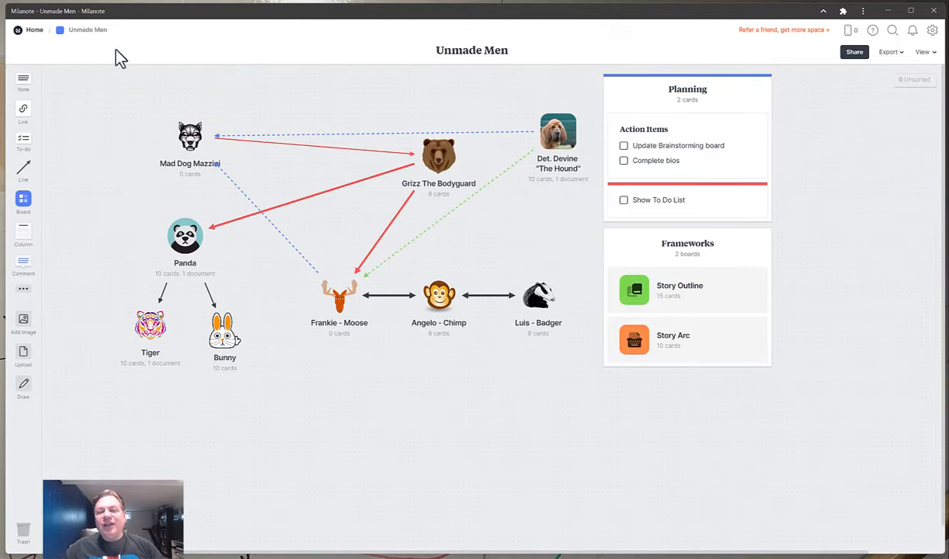
double_click(538, 296)
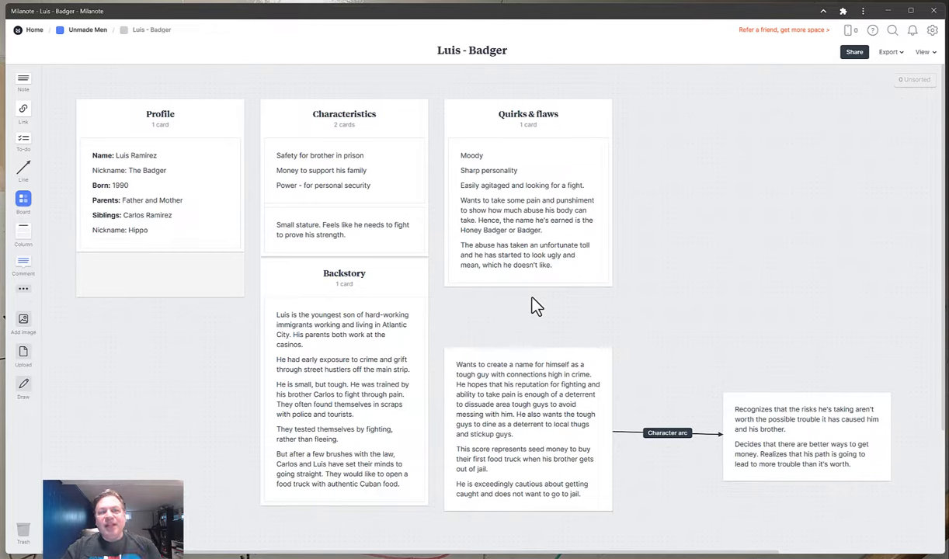
left_click(88, 29)
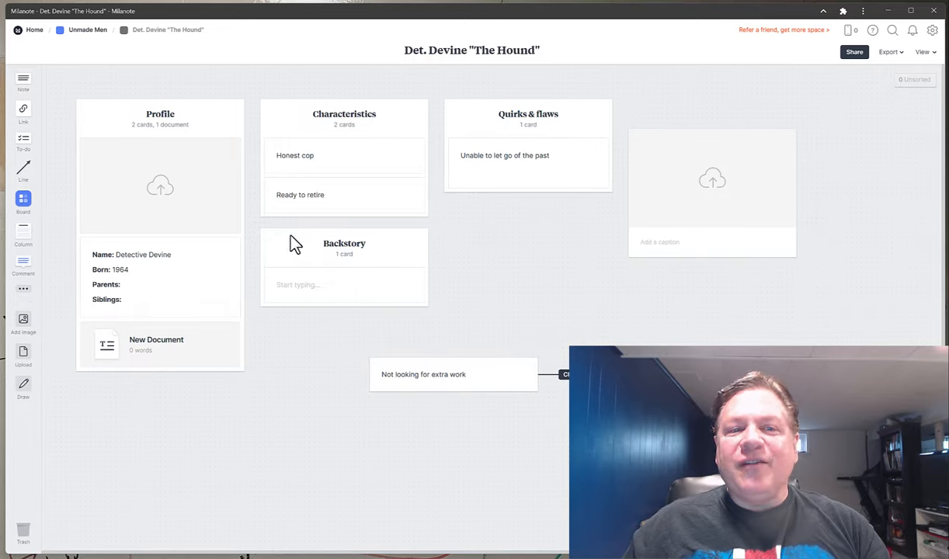
mouse_move(350, 232)
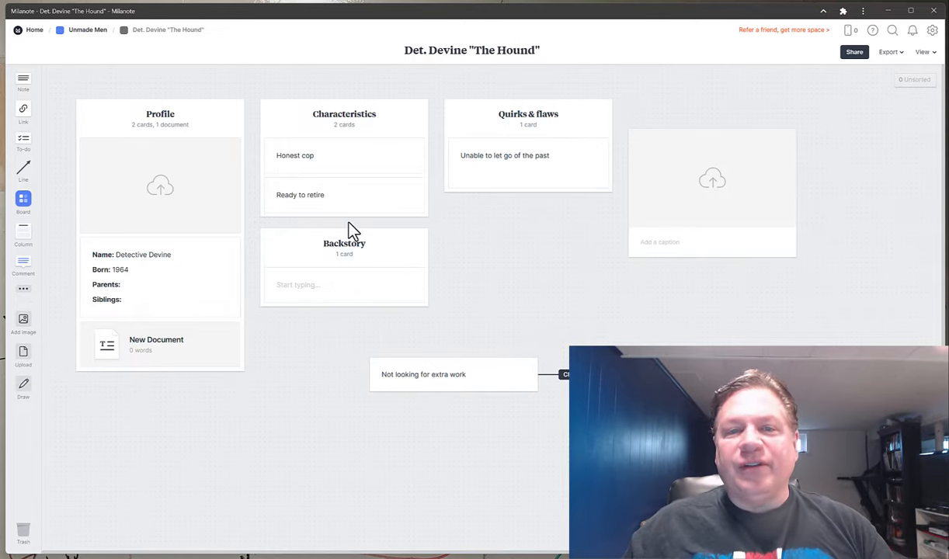
mouse_move(87, 29)
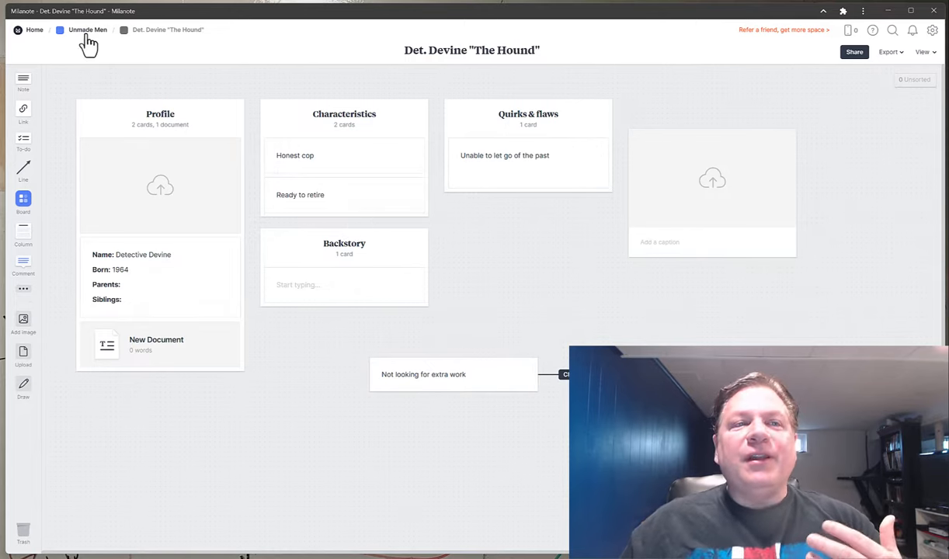
left_click(88, 29)
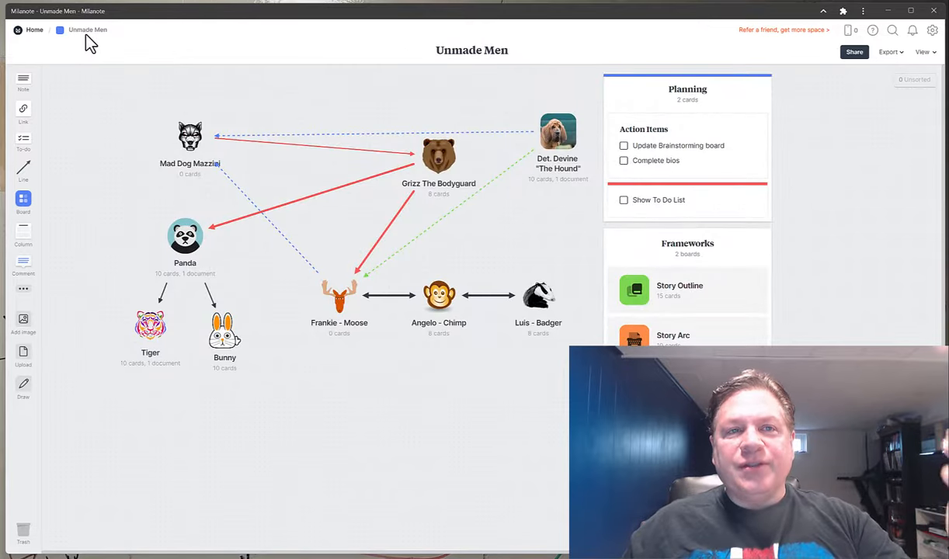